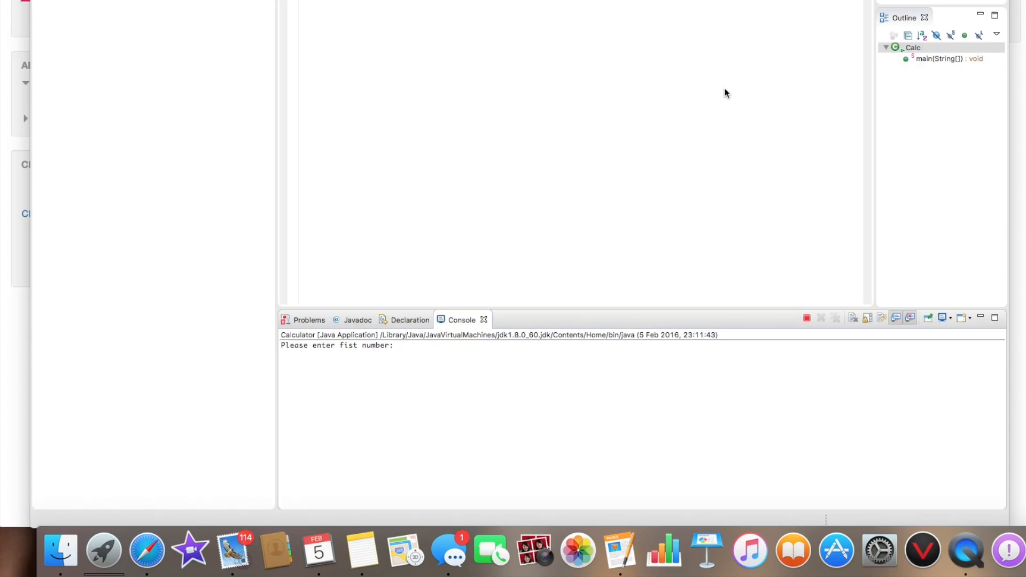
{"action": "mouse_move", "coordinate": [431, 373]}
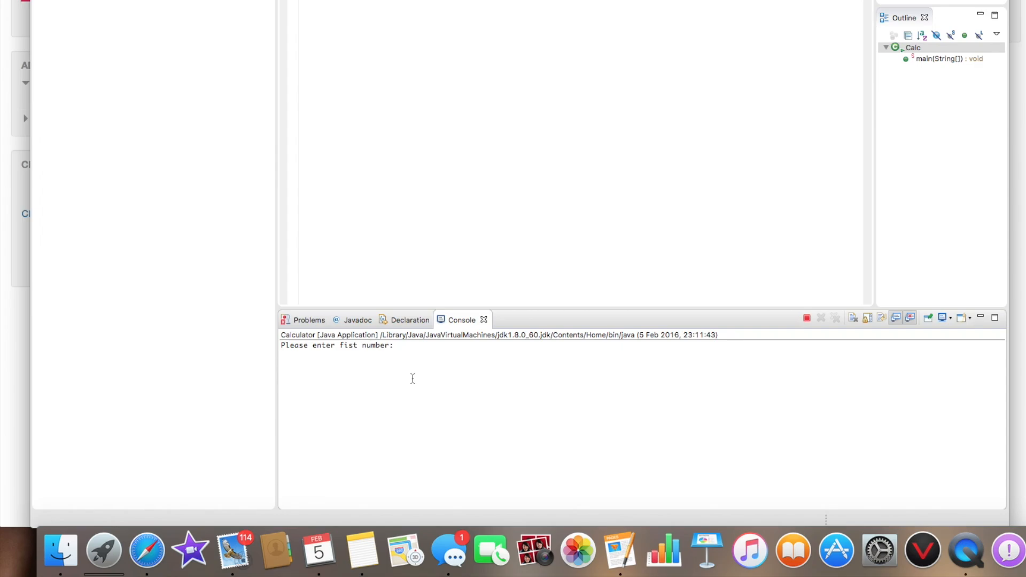
Run the calculator in the console with inputs 10 and 5 and operator +
{"action": "type", "text": "10"}
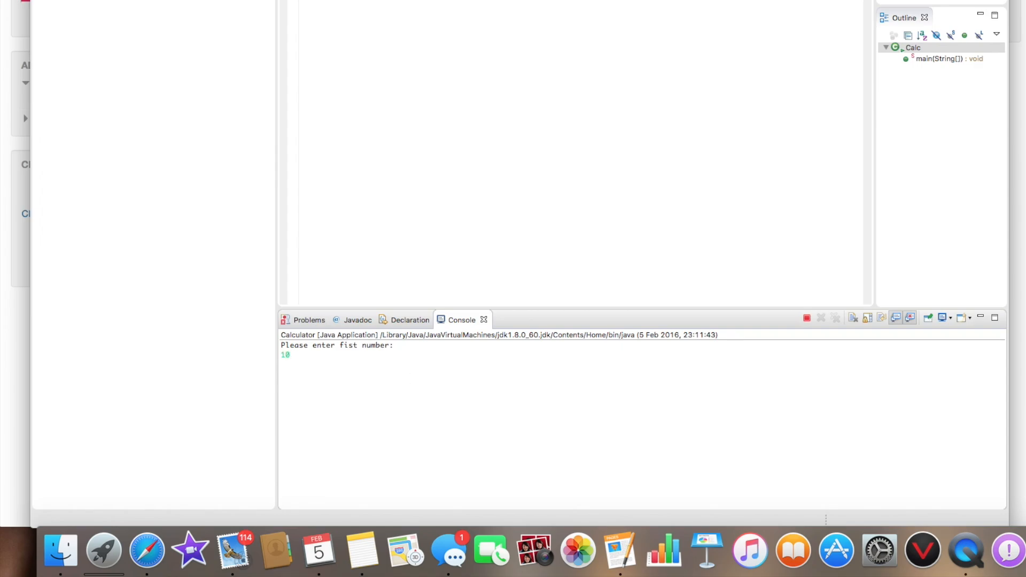
{"action": "key", "text": "Return"}
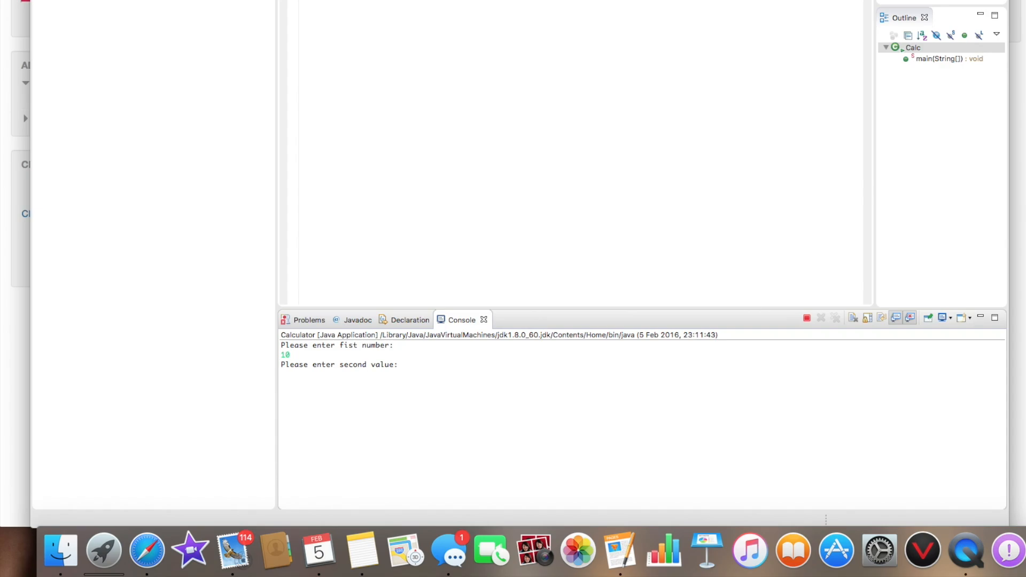
{"action": "type", "text": "5"}
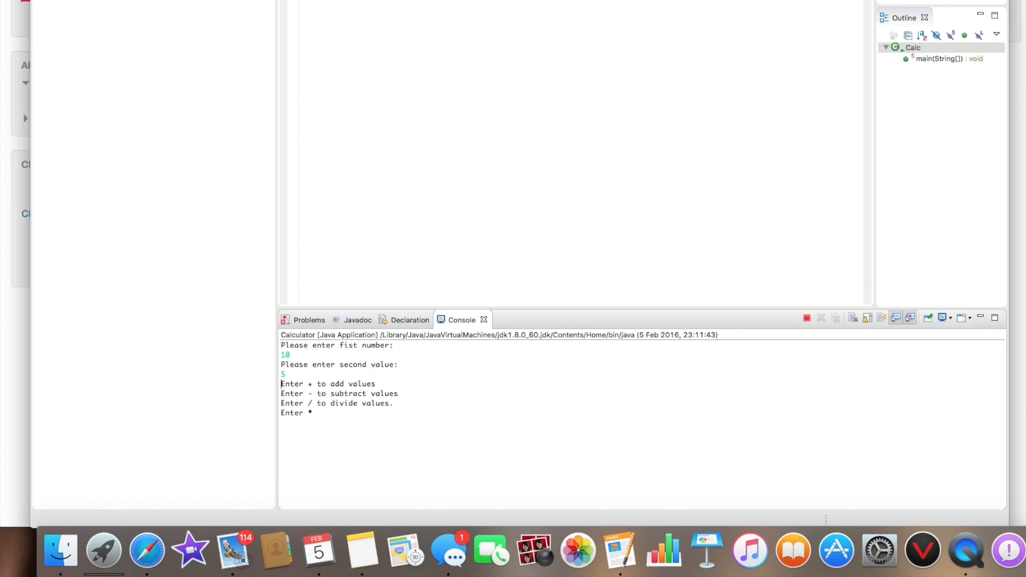
{"action": "type", "text": "+"}
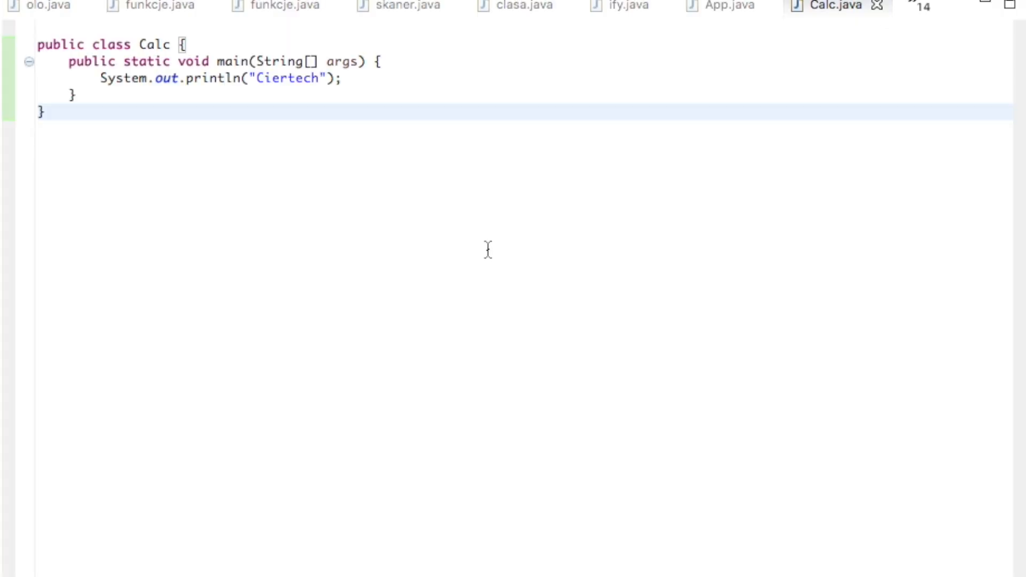
{"action": "mouse_move", "coordinate": [468, 263]}
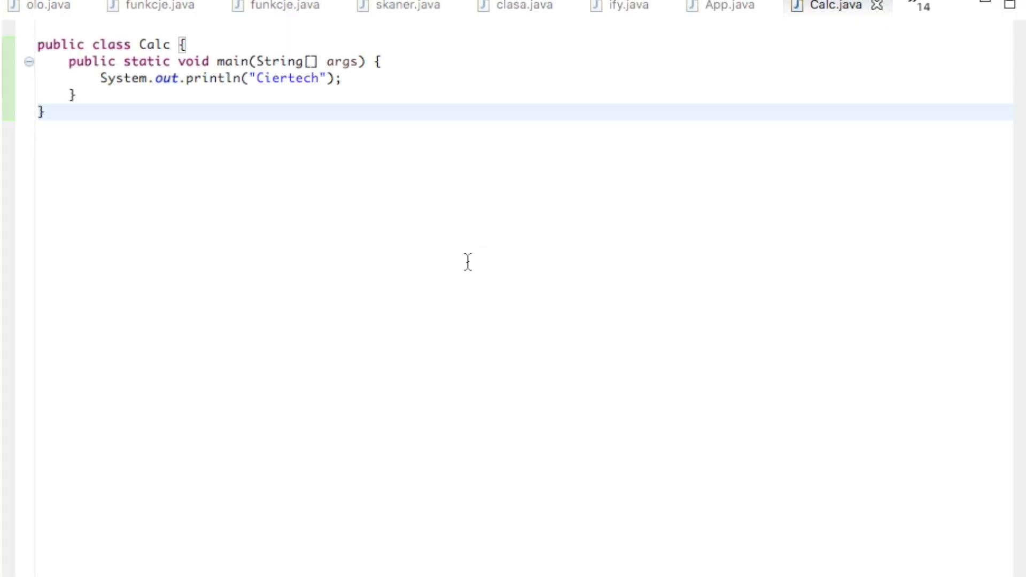
{"action": "mouse_move", "coordinate": [145, 42]}
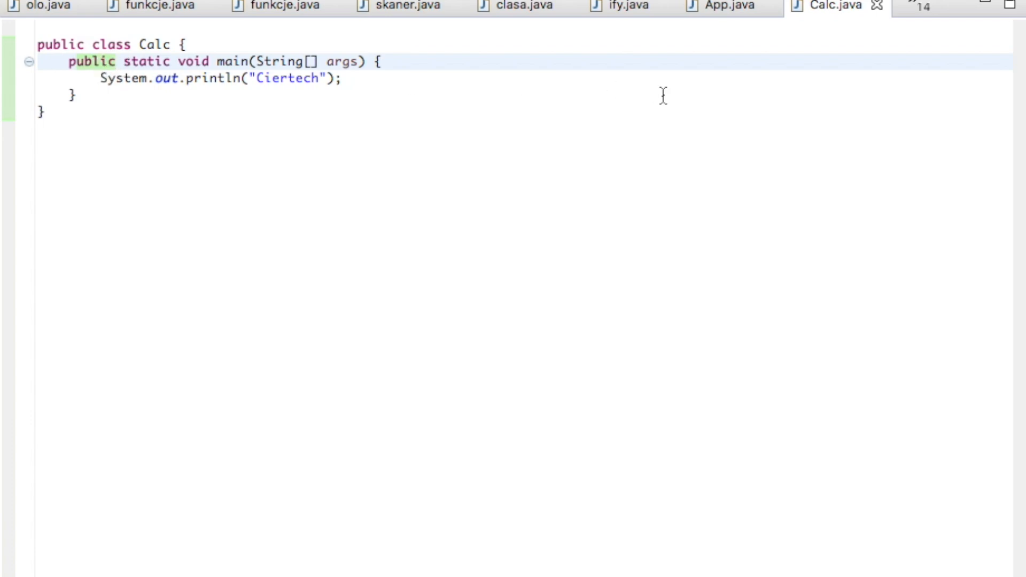
Change the printed text from 'Ciertech' to 'This is Calculator App.'
{"action": "left_click", "coordinate": [343, 78]}
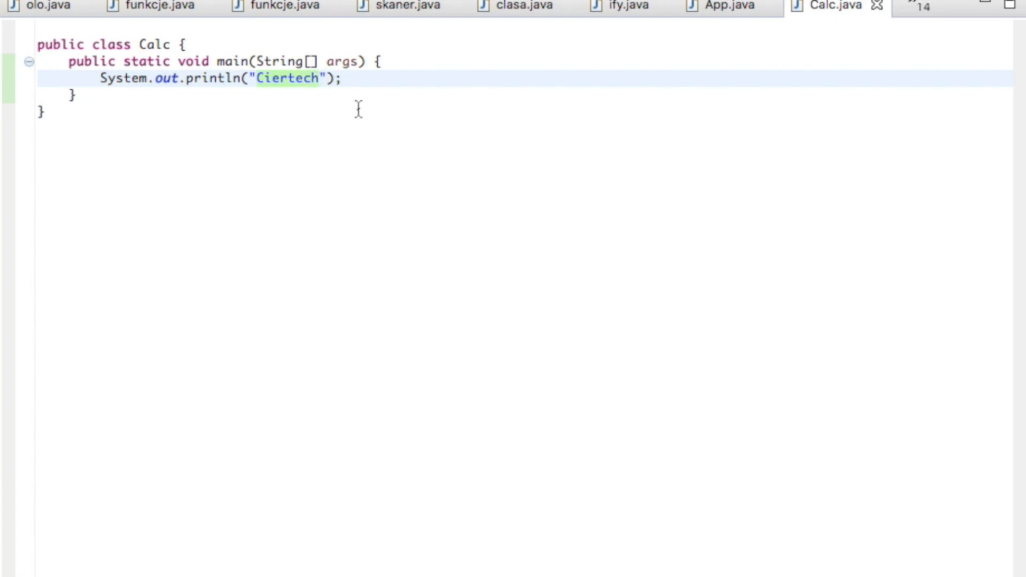
{"action": "type", "text": "This is"}
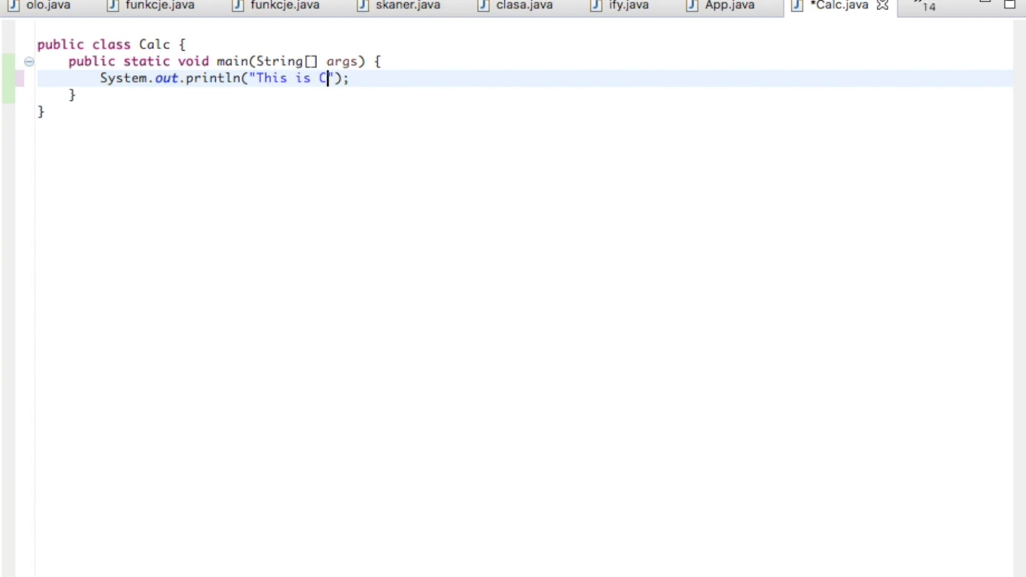
{"action": "type", "text": "alculator"}
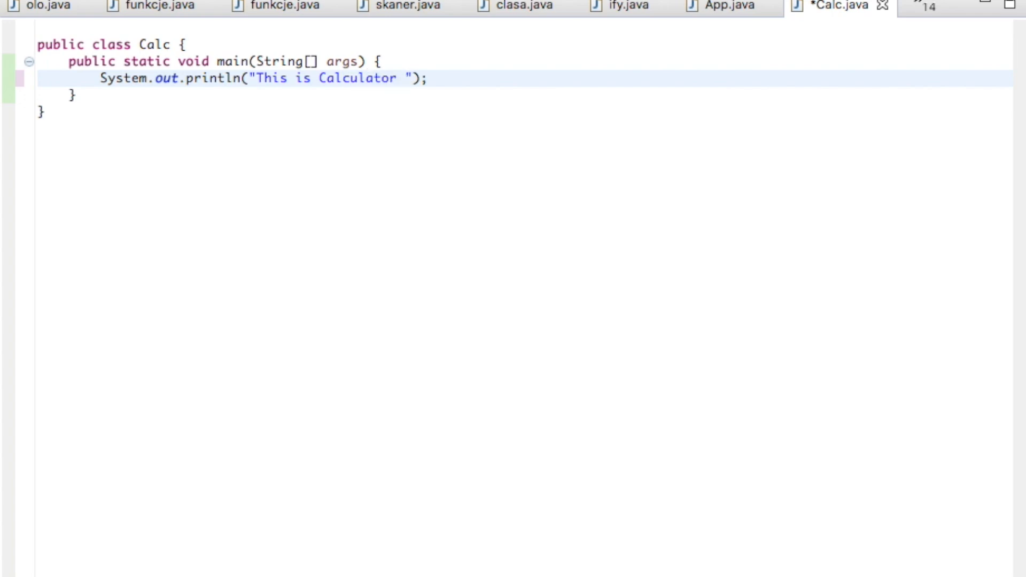
{"action": "type", "text": "App."}
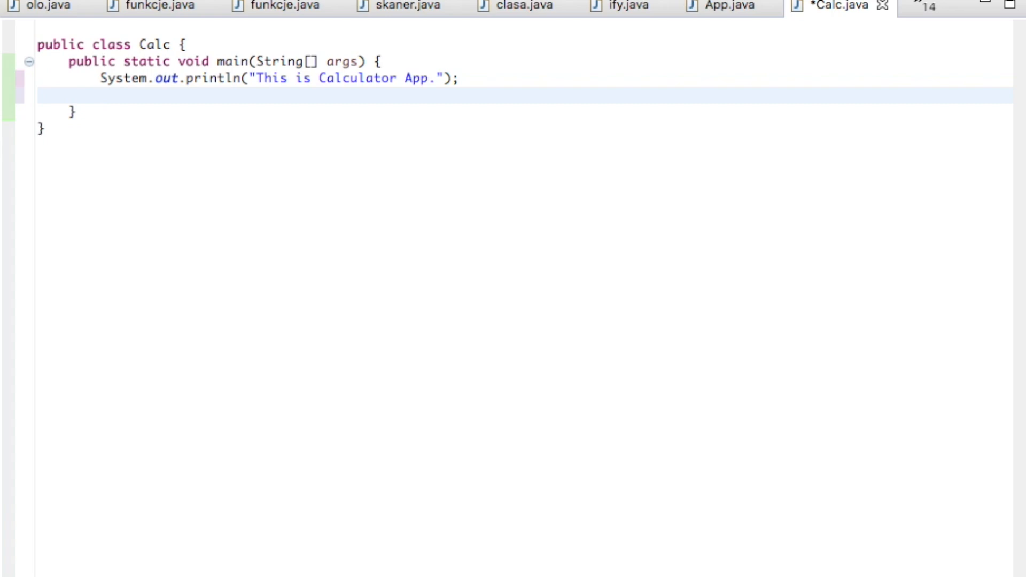
Declare 'double first;' on the blank line in main
{"action": "left_click", "coordinate": [101, 95]}
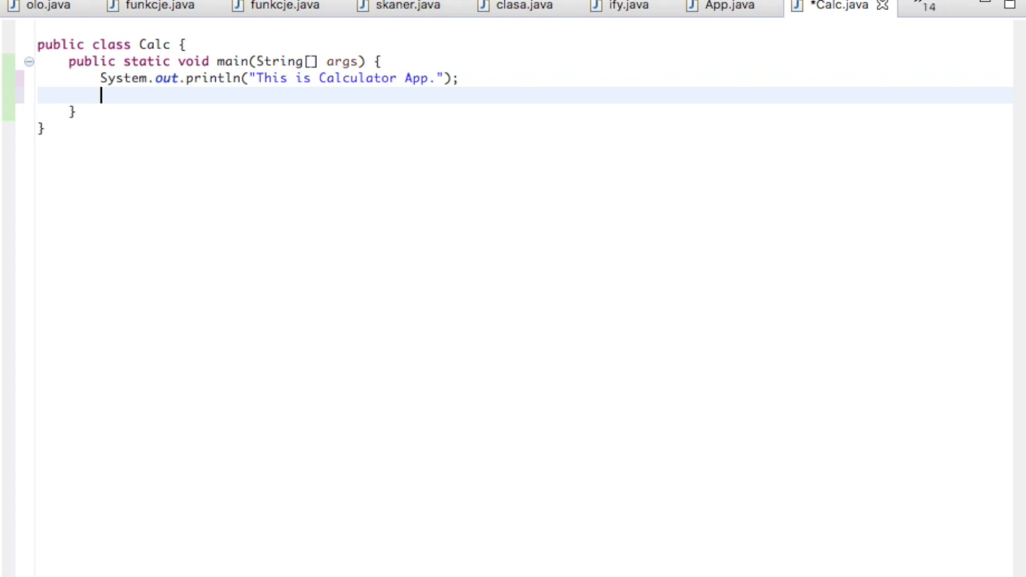
{"action": "type", "text": "d"}
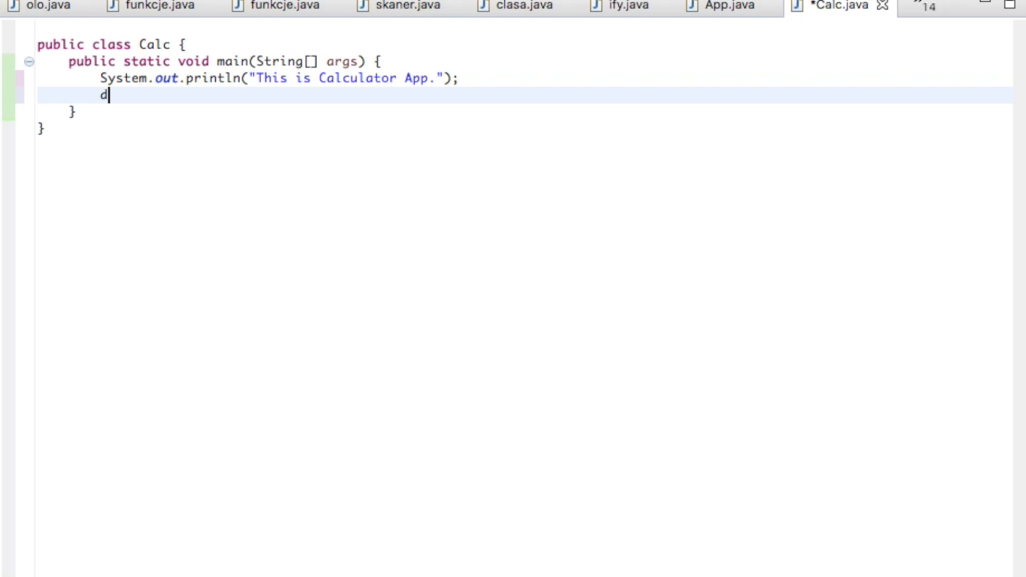
{"action": "type", "text": "ouble"}
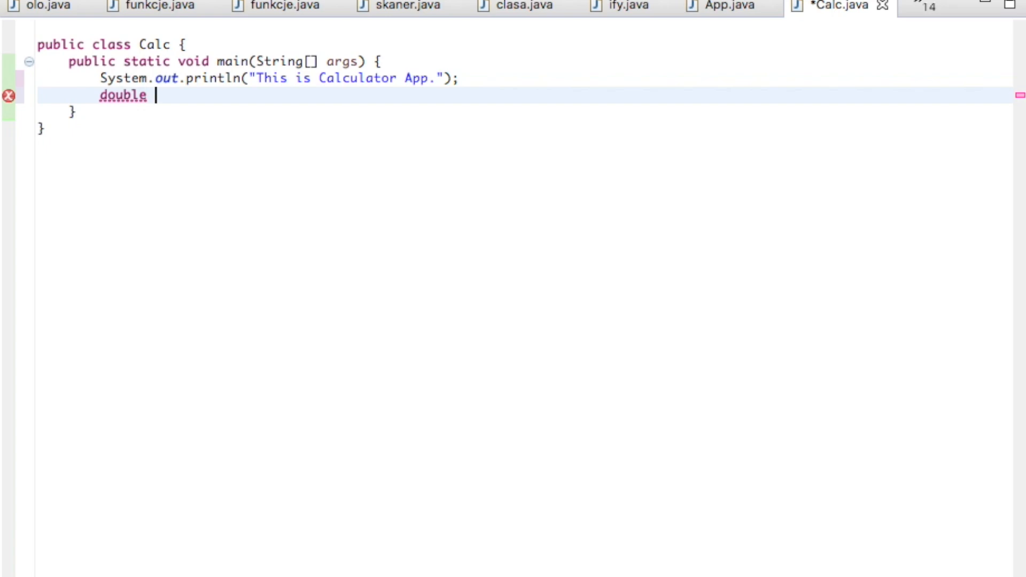
{"action": "type", "text": "fi"}
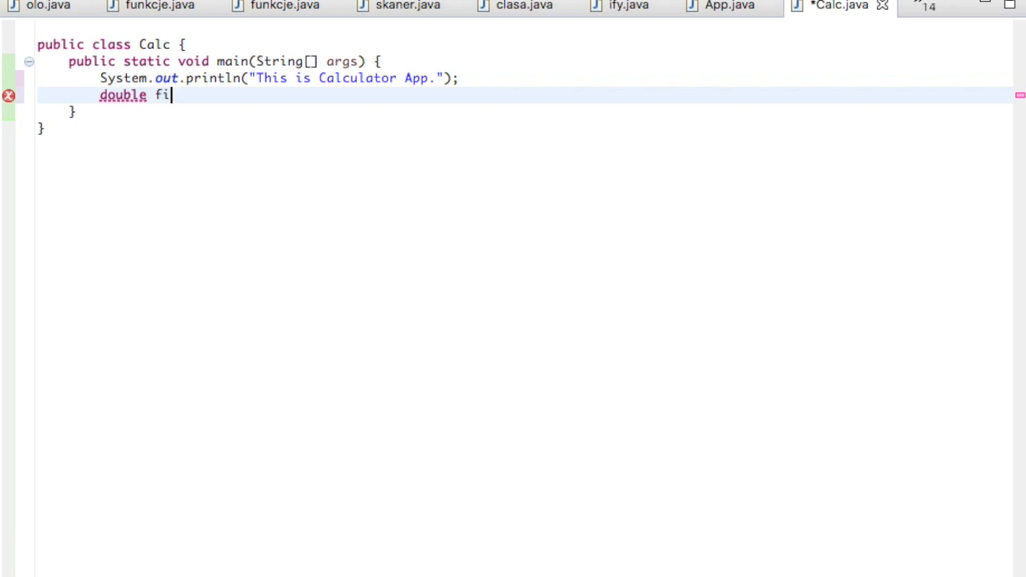
{"action": "type", "text": "rst;"}
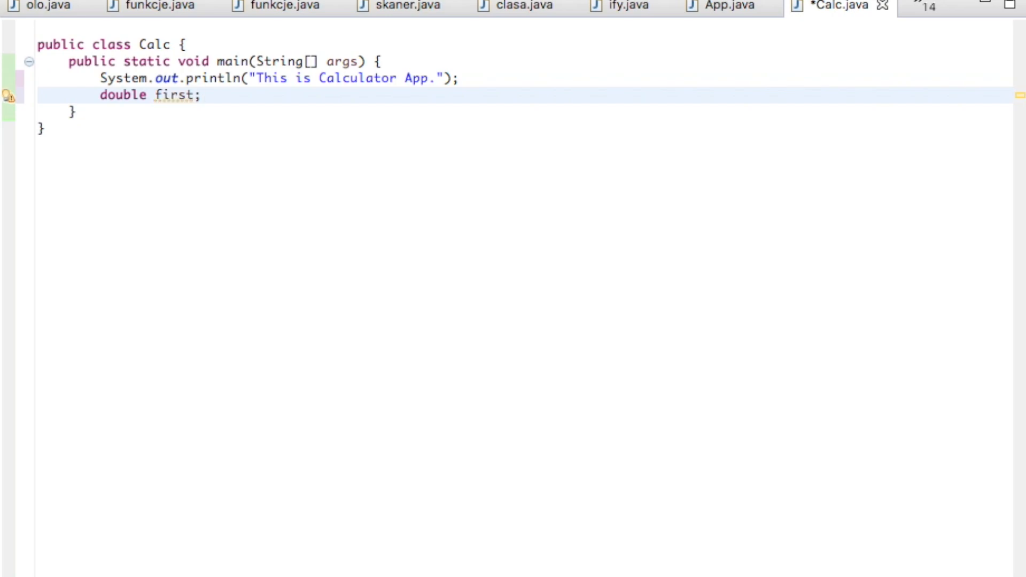
{"action": "key", "text": "Return"}
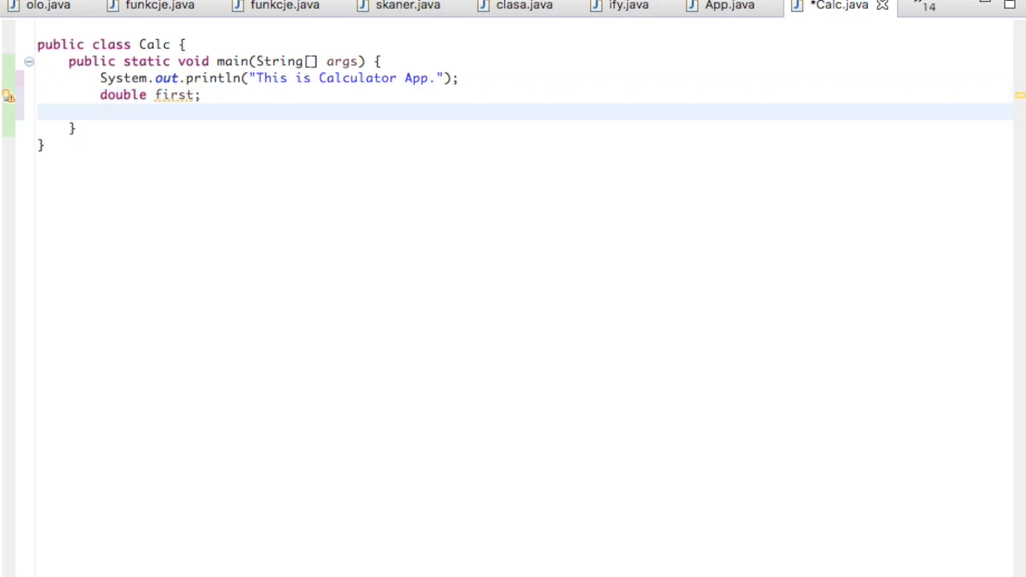
Declare 'double second;' below it, leaving a blank line after
{"action": "type", "text": "doubl"}
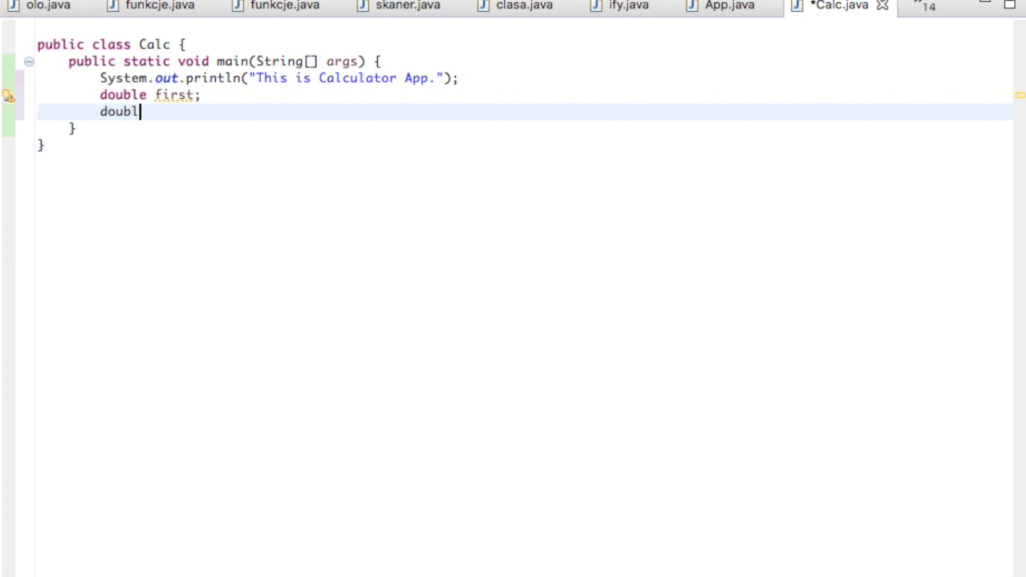
{"action": "type", "text": "e"}
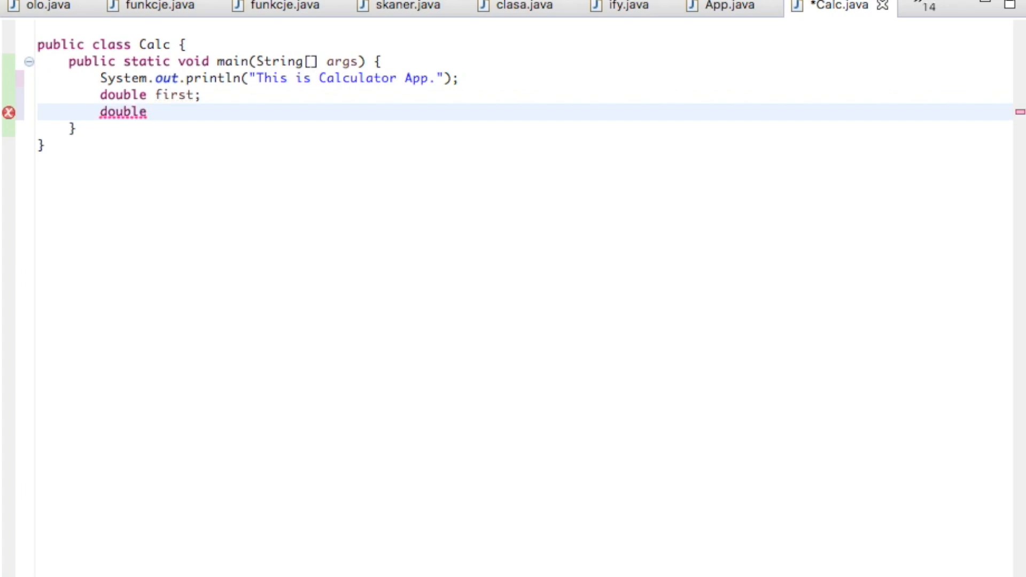
{"action": "type", "text": "second"}
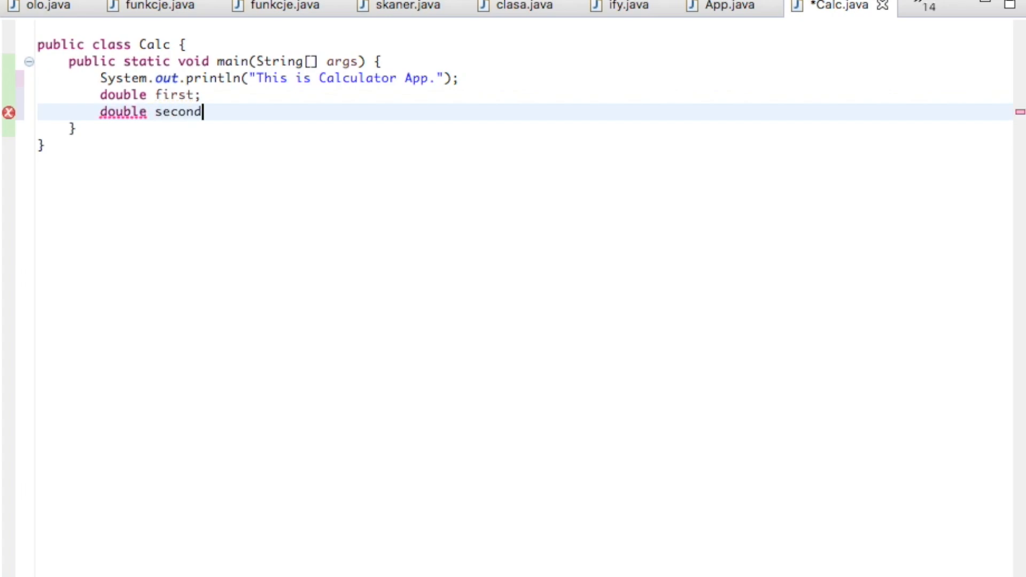
{"action": "type", "text": ";"}
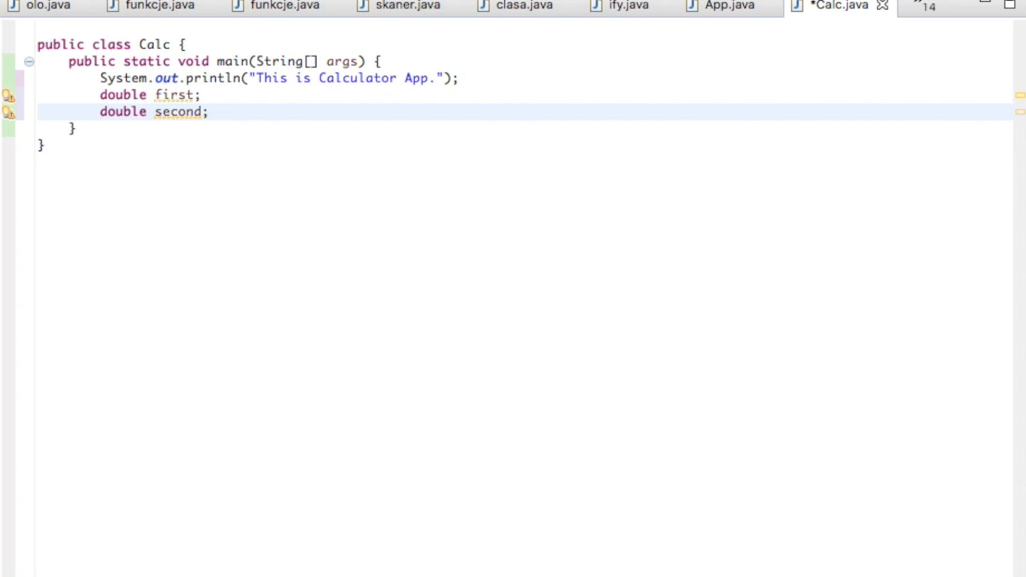
{"action": "left_click", "coordinate": [210, 111]}
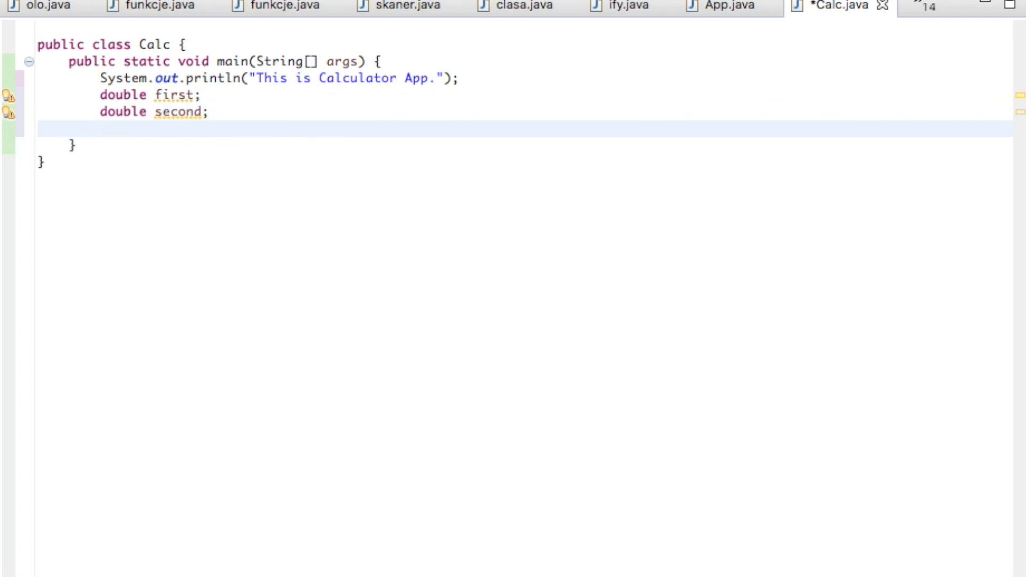
{"action": "left_click", "coordinate": [102, 129]}
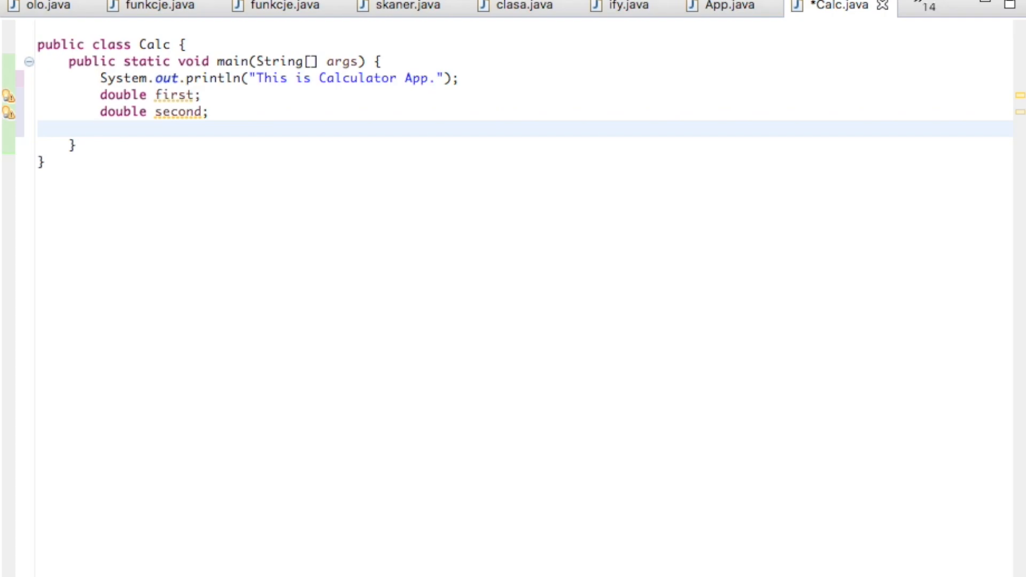
{"action": "left_click", "coordinate": [101, 129]}
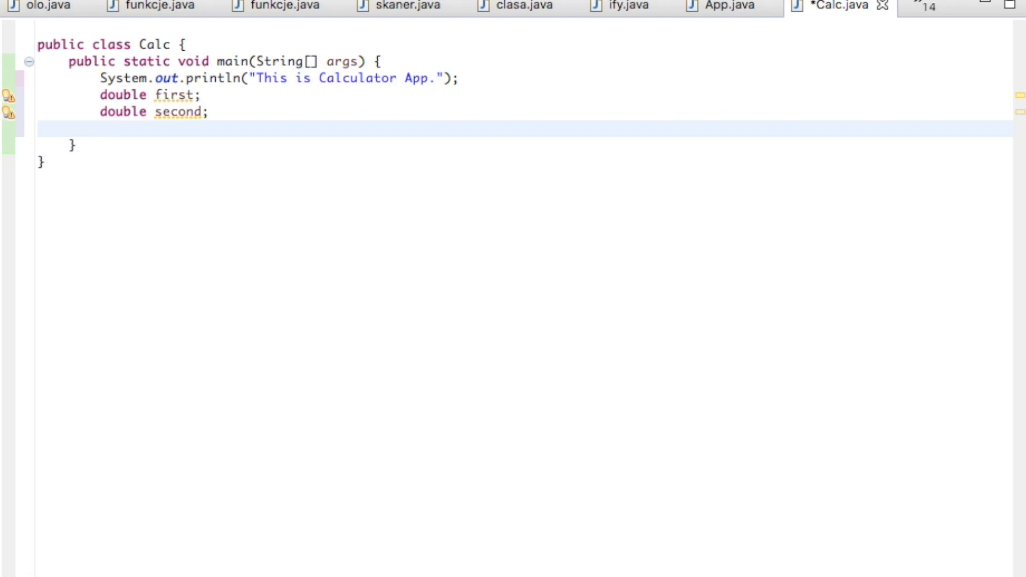
Declare 'char choice;' and start a new line
{"action": "type", "text": "char"}
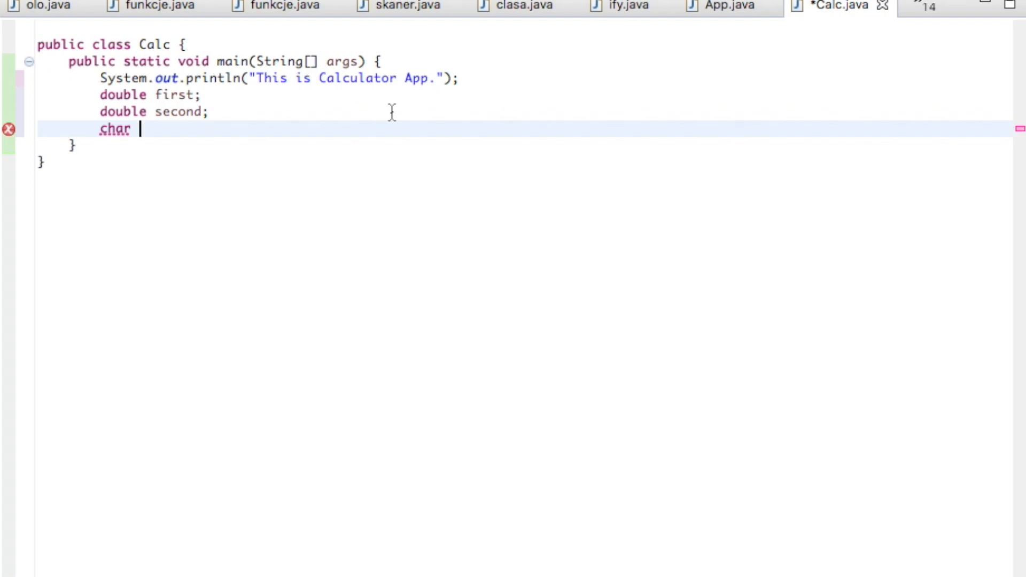
{"action": "type", "text": "choice"}
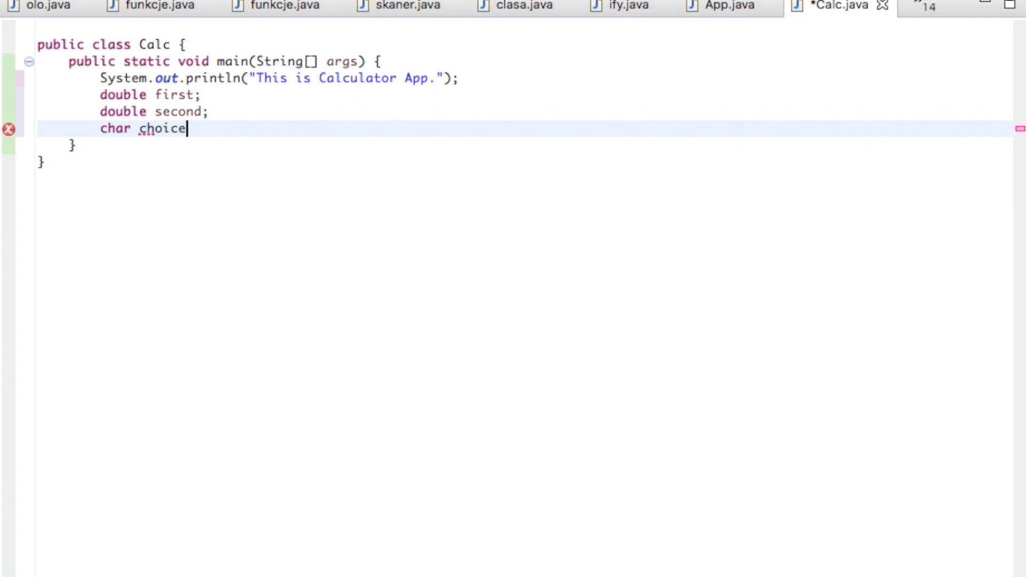
{"action": "type", "text": ";"}
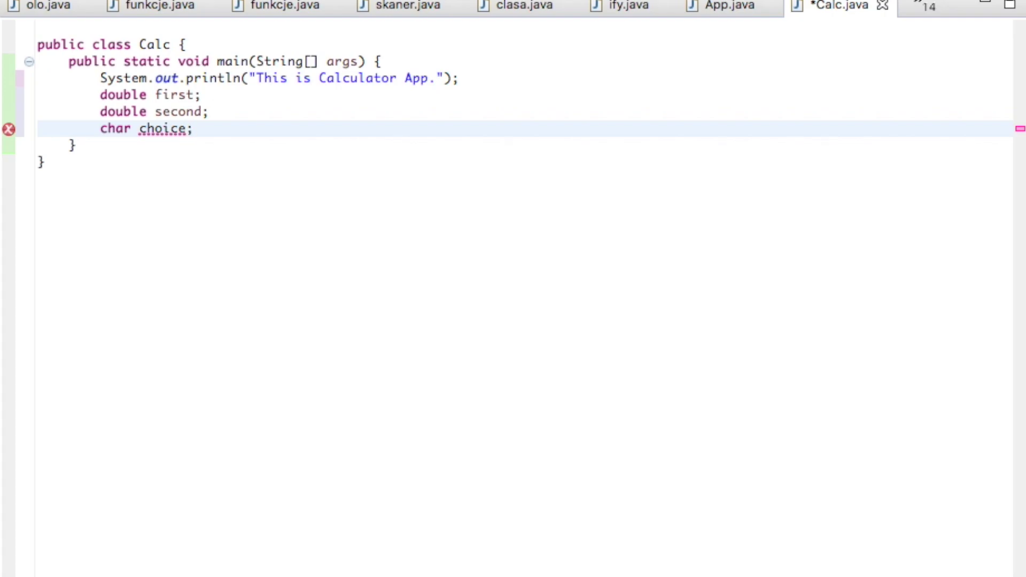
{"action": "key", "text": "Return"}
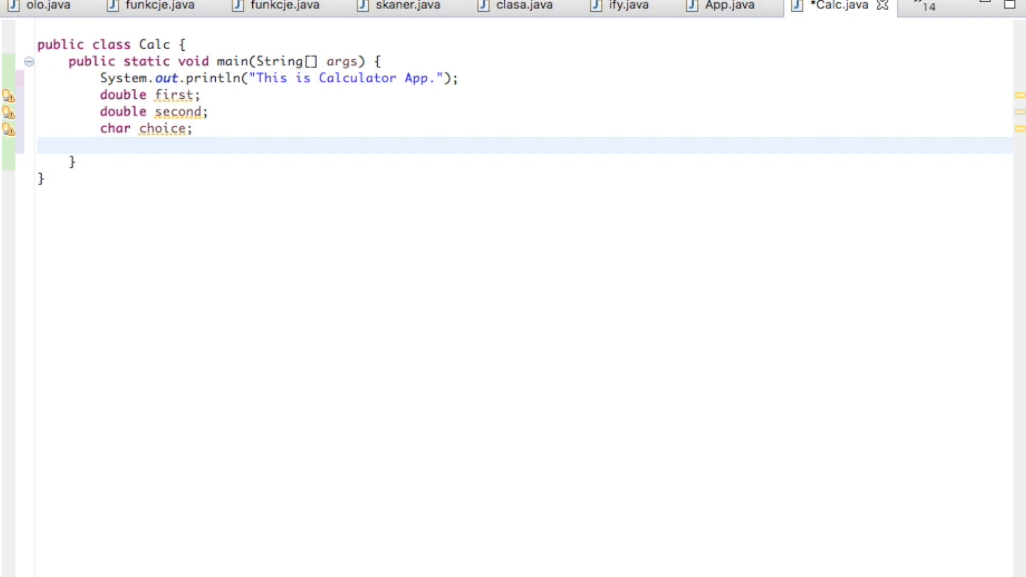
Add 'Scanner sc=new Scanner(System.in)' on the new line
{"action": "type", "text": "S"}
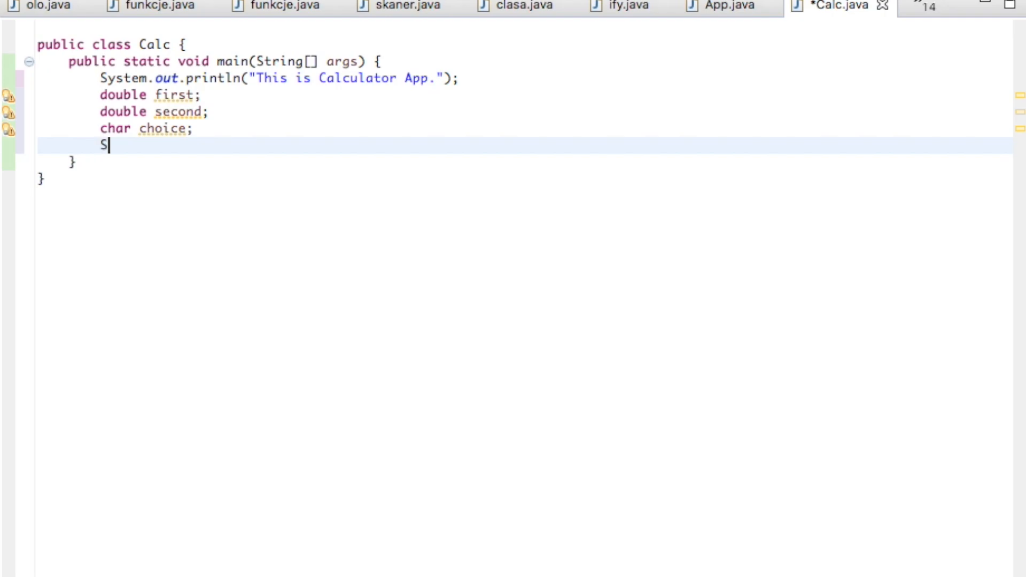
{"action": "type", "text": "canner sc"}
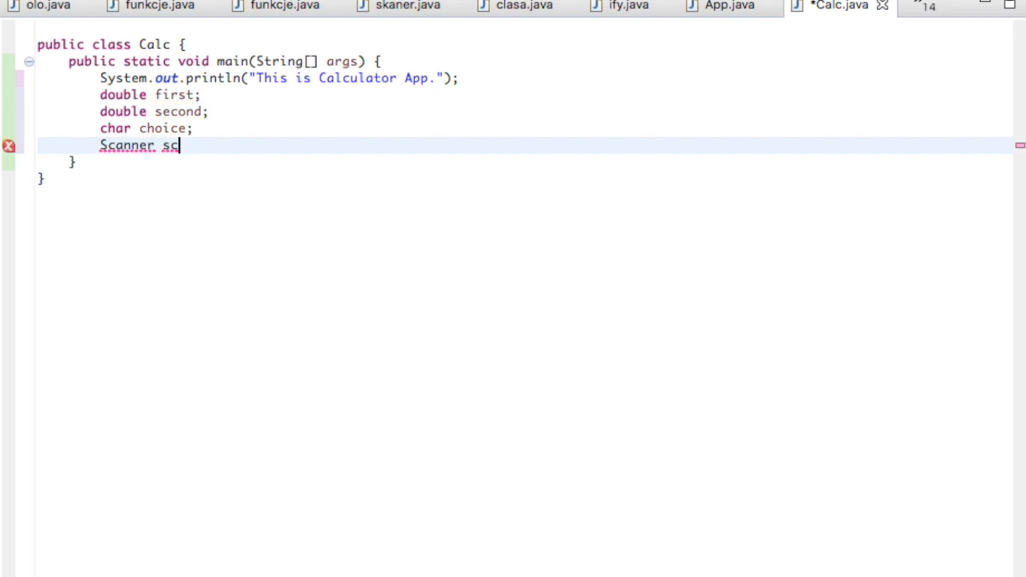
{"action": "type", "text": "="}
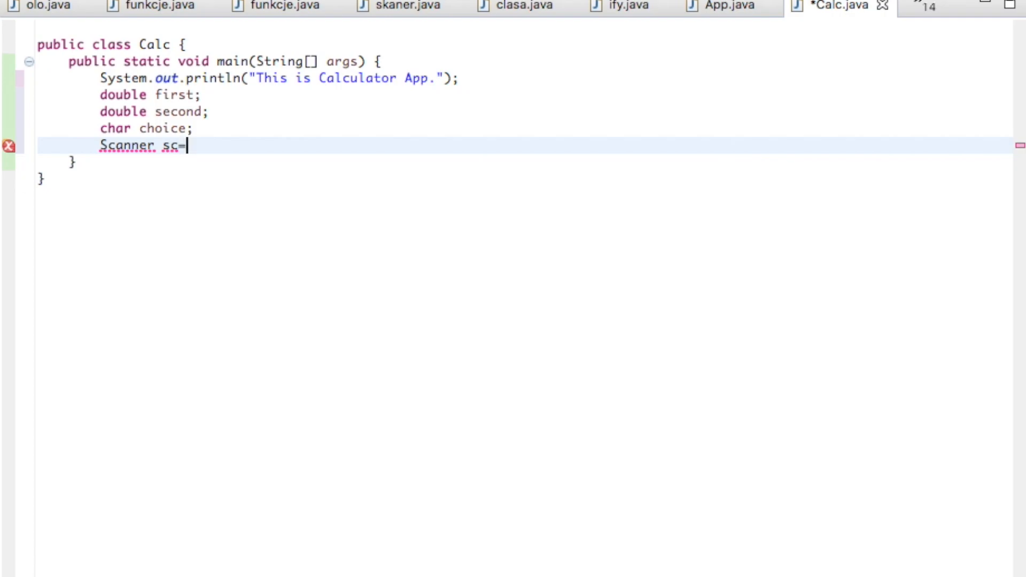
{"action": "type", "text": "new"}
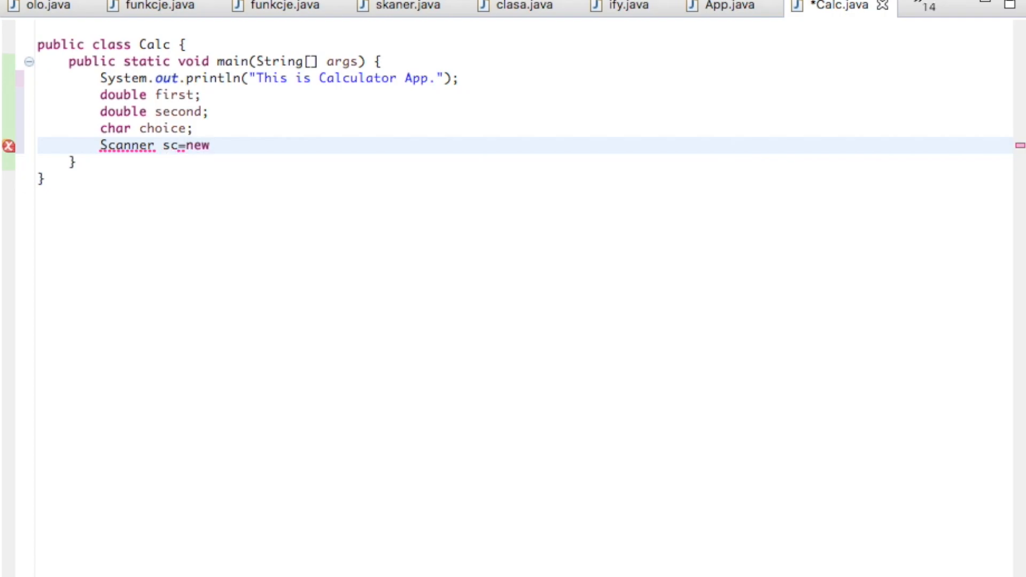
{"action": "type", "text": "S"}
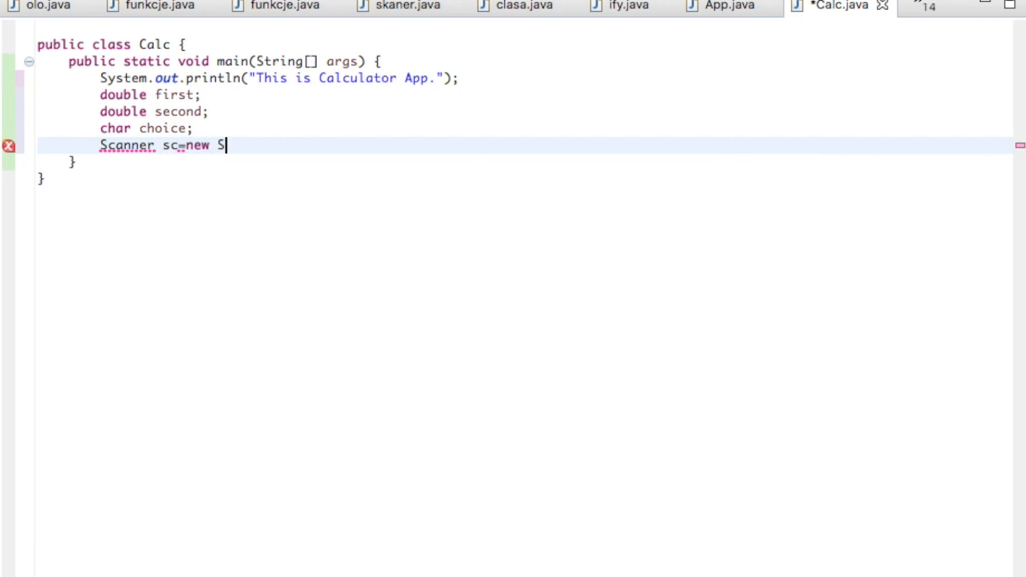
{"action": "type", "text": "canner"}
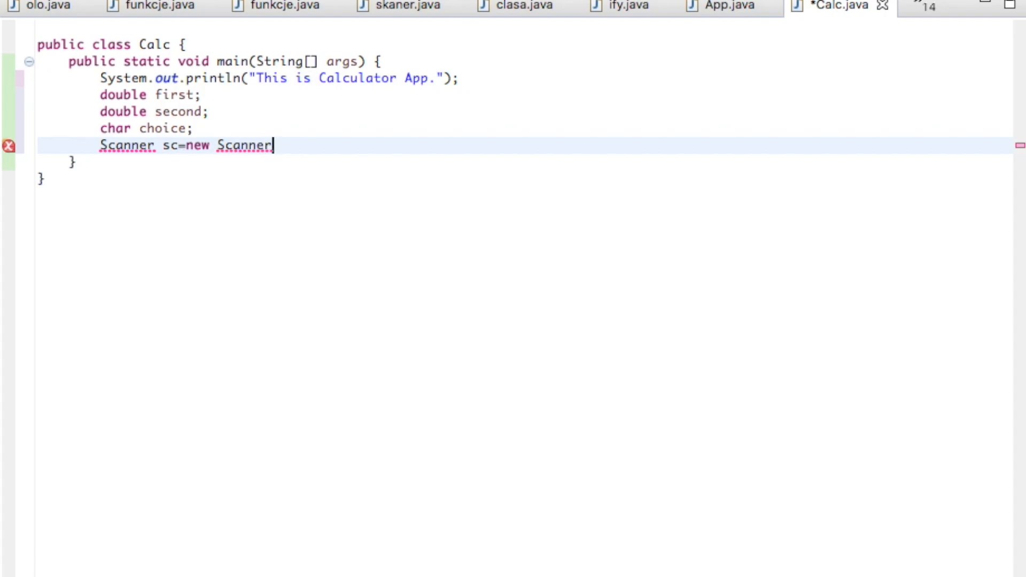
{"action": "type", "text": "(Sys"}
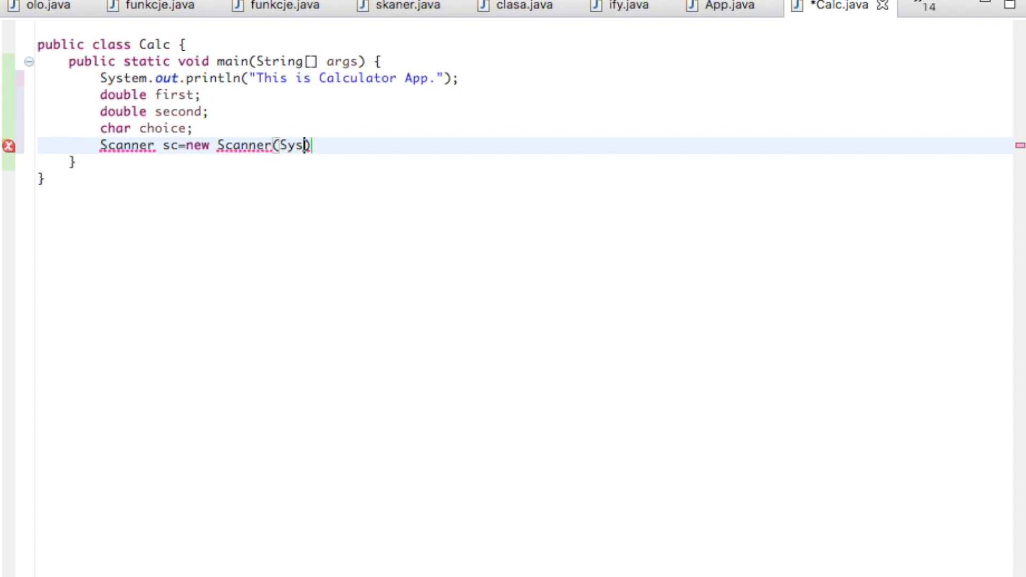
{"action": "type", "text": "tem.in);"}
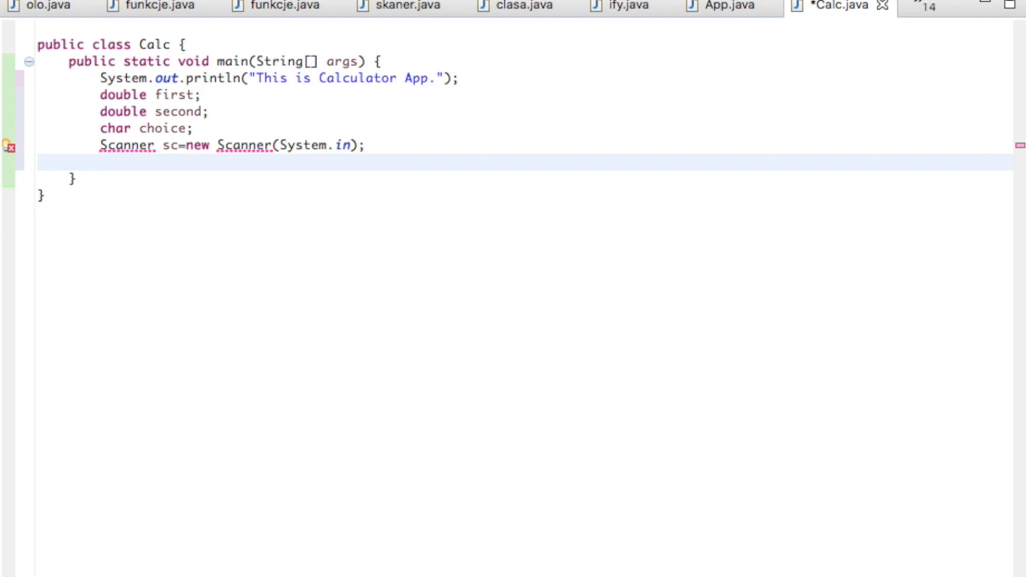
{"action": "mouse_move", "coordinate": [32, 182]}
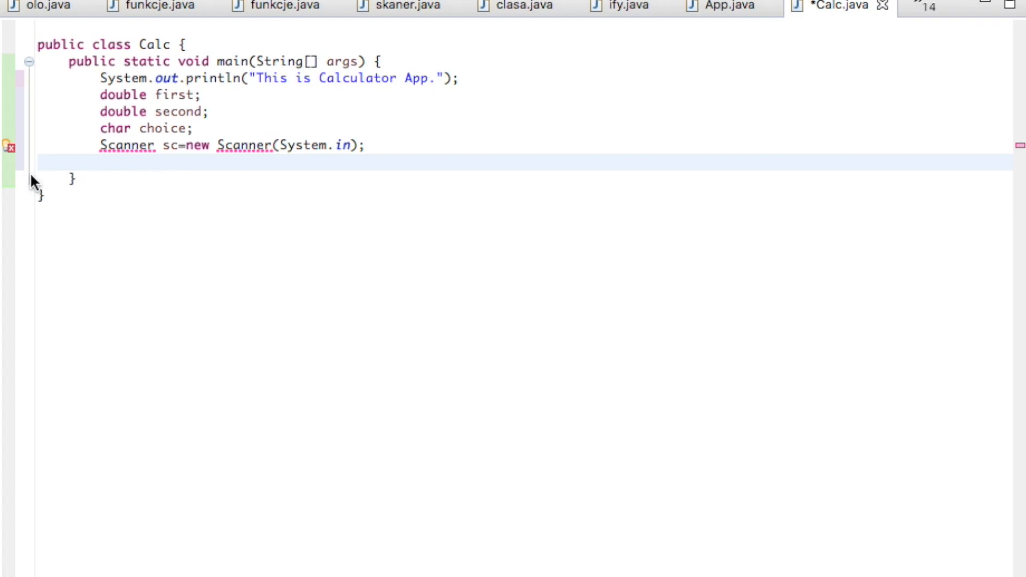
Import java.util.Scanner through the quick fix on the Scanner error
{"action": "left_click", "coordinate": [9, 145]}
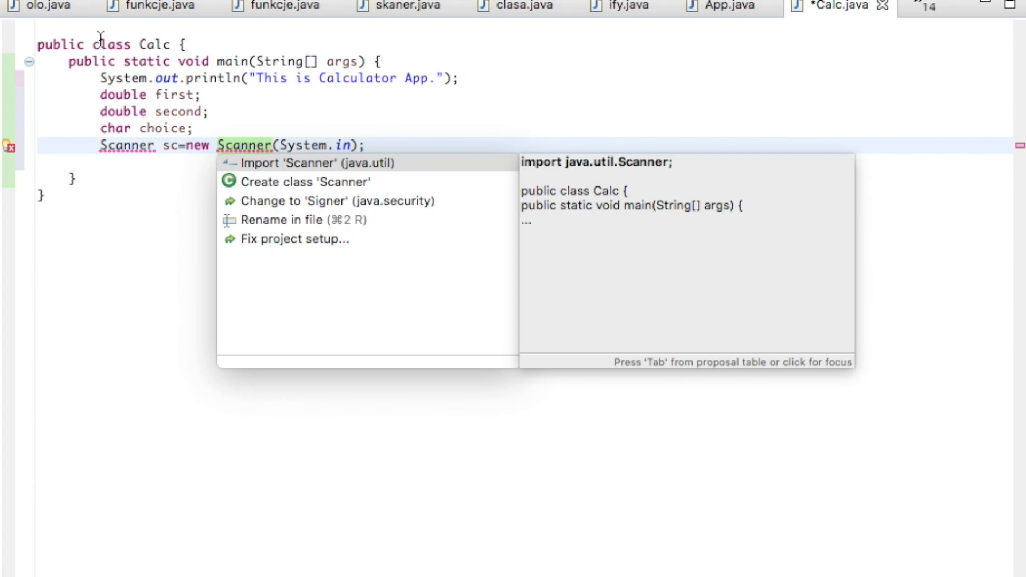
{"action": "mouse_move", "coordinate": [148, 79]}
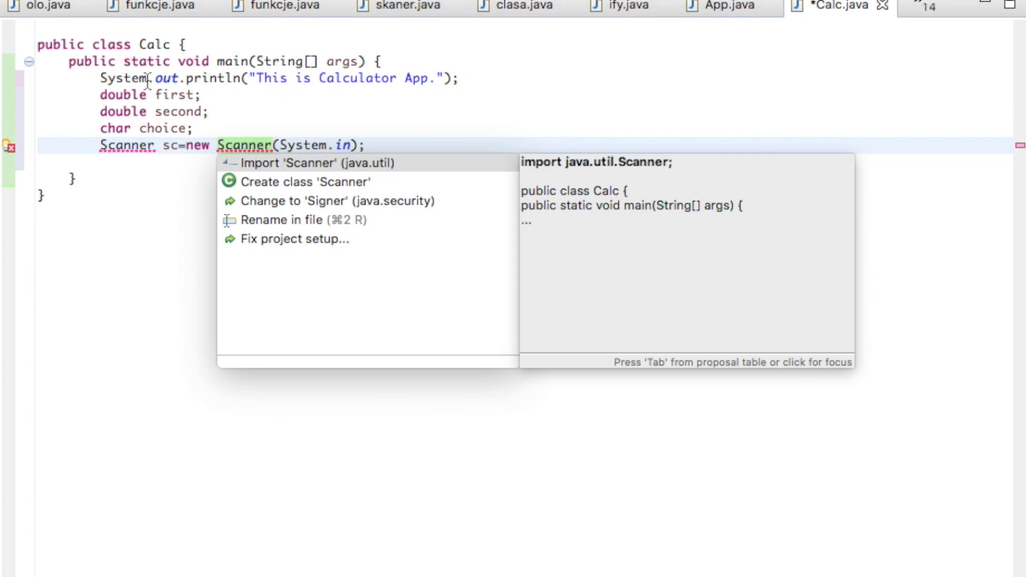
{"action": "left_click", "coordinate": [318, 162]}
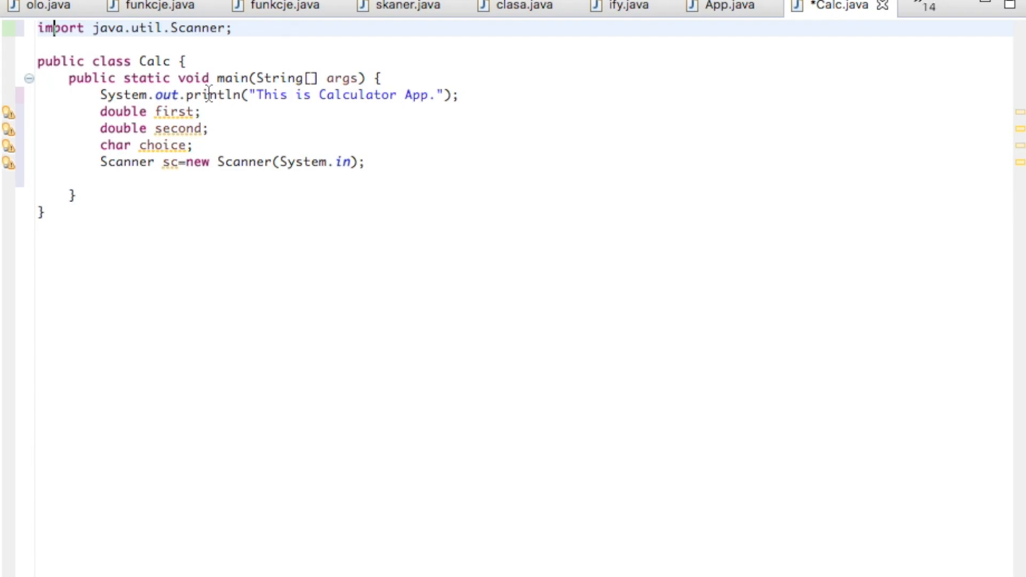
{"action": "mouse_move", "coordinate": [50, 129]}
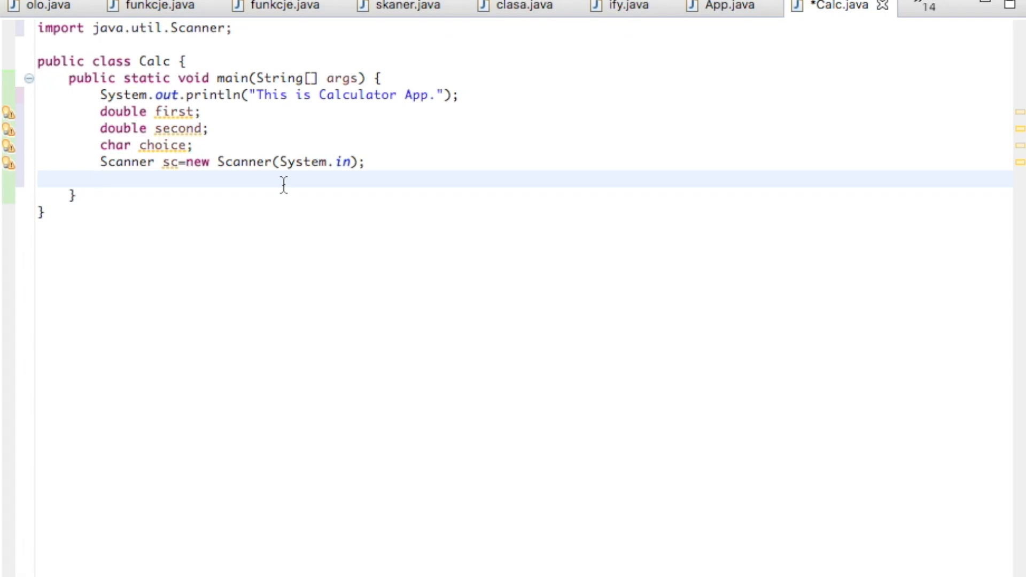
Add System.out.println("Please enter firast number: ") below the Scanner line
{"action": "left_click", "coordinate": [102, 180]}
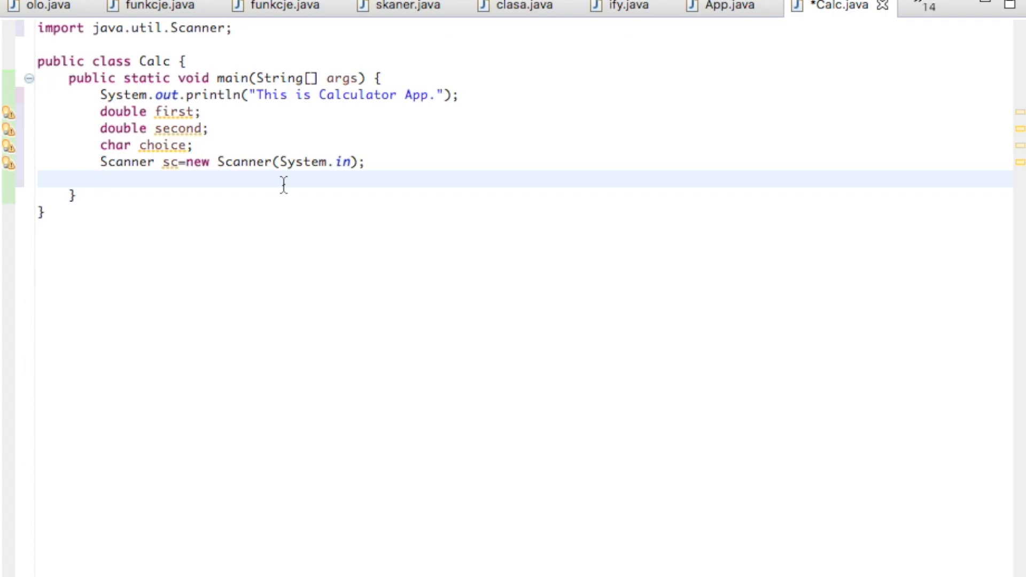
{"action": "type", "text": "Sys"}
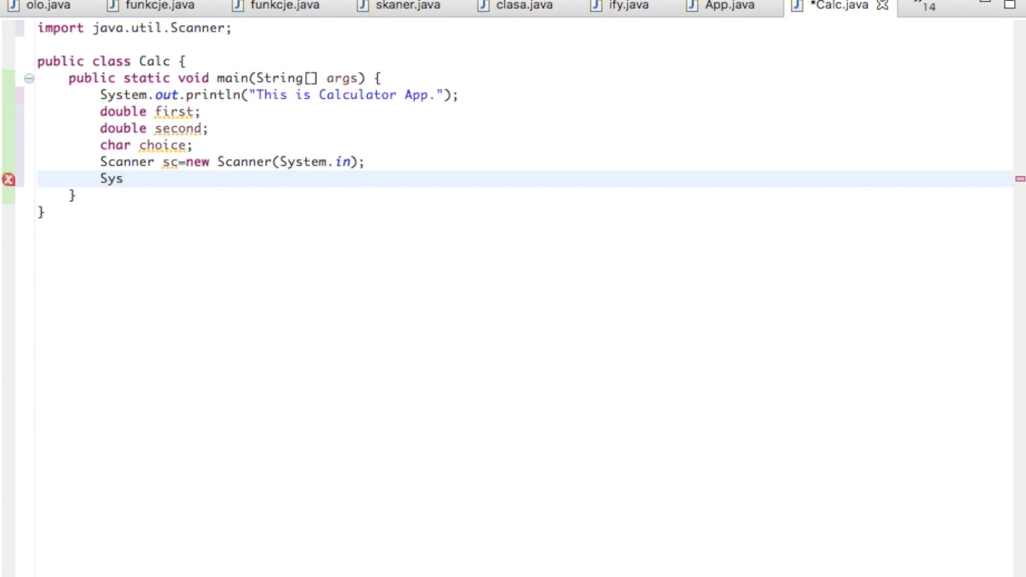
{"action": "type", "text": "tem."}
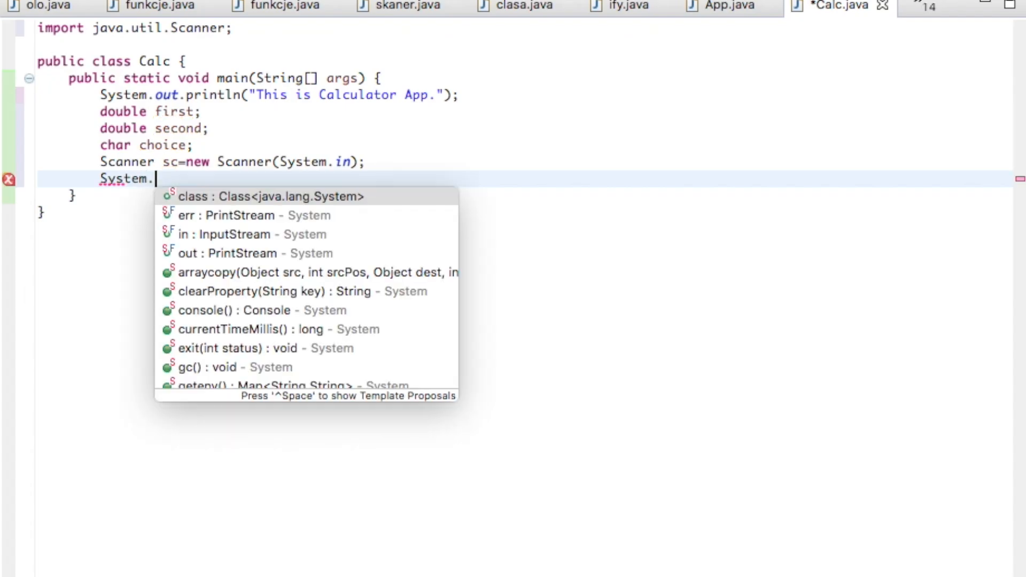
{"action": "type", "text": "out"}
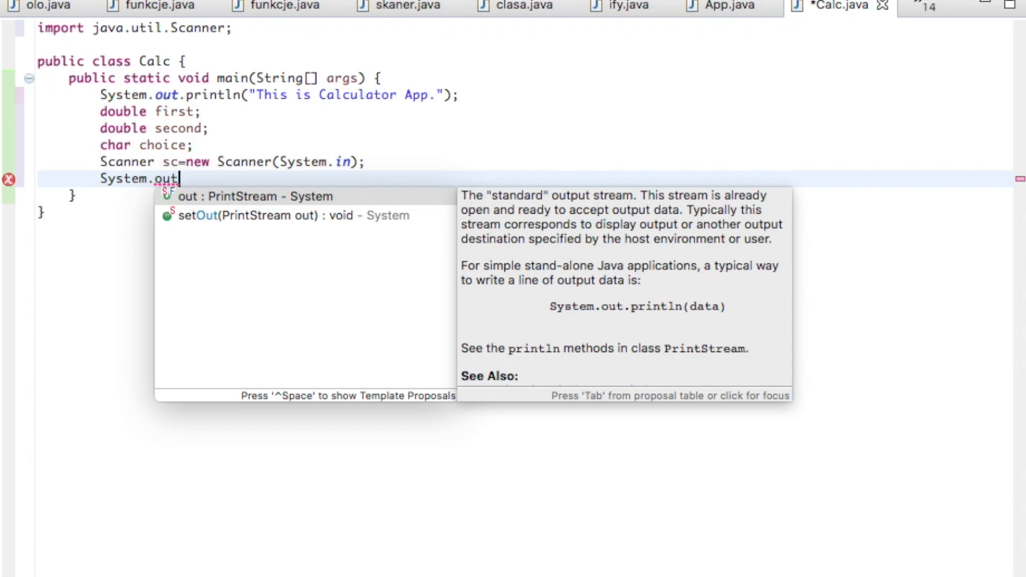
{"action": "type", "text": ".printl"}
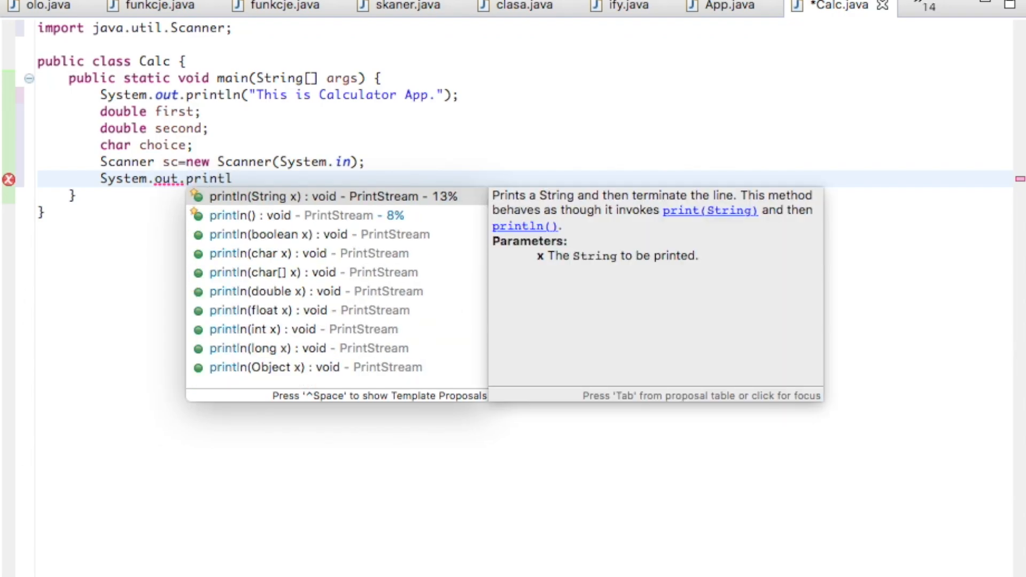
{"action": "type", "text": "n(\");"}
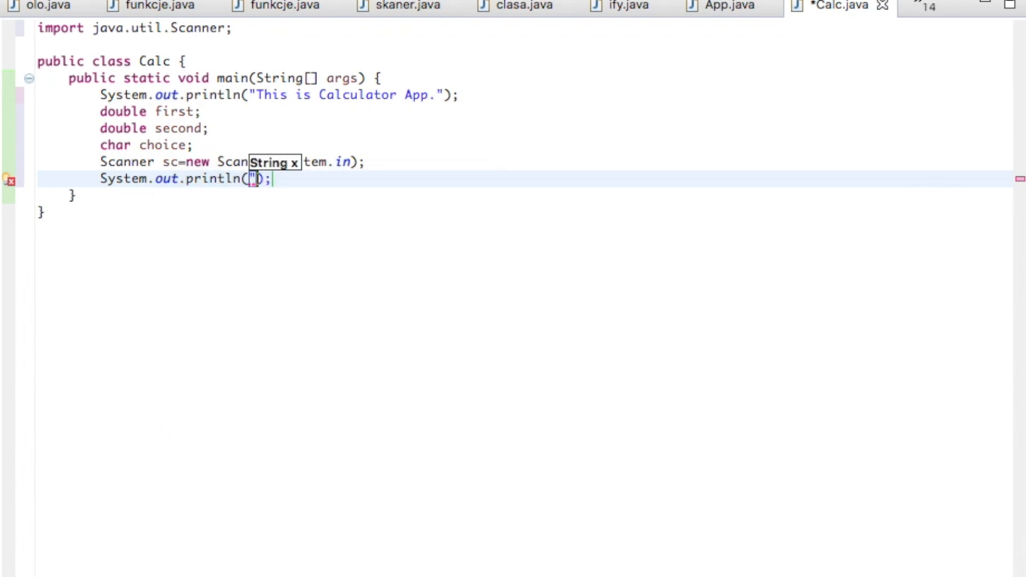
{"action": "type", "text": "Please"}
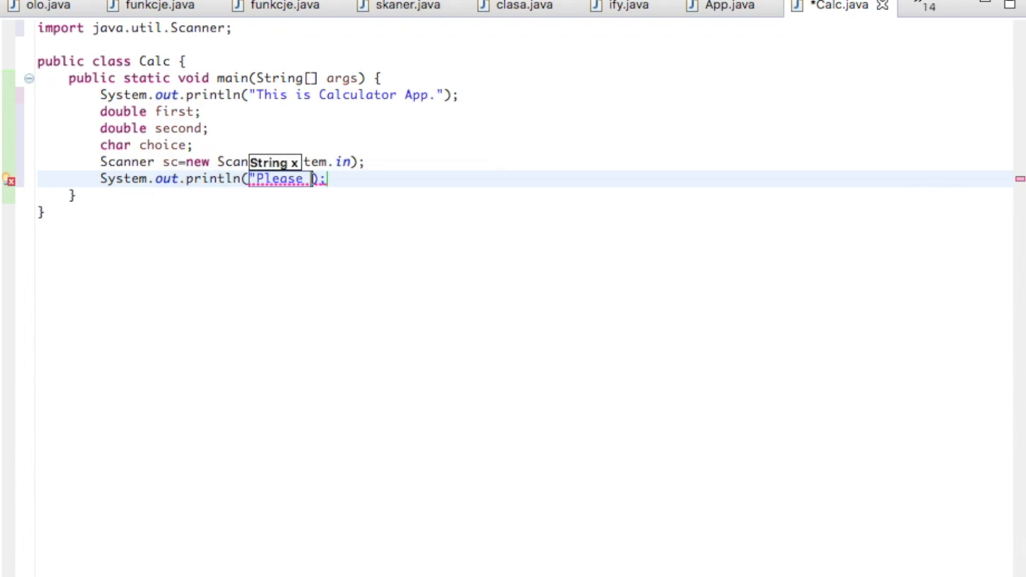
{"action": "type", "text": "enter fis"}
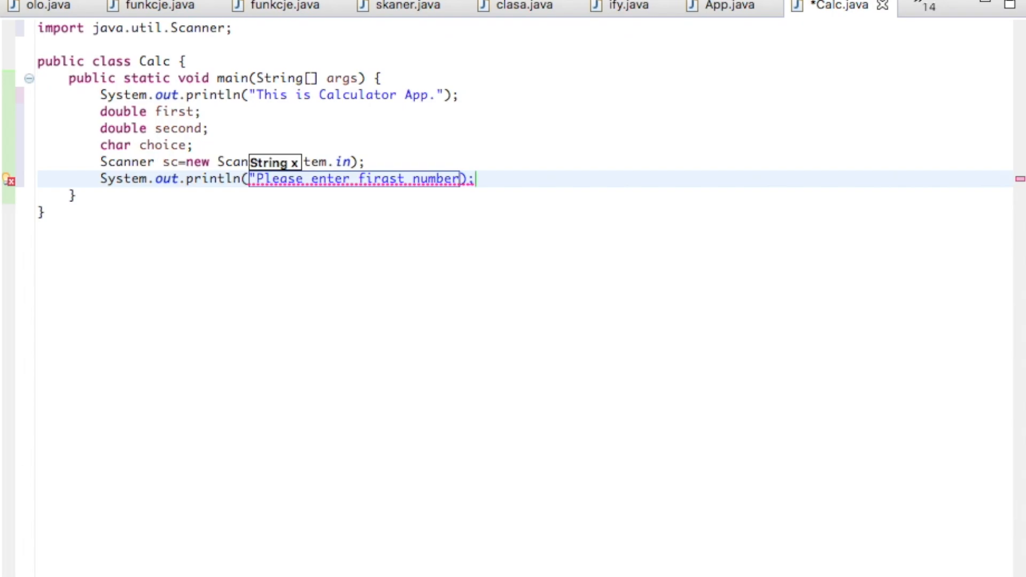
{"action": "type", "text": ": \""}
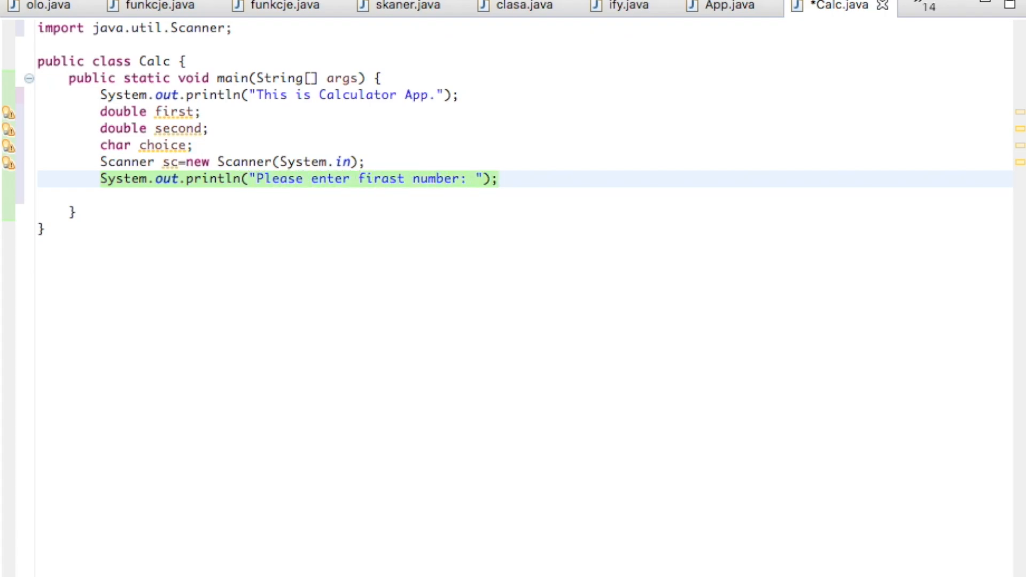
Duplicate the prompt as "Please enter second number: ", fixing the 'firast' typo
{"action": "left_click", "coordinate": [499, 178]}
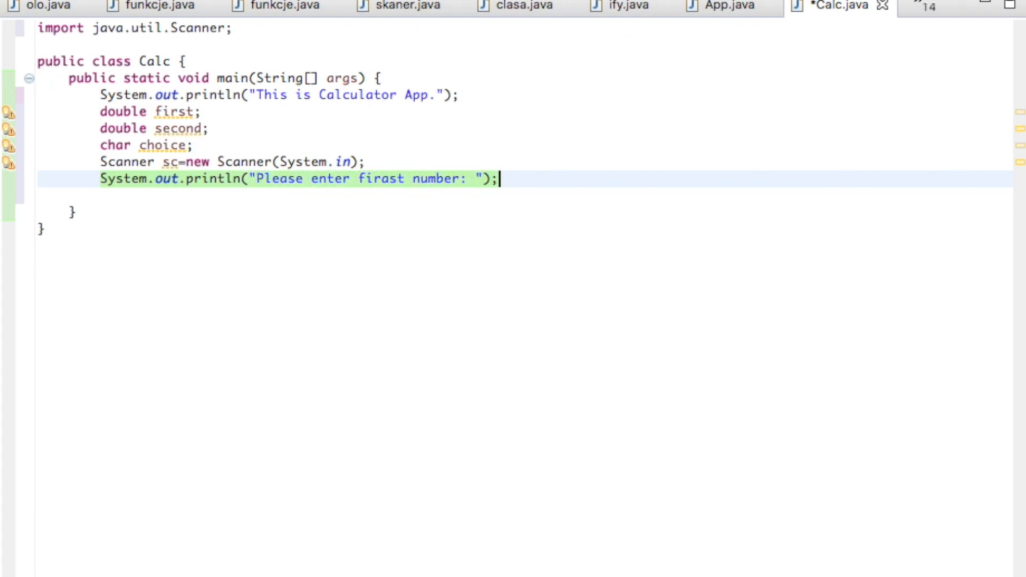
{"action": "key", "text": "Return"}
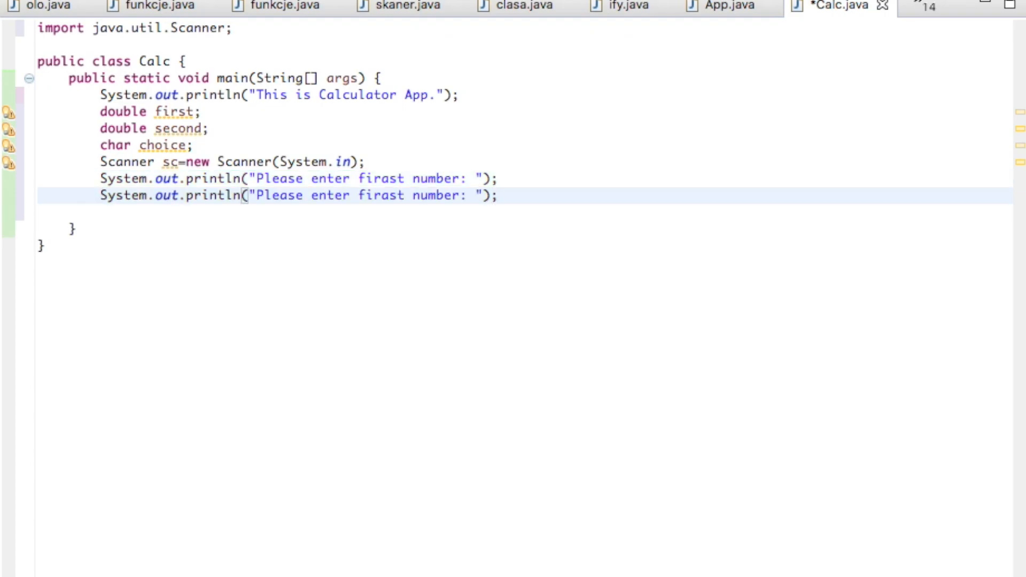
{"action": "left_click", "coordinate": [406, 195]}
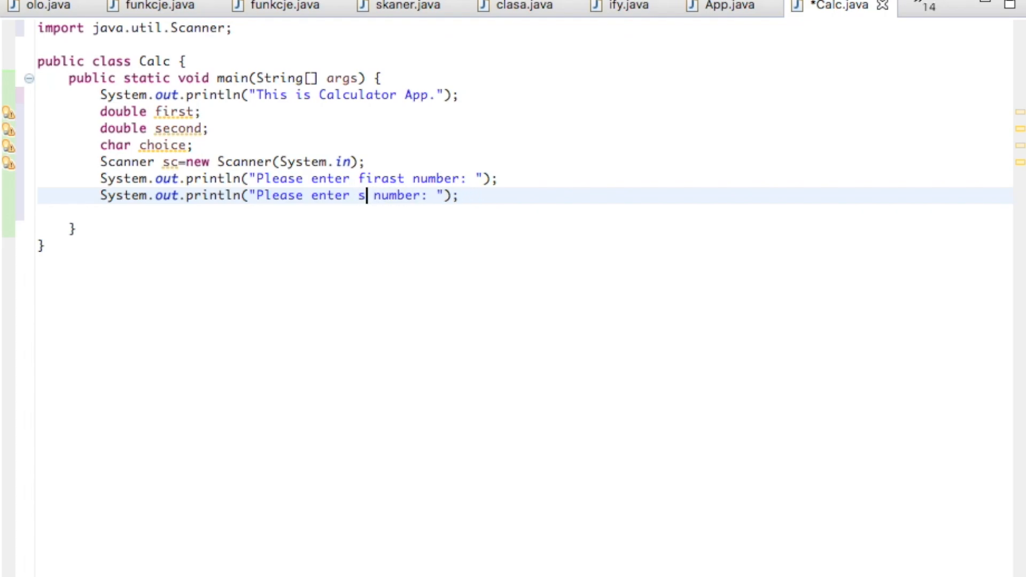
{"action": "type", "text": "econd"}
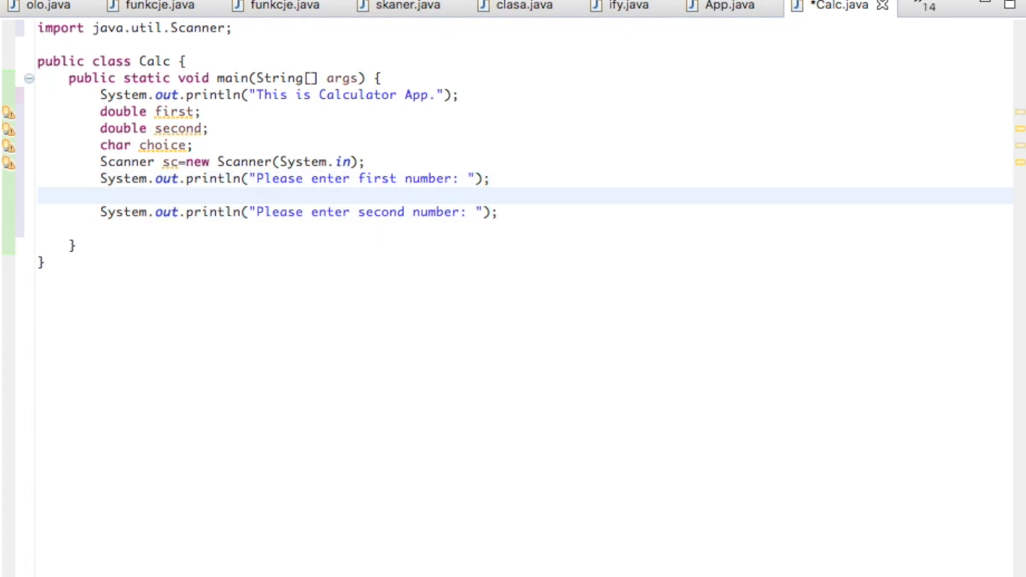
Read the first number with first=sc.nextDouble(); after its prompt
{"action": "type", "text": "first"}
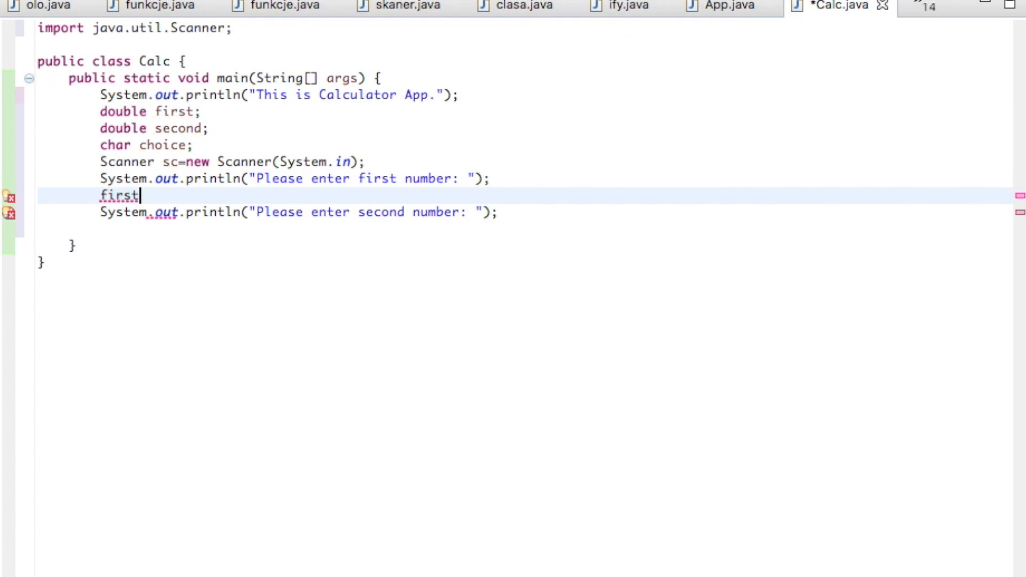
{"action": "mouse_move", "coordinate": [157, 111]}
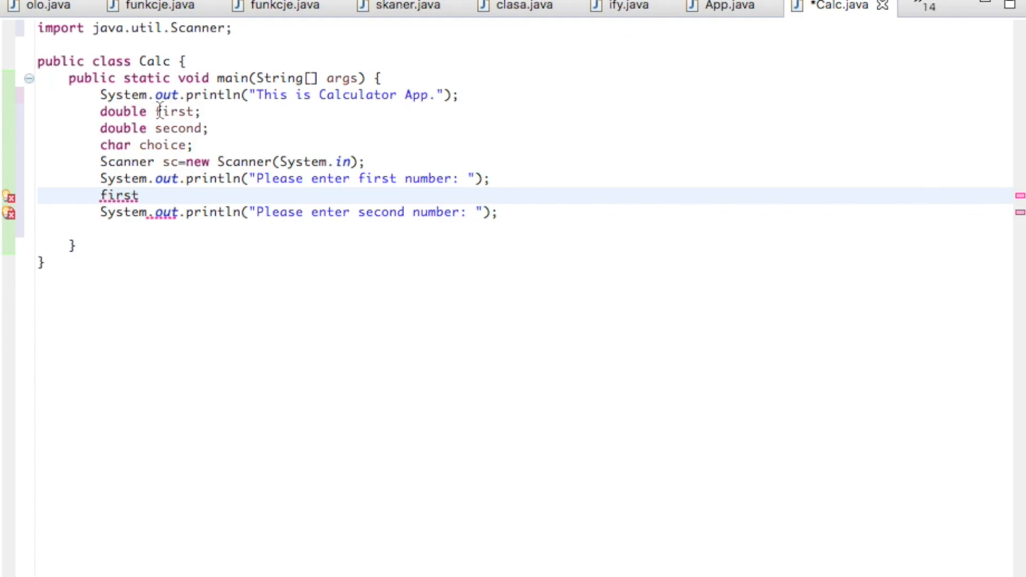
{"action": "mouse_move", "coordinate": [115, 111]}
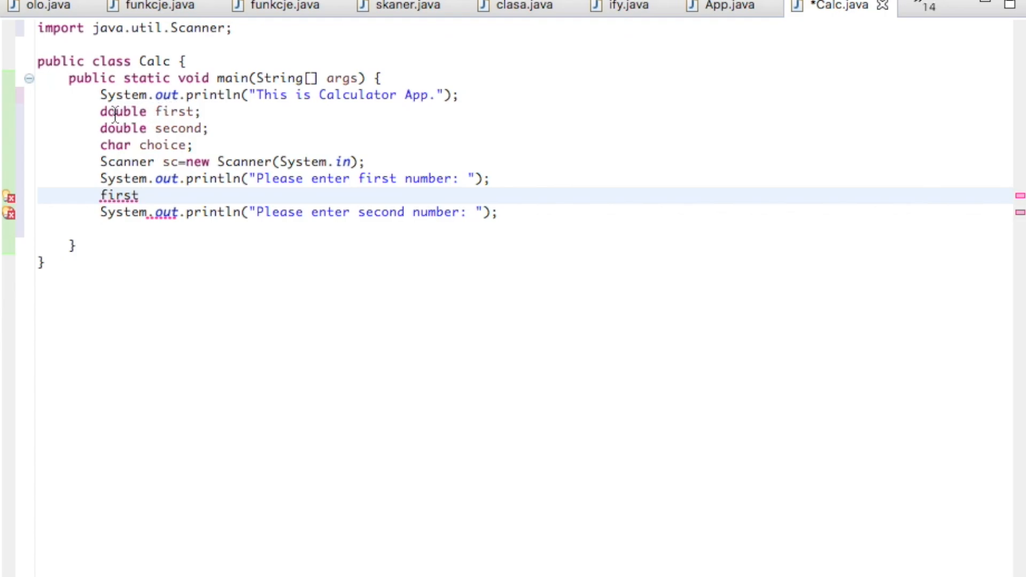
{"action": "mouse_move", "coordinate": [120, 195]}
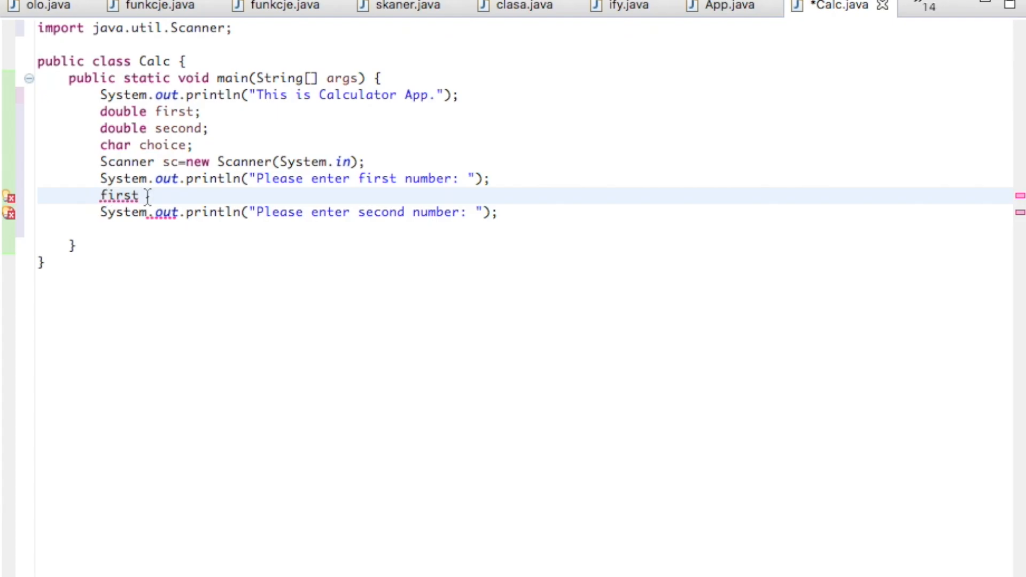
{"action": "type", "text": "=sc."}
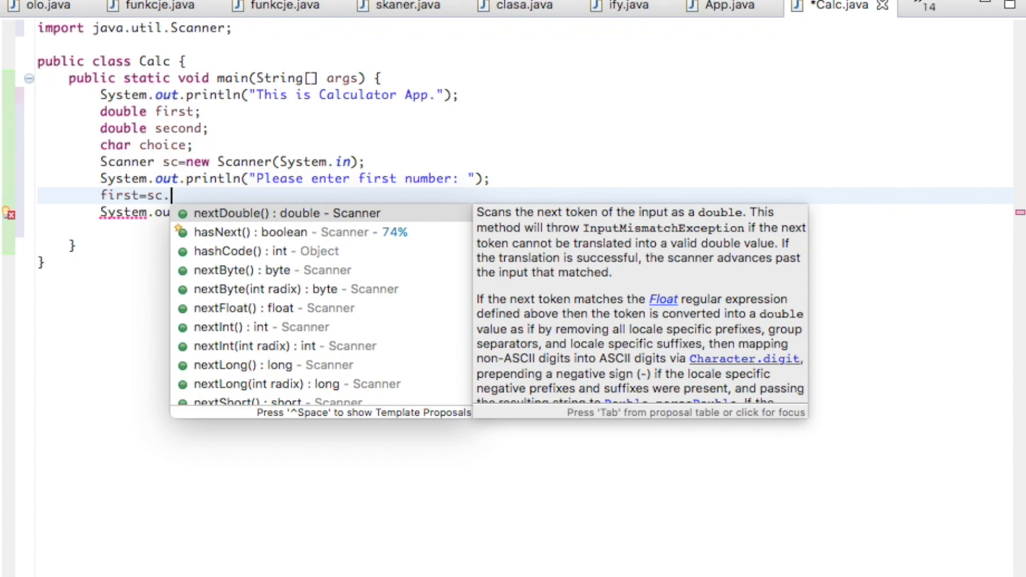
{"action": "type", "text": "next"}
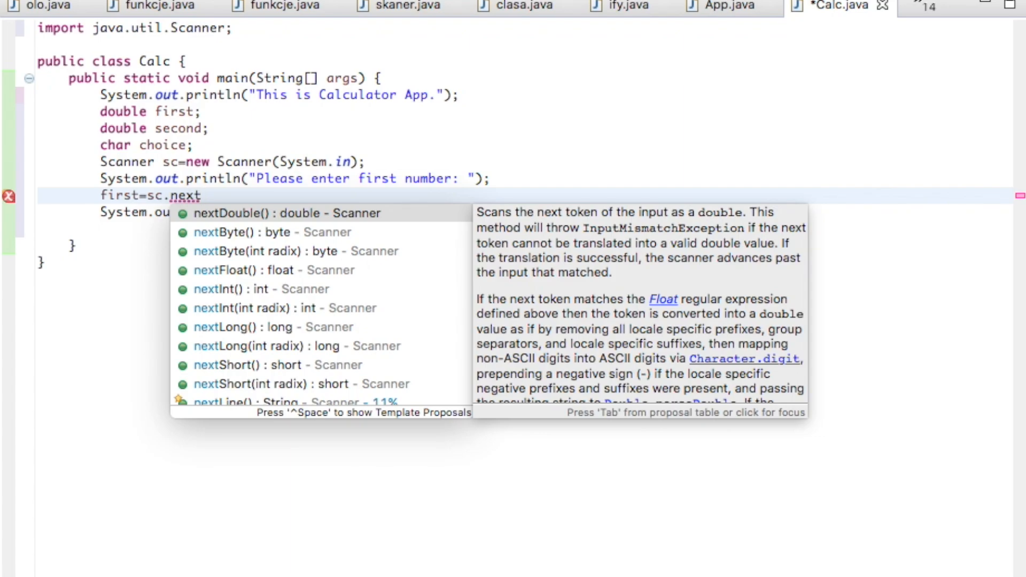
{"action": "type", "text": "Double"}
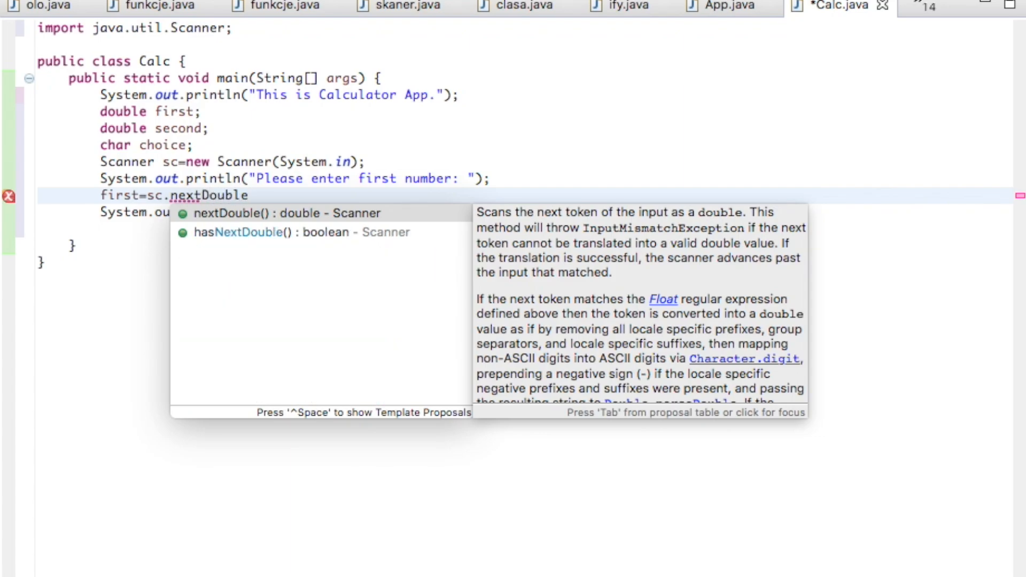
{"action": "left_click", "coordinate": [286, 213]}
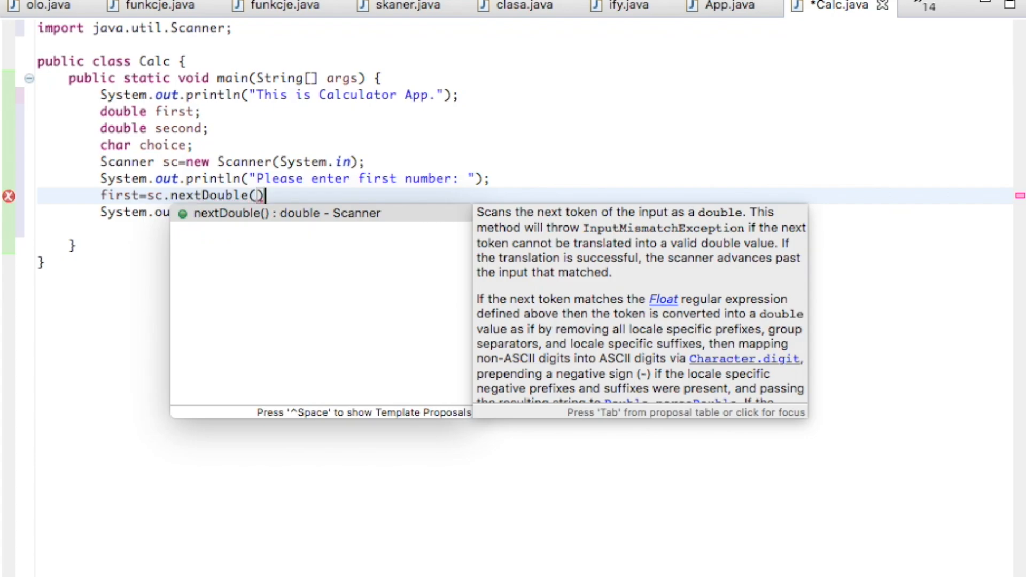
{"action": "key", "text": "Return"}
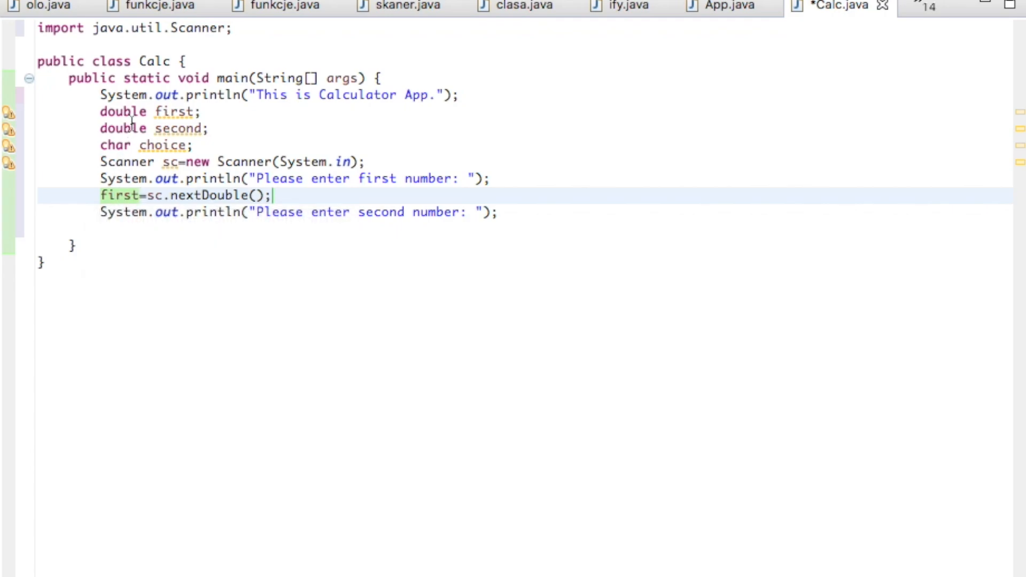
{"action": "mouse_move", "coordinate": [145, 198]}
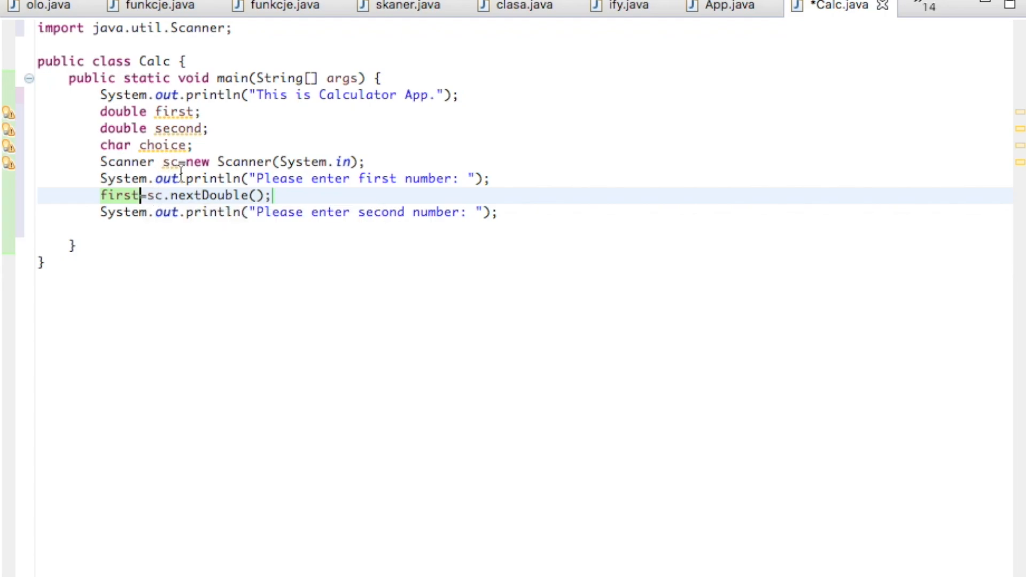
{"action": "mouse_move", "coordinate": [118, 112]}
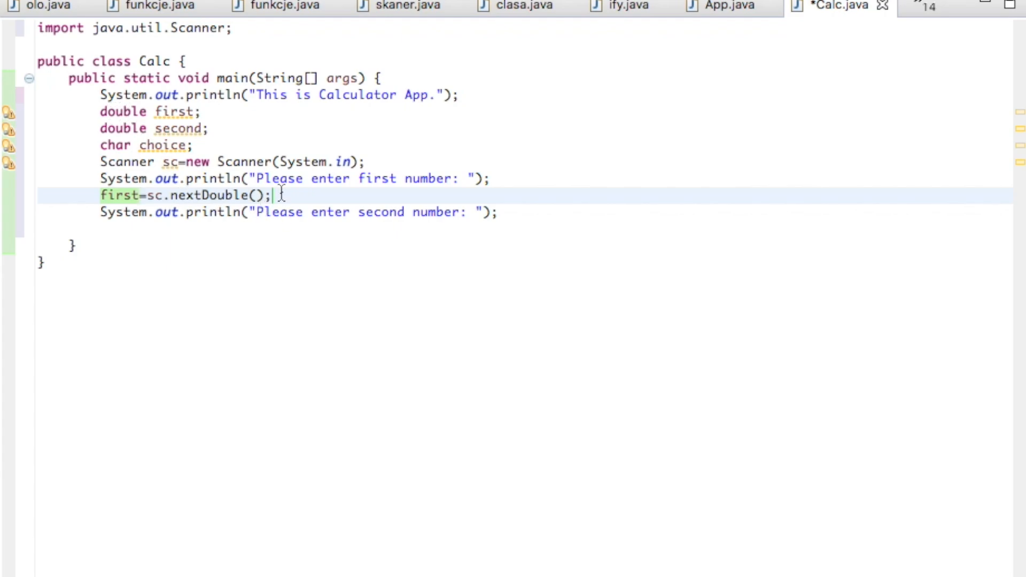
{"action": "mouse_move", "coordinate": [334, 205]}
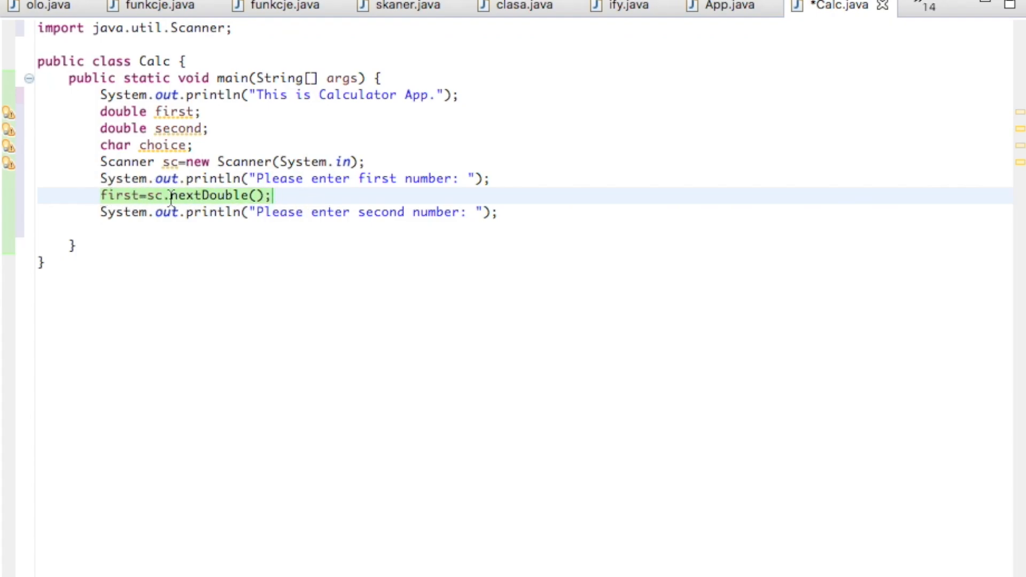
{"action": "mouse_move", "coordinate": [566, 213]}
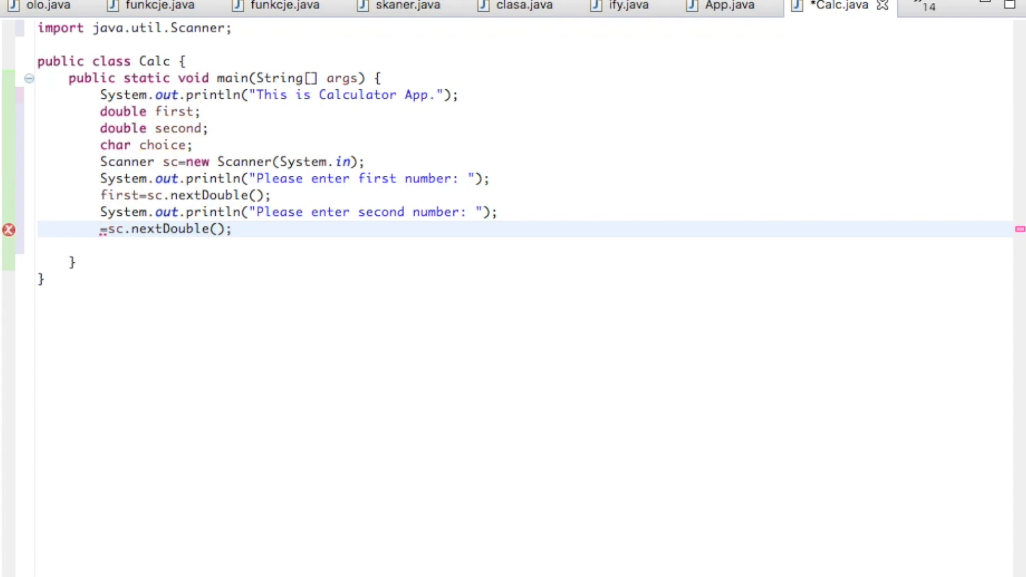
Prefix the pasted sc.nextDouble() line with 'second' and end it with a semicolon
{"action": "type", "text": "sec"}
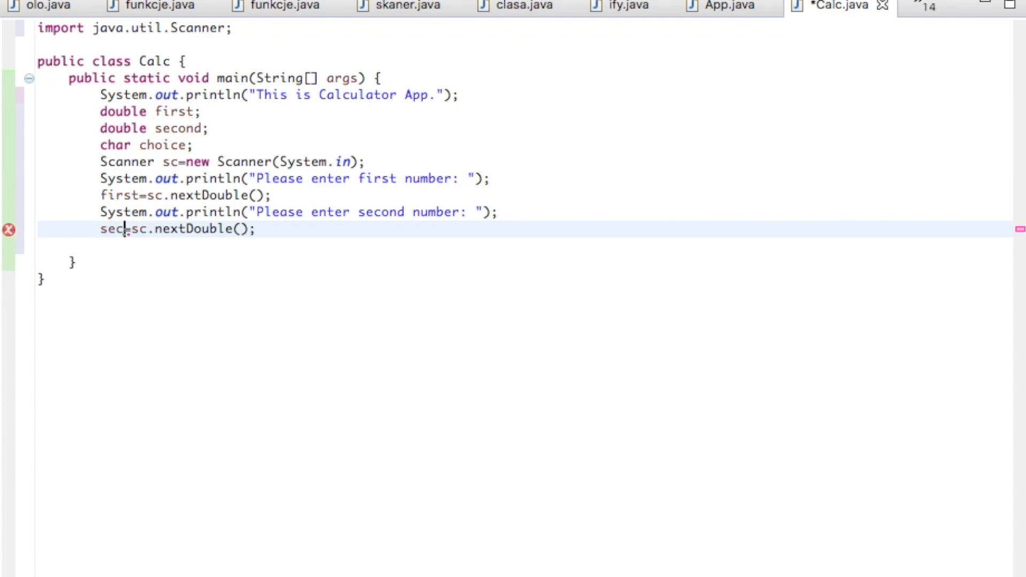
{"action": "type", "text": "ond"}
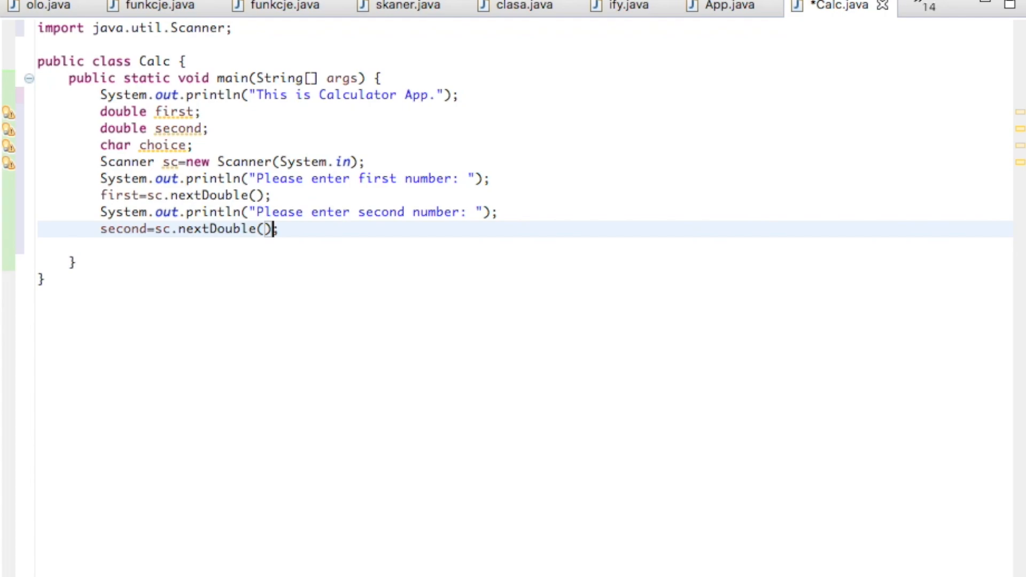
{"action": "type", "text": ";"}
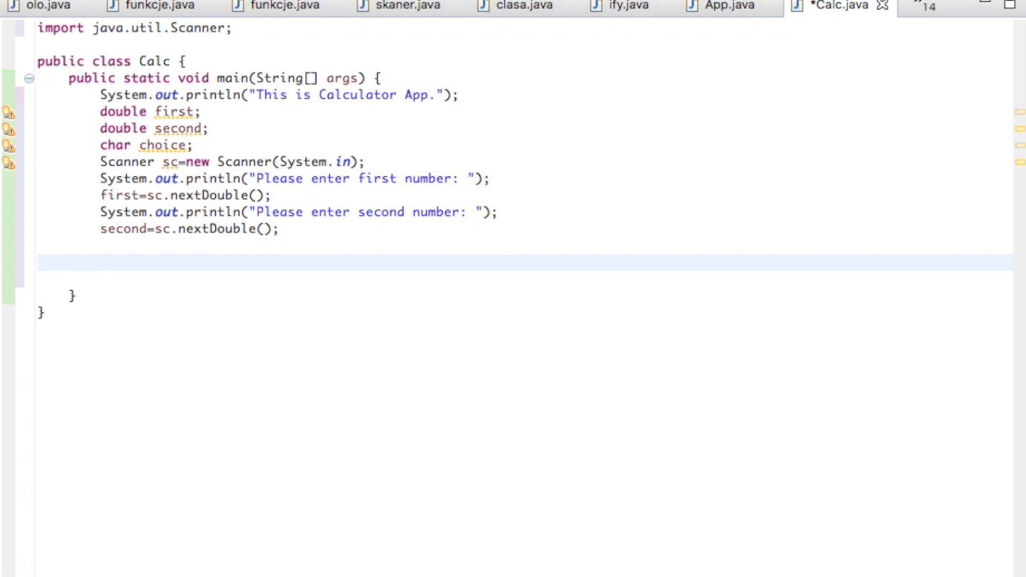
Add a println prompt "For addition press +" on the empty line
{"action": "left_click", "coordinate": [100, 262]}
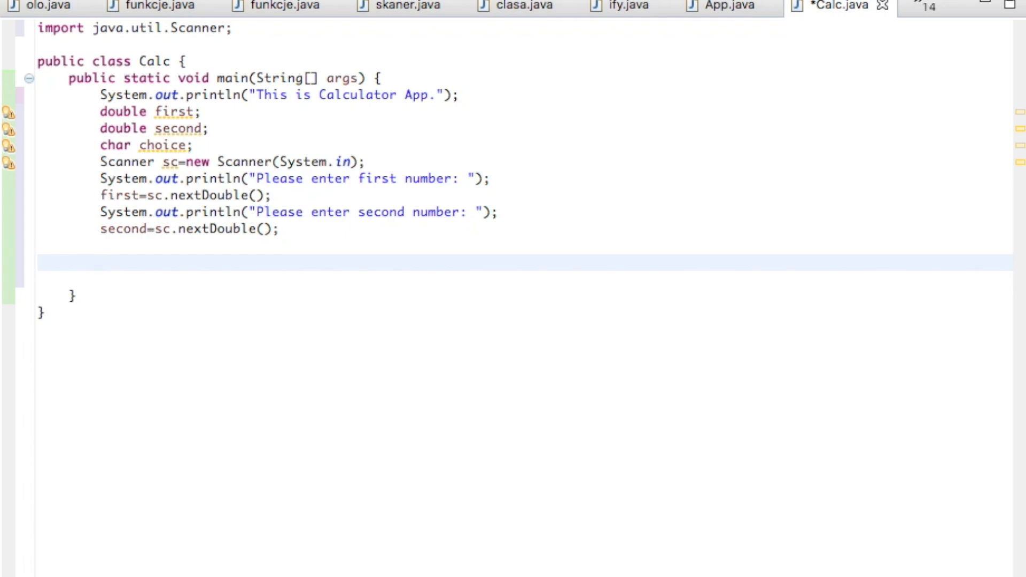
{"action": "left_click", "coordinate": [100, 263]}
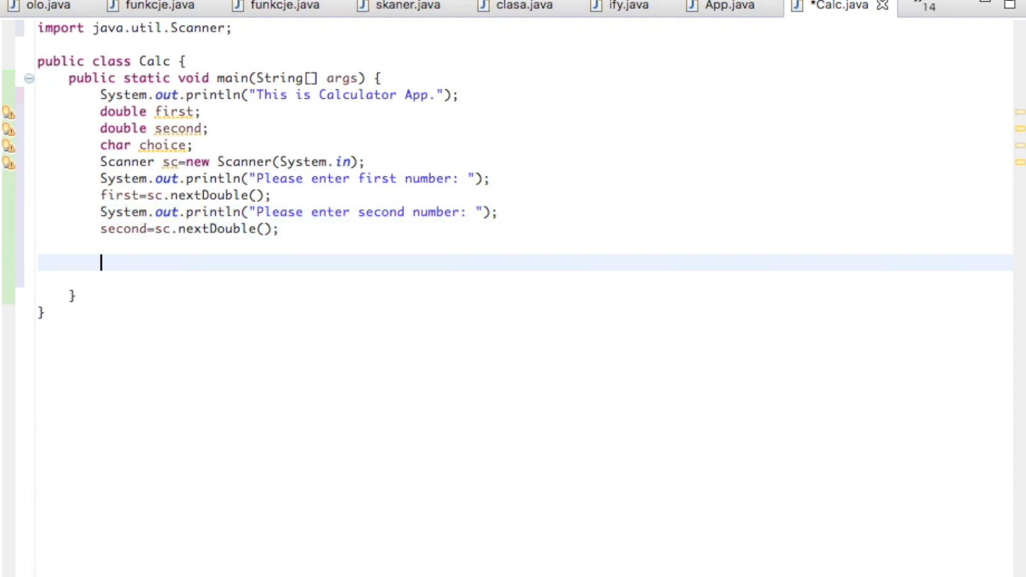
{"action": "type", "text": "System.out.println(\"Please enter second number: \");"}
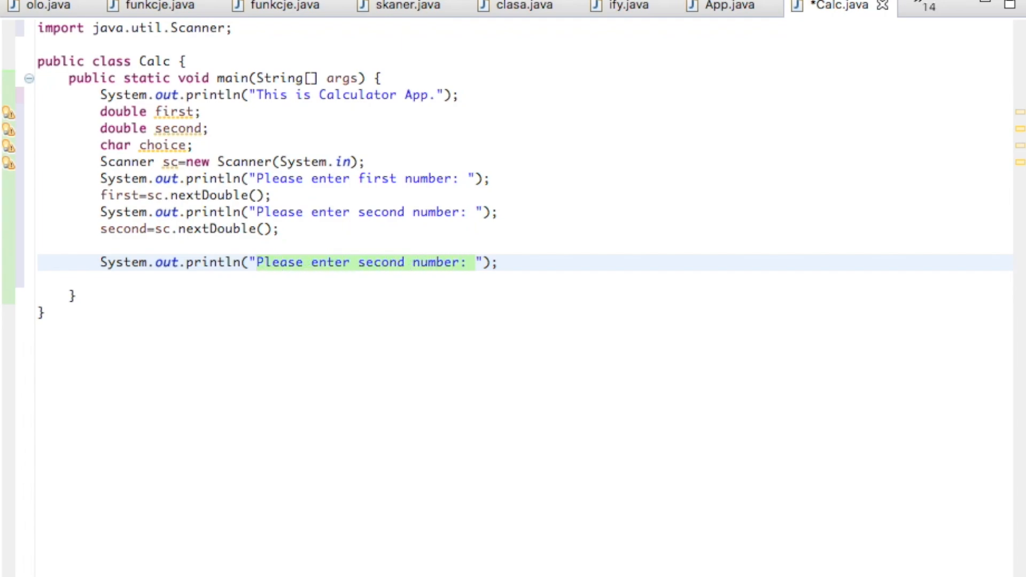
{"action": "type", "text": "For\");"}
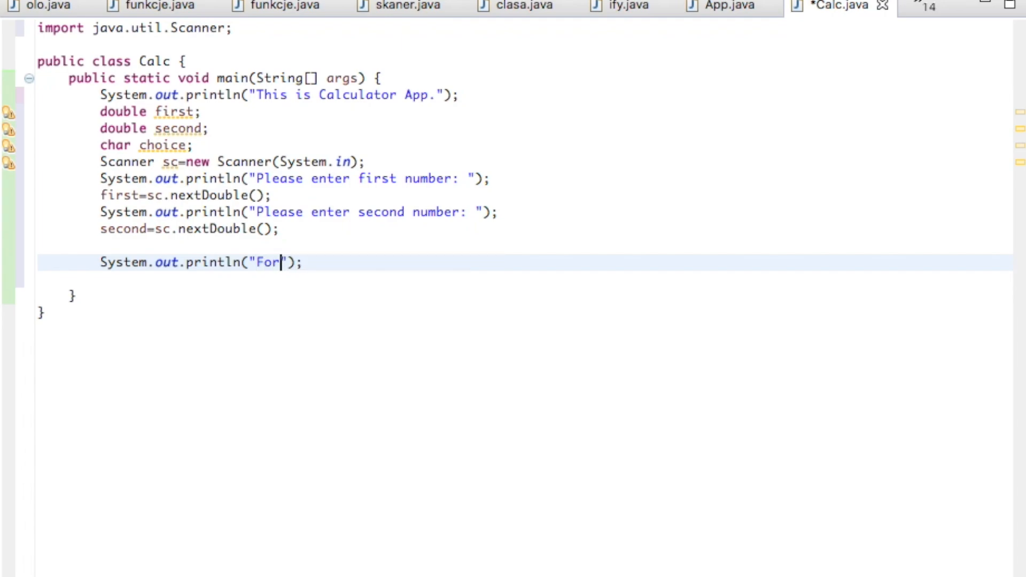
{"action": "type", "text": "addi"}
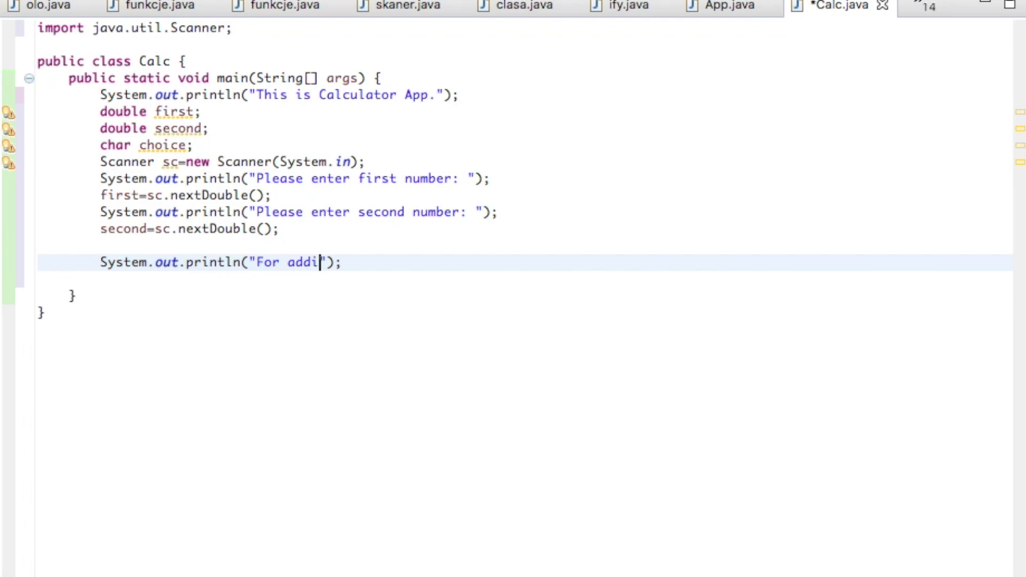
{"action": "type", "text": "tion"}
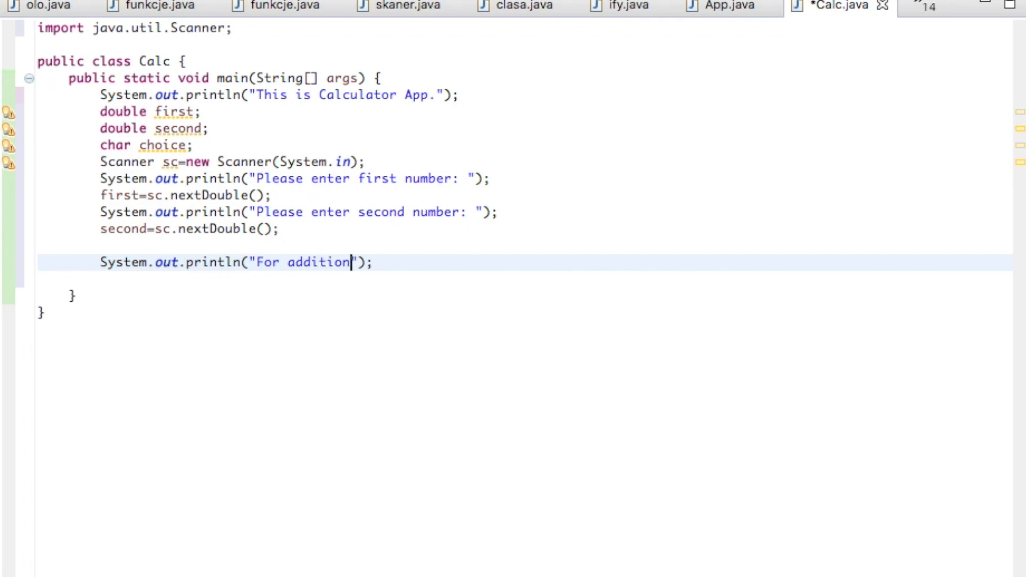
{"action": "type", "text": "press +"}
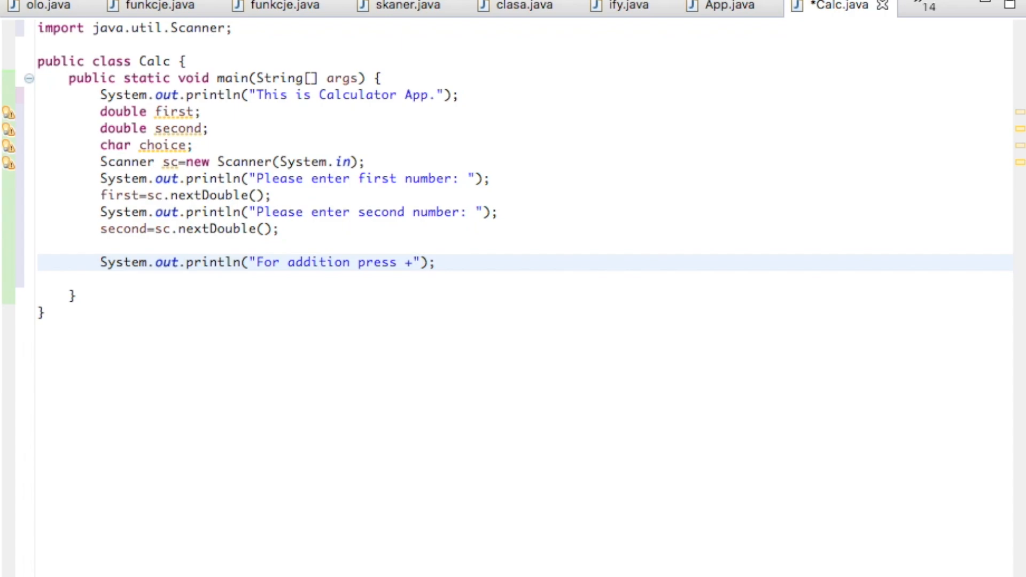
Add println prompts for subtraction and "for multiplication press *"
{"action": "left_click", "coordinate": [420, 262]}
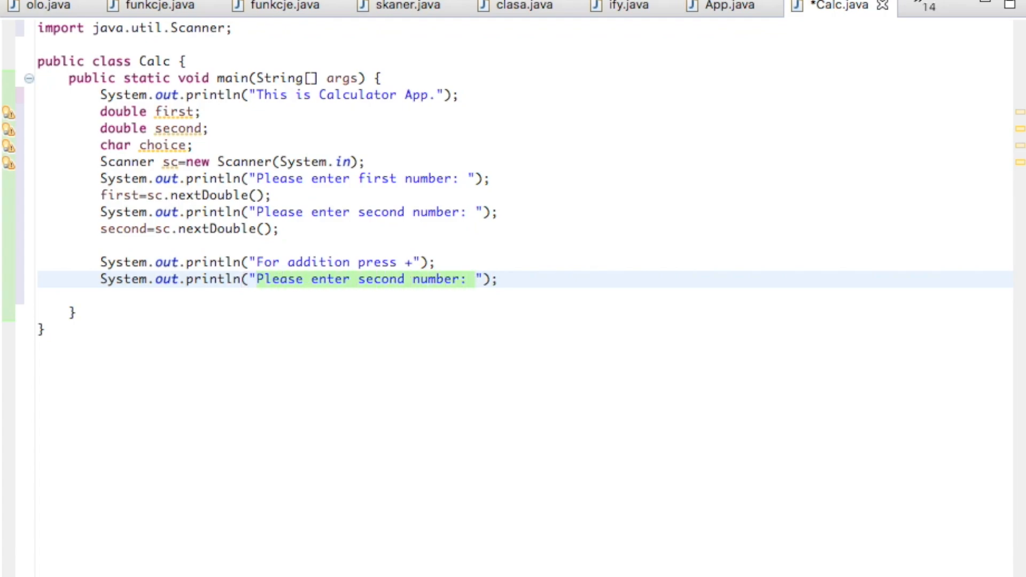
{"action": "type", "text": "for \");"}
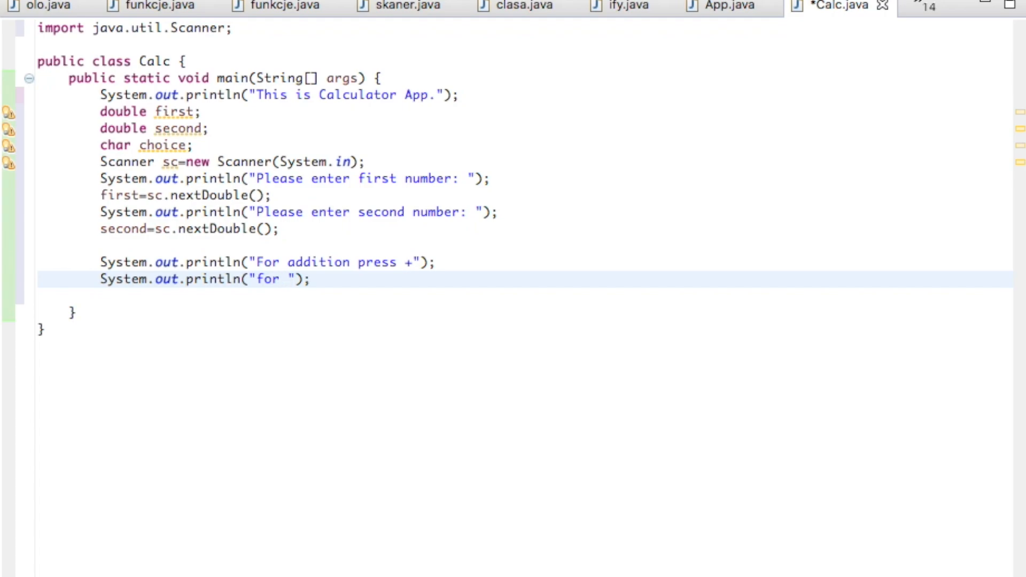
{"action": "type", "text": "subtraction press -"}
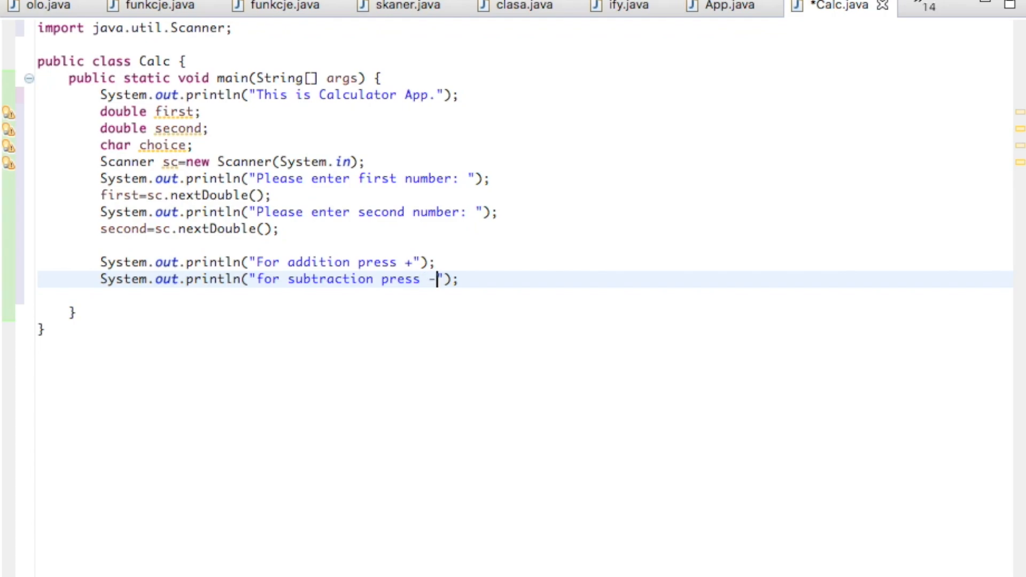
{"action": "key", "text": "Return"}
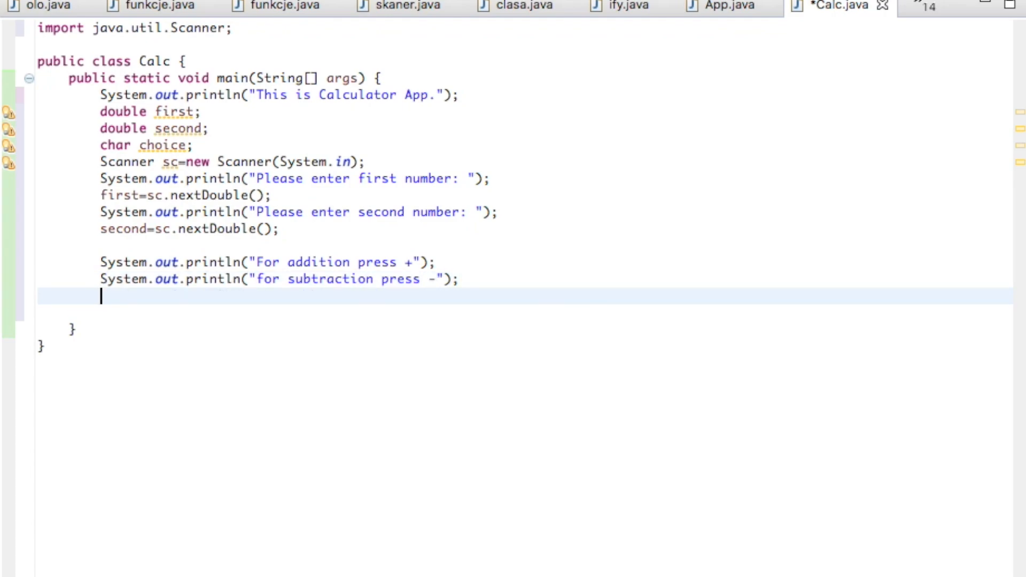
{"action": "type", "text": "System.out.println(\"Please enter second number: \");"}
{"action": "type", "text": "System.out.println(\"for multipli\");"}
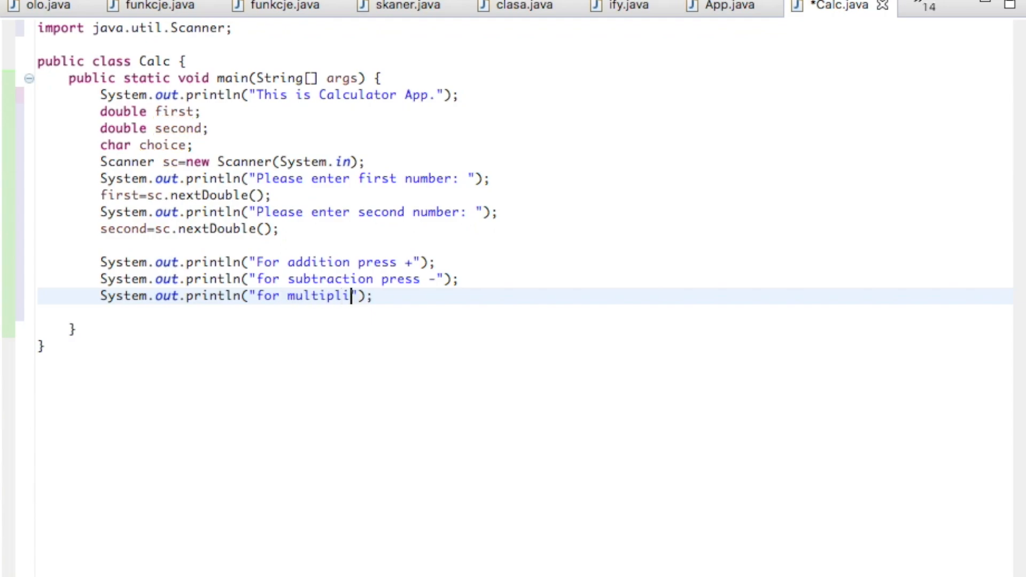
{"action": "type", "text": "cation press *"}
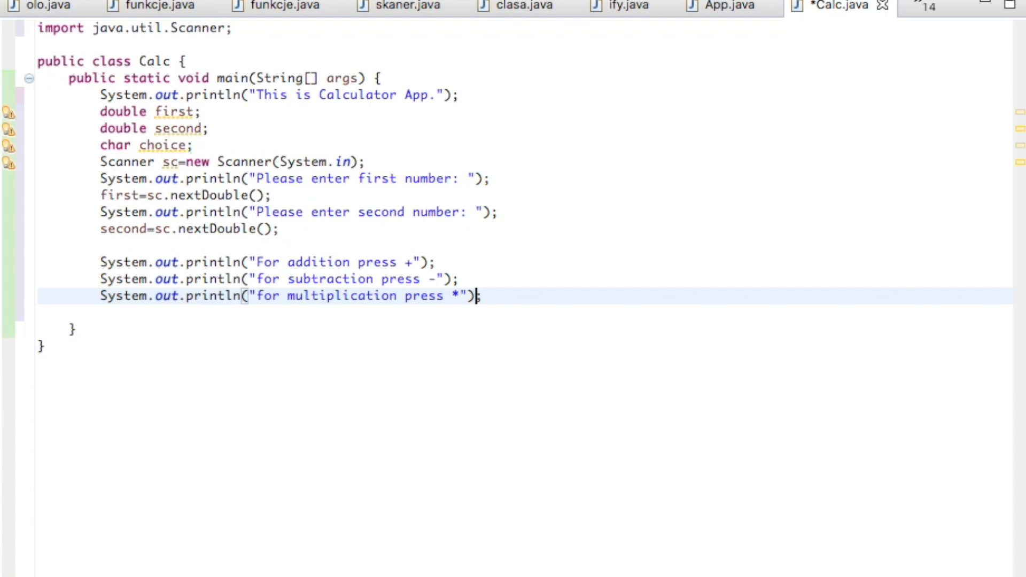
Add the "for division press /" prompt followed by a blank line
{"action": "key", "text": "Return"}
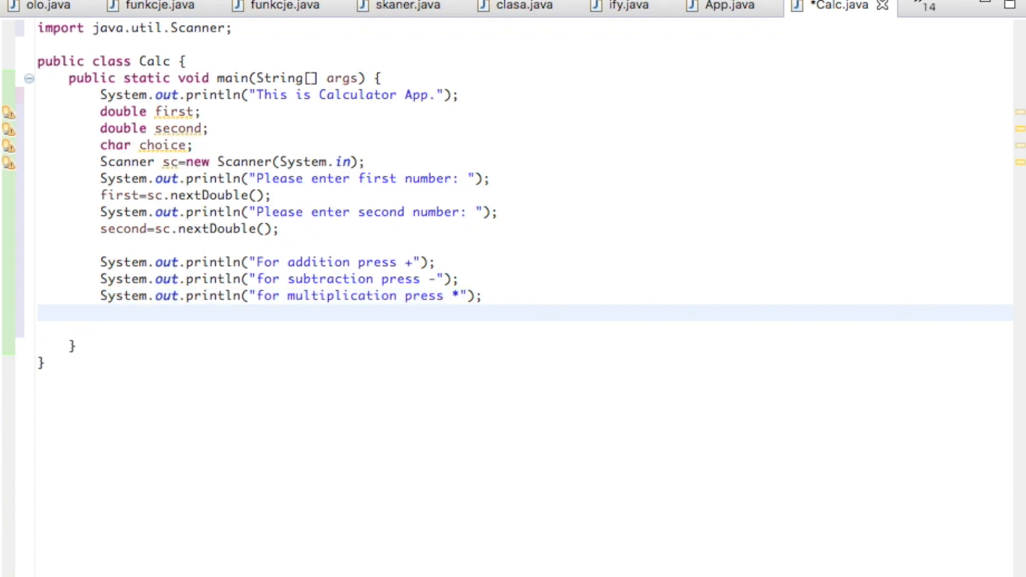
{"action": "type", "text": "System.out.println(\"Please enter second number: \");"}
{"action": "type", "text": "System.out.println(\"for \");"}
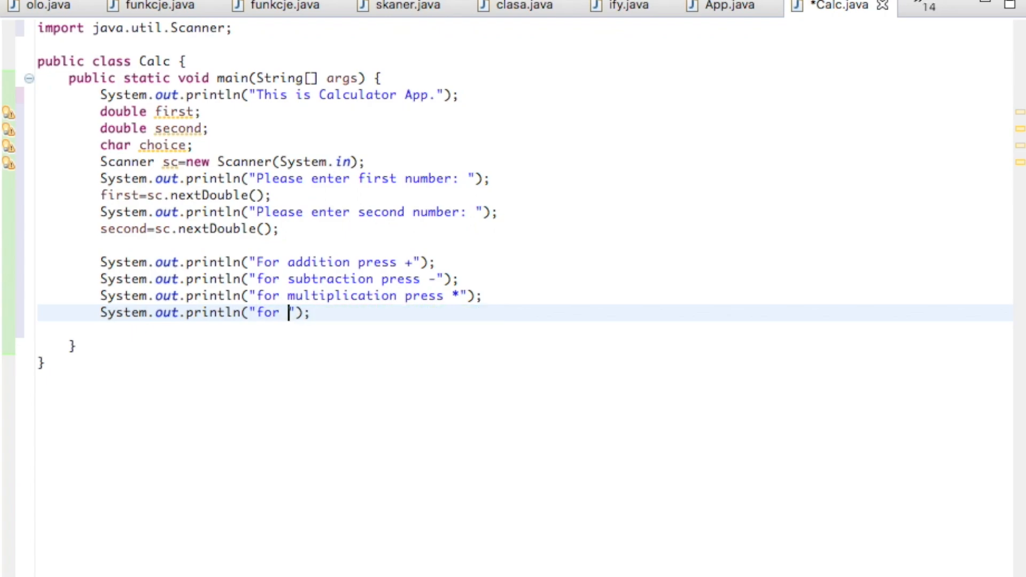
{"action": "type", "text": "division press /"}
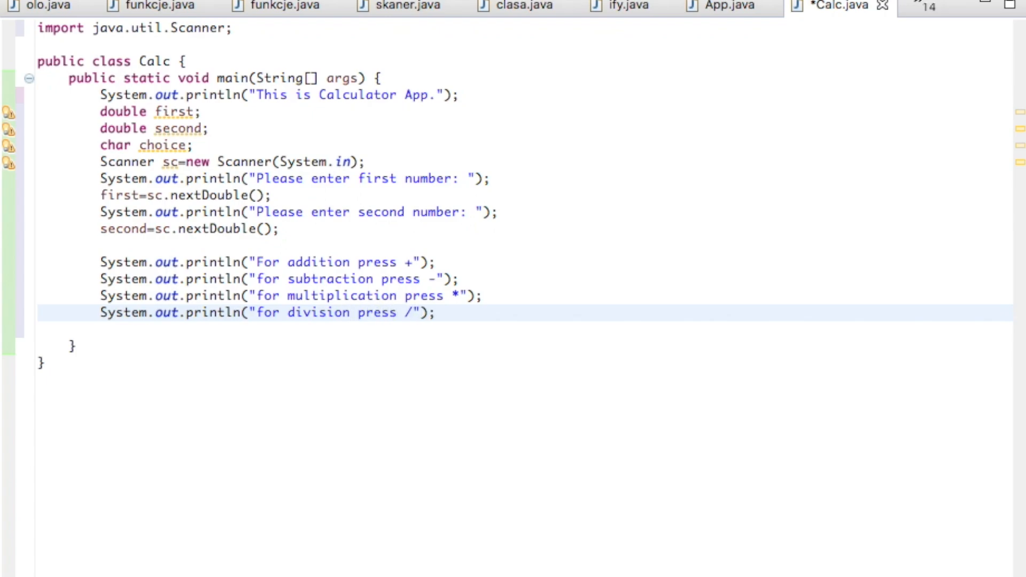
{"action": "left_click", "coordinate": [413, 313]}
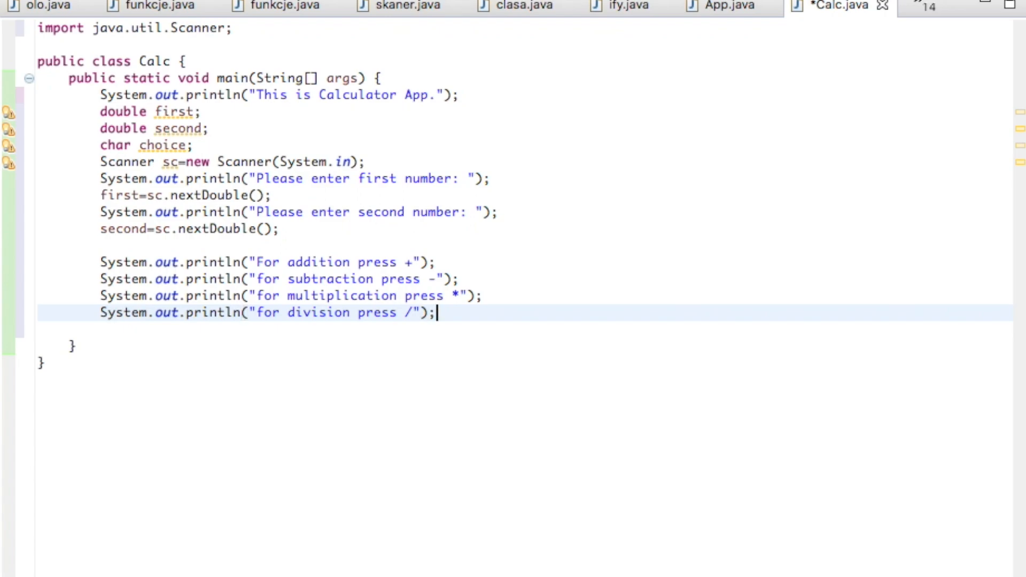
{"action": "key", "text": "Return"}
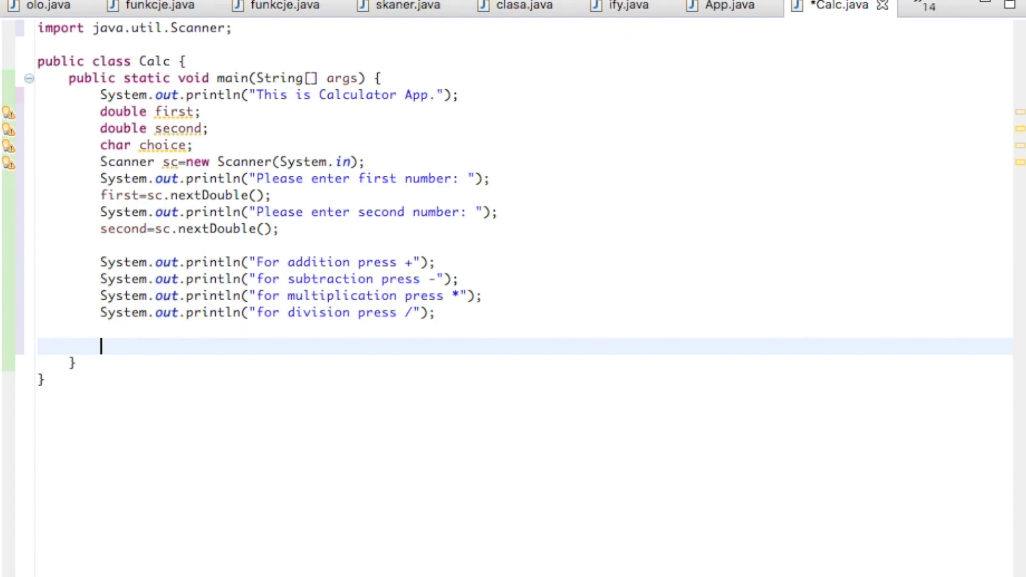
Assign choice = sc.next().charAt(0); below the prompts, using content assist for next() and charAt
{"action": "type", "text": "letter"}
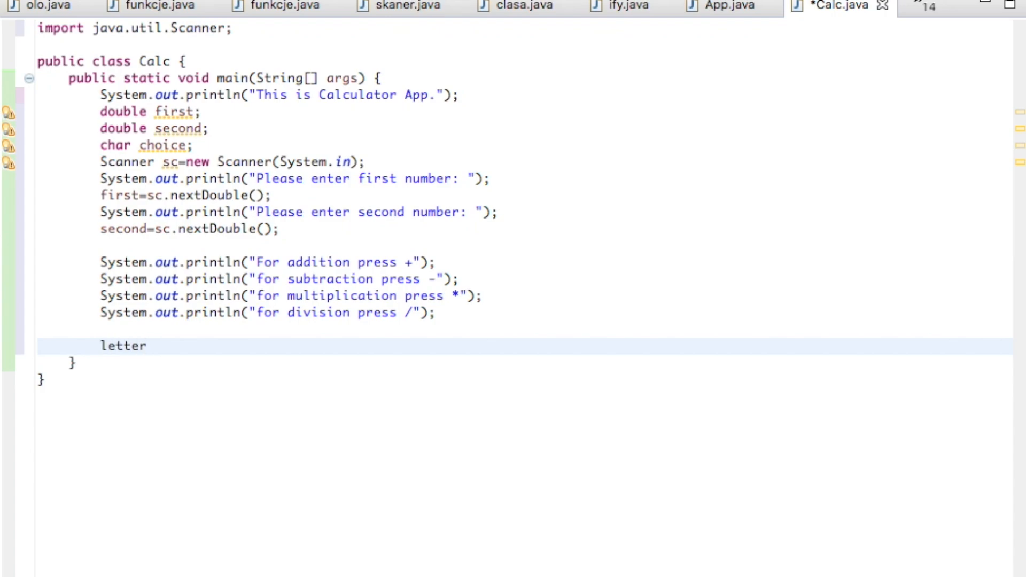
{"action": "left_click", "coordinate": [147, 346]}
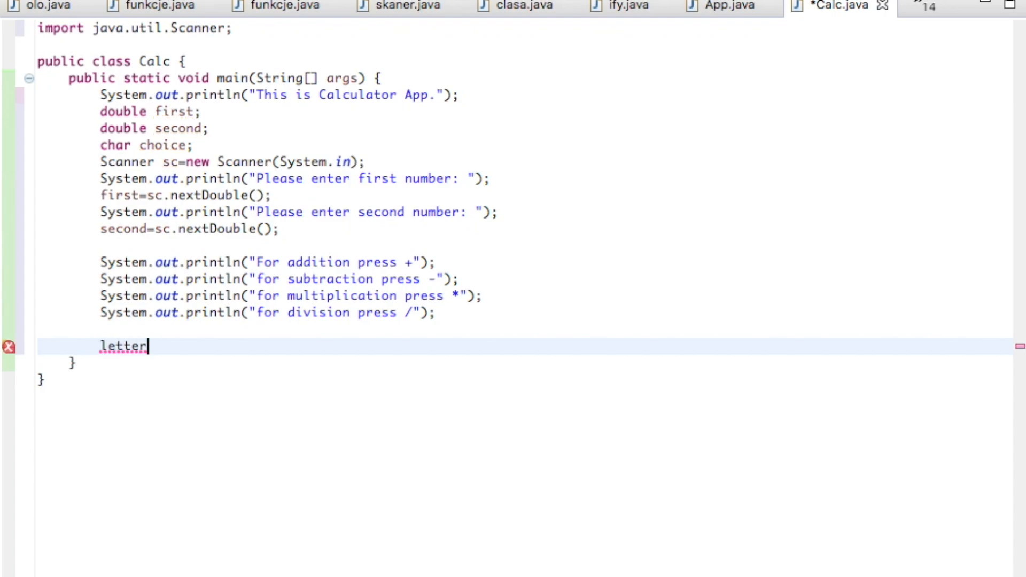
{"action": "mouse_move", "coordinate": [173, 295]}
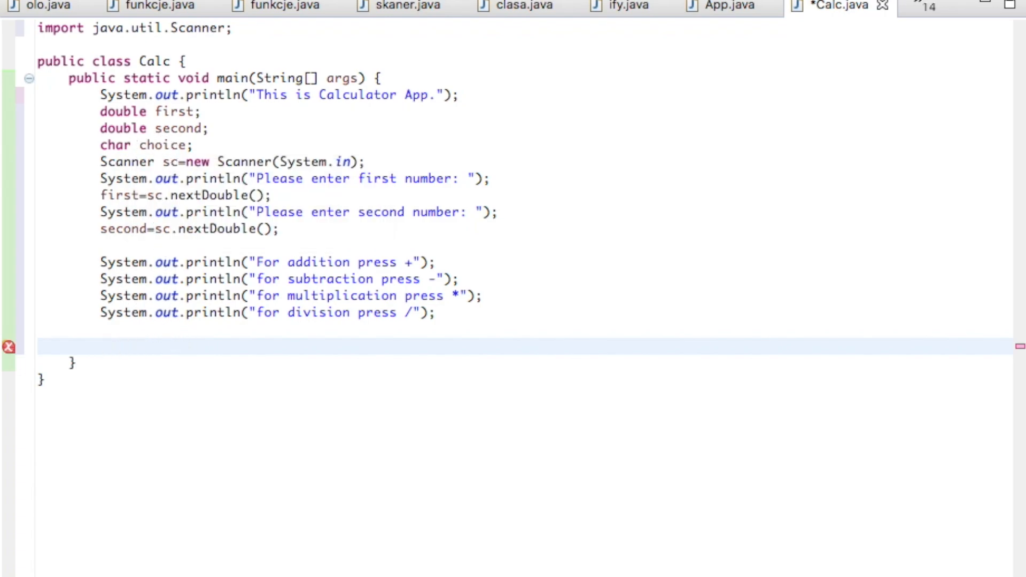
{"action": "type", "text": "choi"}
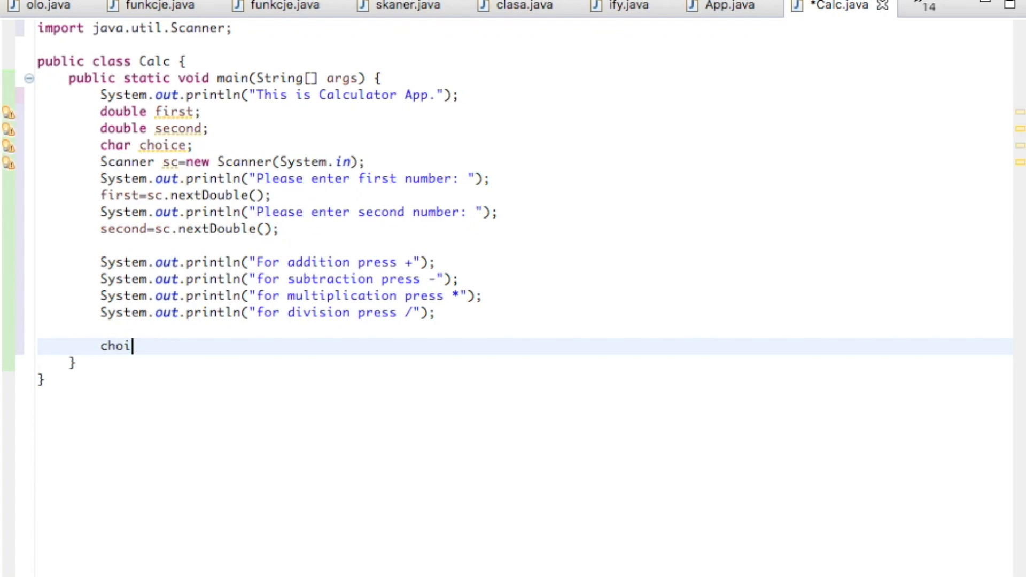
{"action": "type", "text": "ce"}
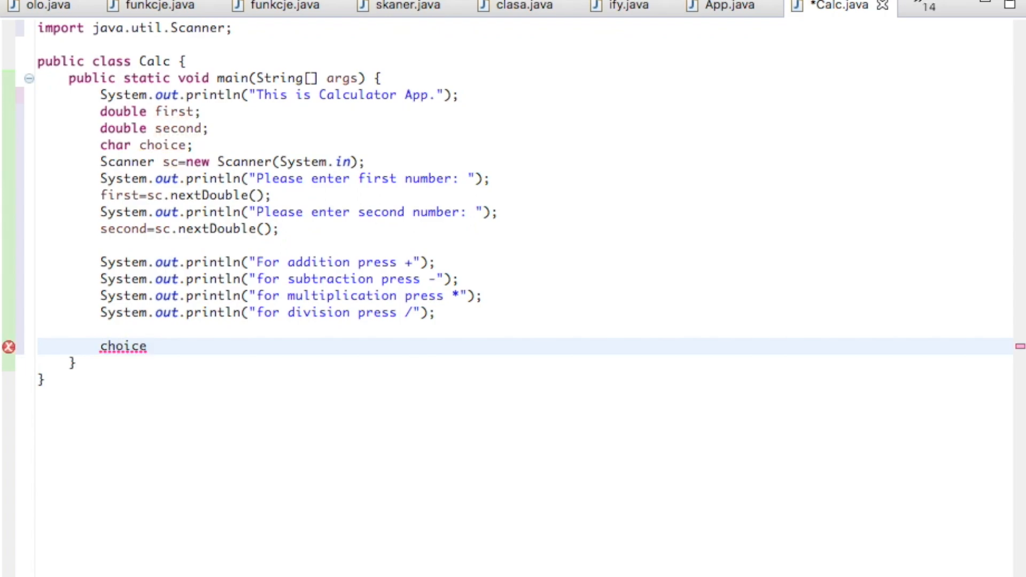
{"action": "left_click", "coordinate": [149, 345]}
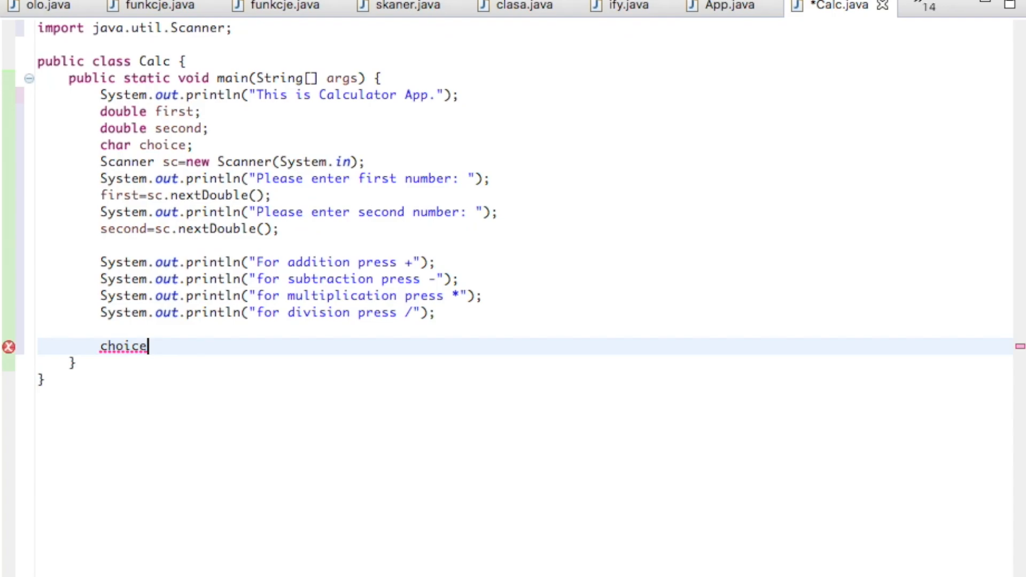
{"action": "type", "text": "=sc"}
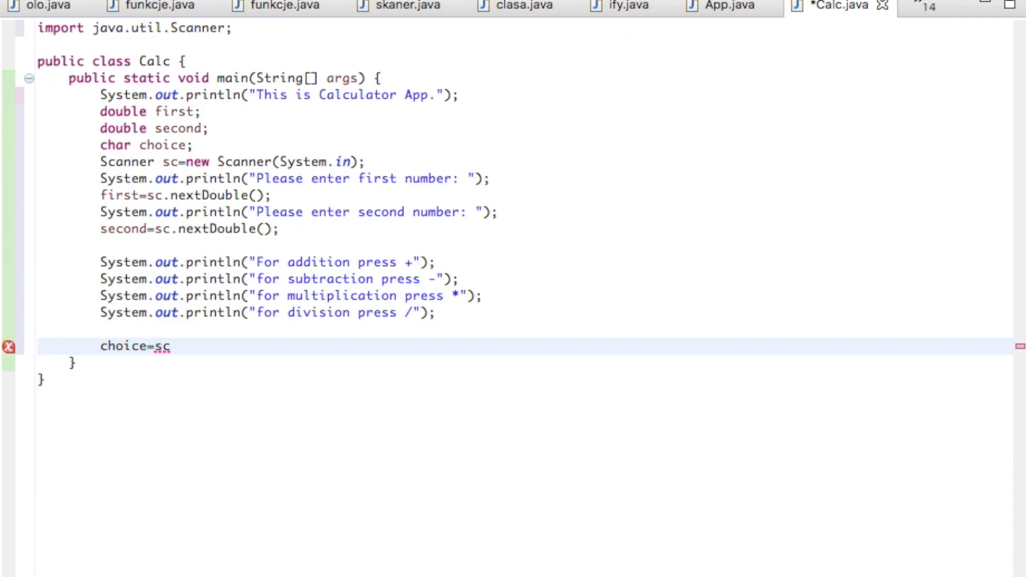
{"action": "type", "text": ".next("}
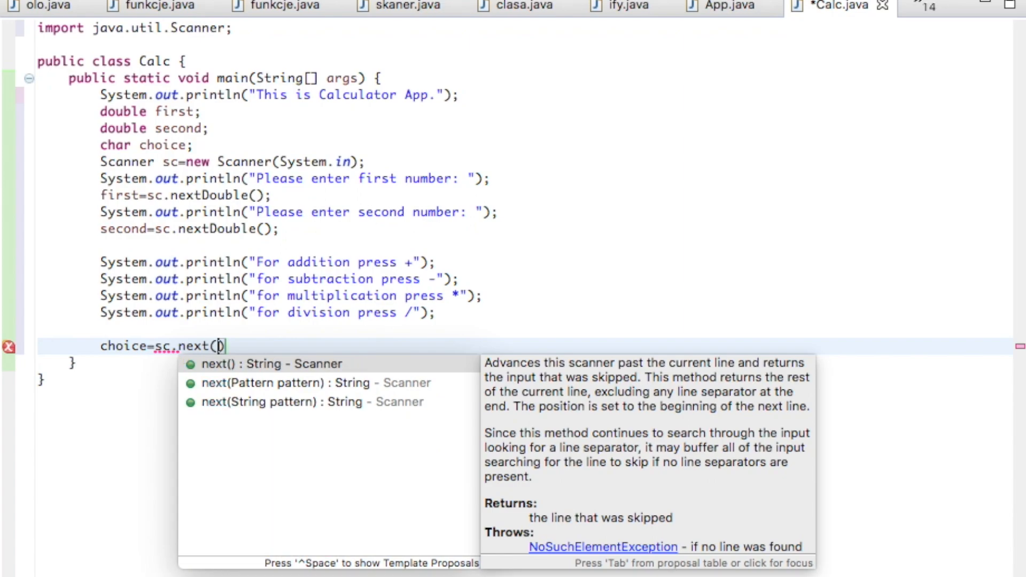
{"action": "left_click", "coordinate": [272, 364]}
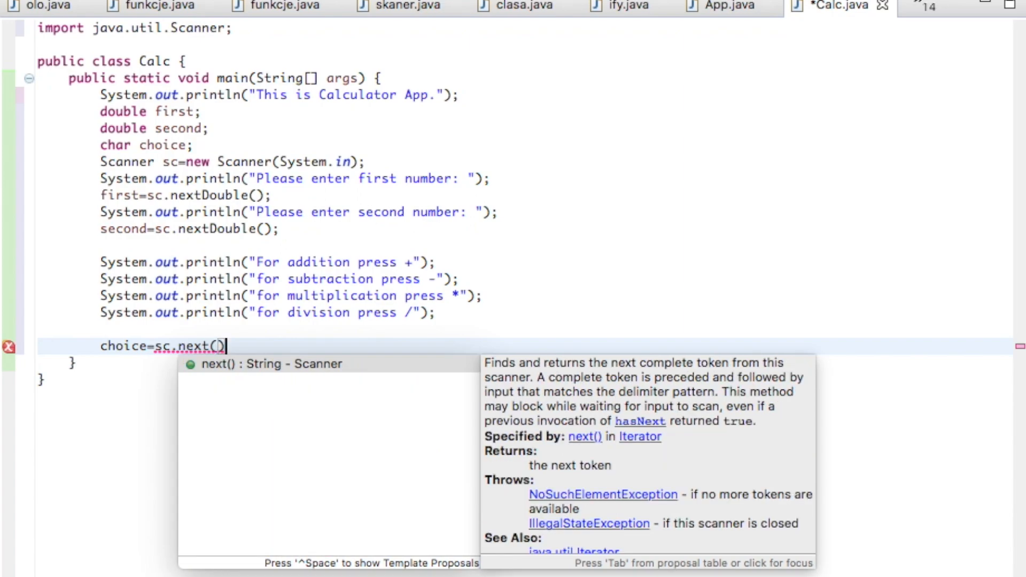
{"action": "type", "text": "."}
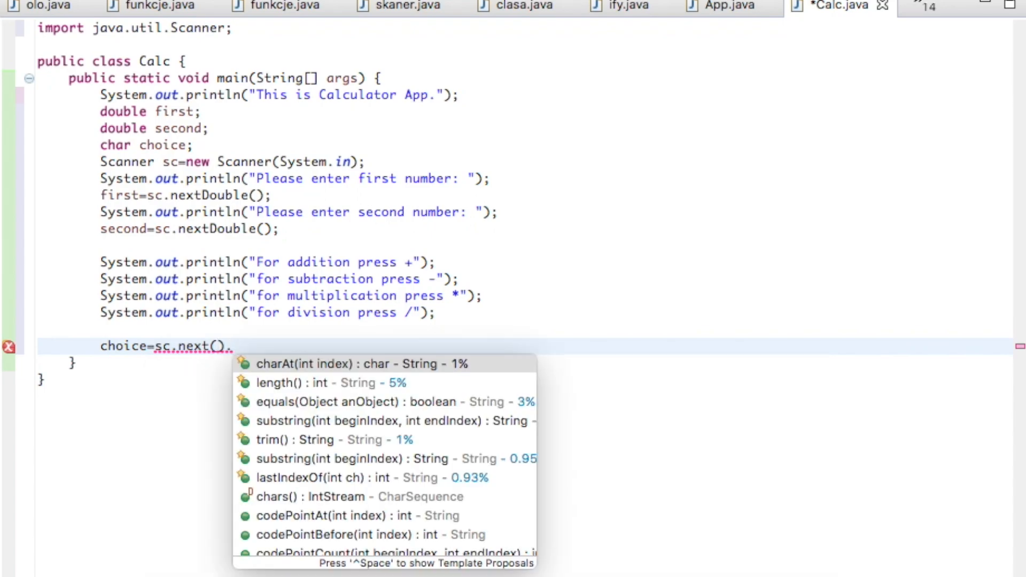
{"action": "type", "text": "c"}
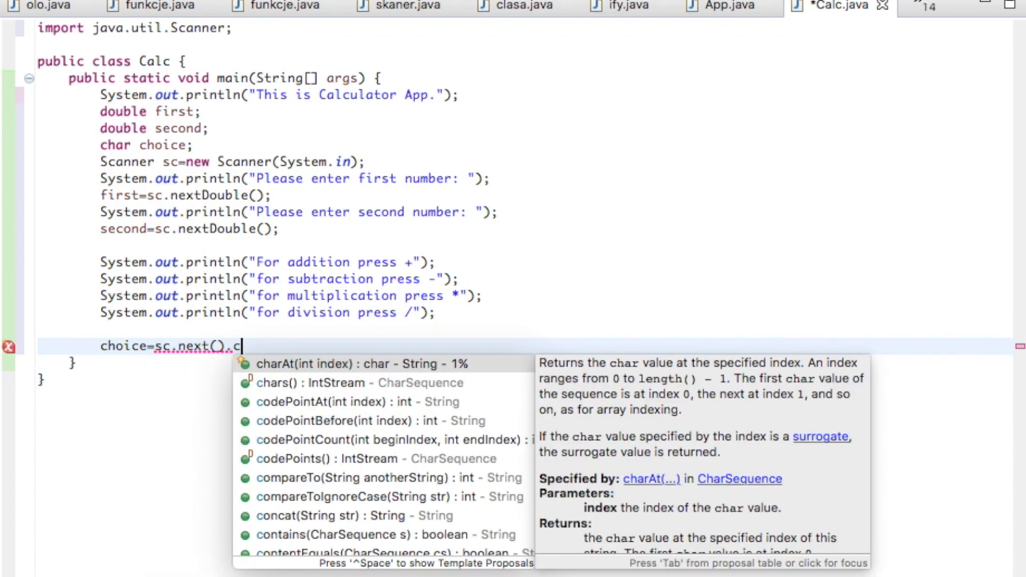
{"action": "type", "text": "harAt(0"}
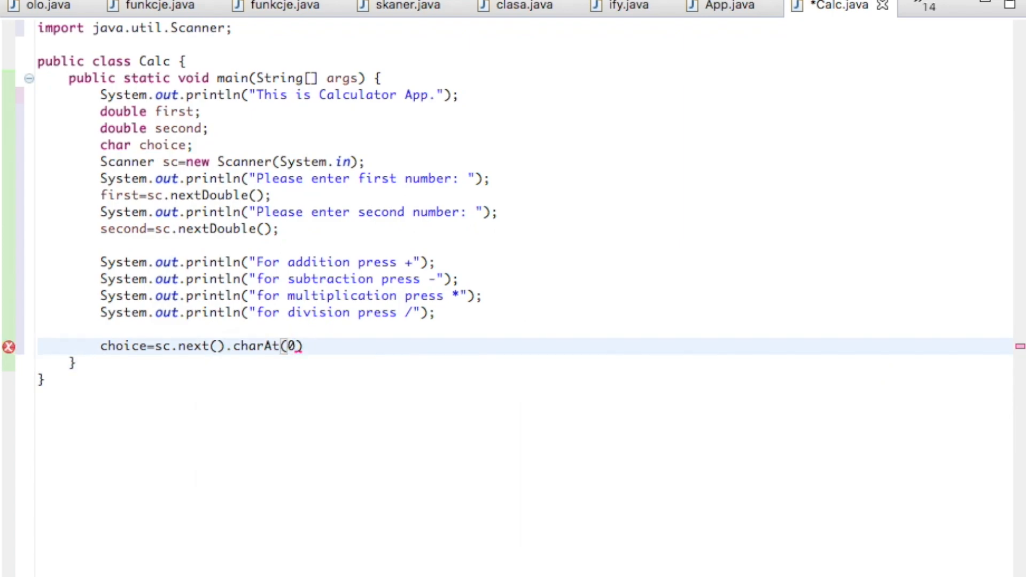
{"action": "type", "text": ";"}
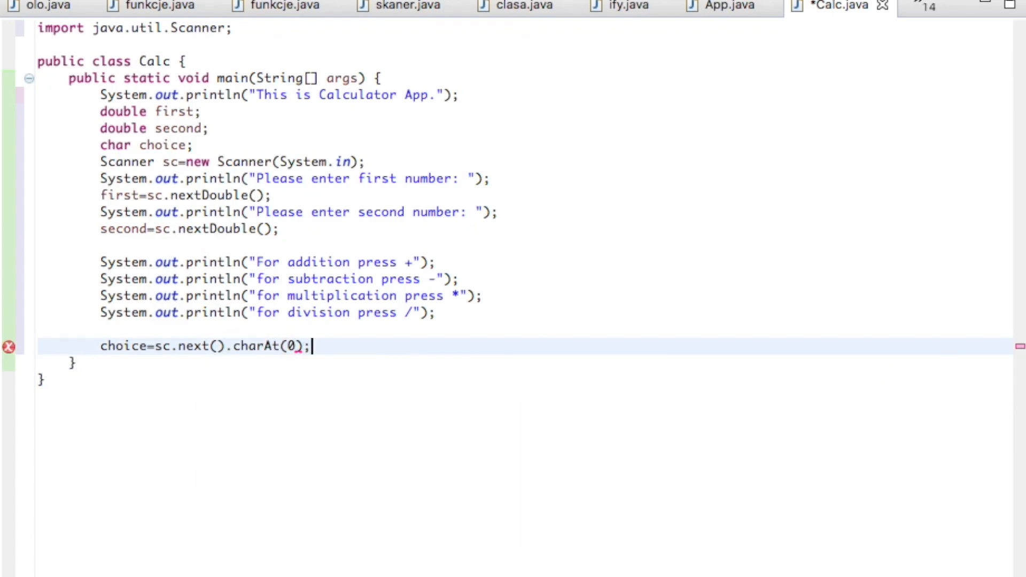
{"action": "key", "text": "Return"}
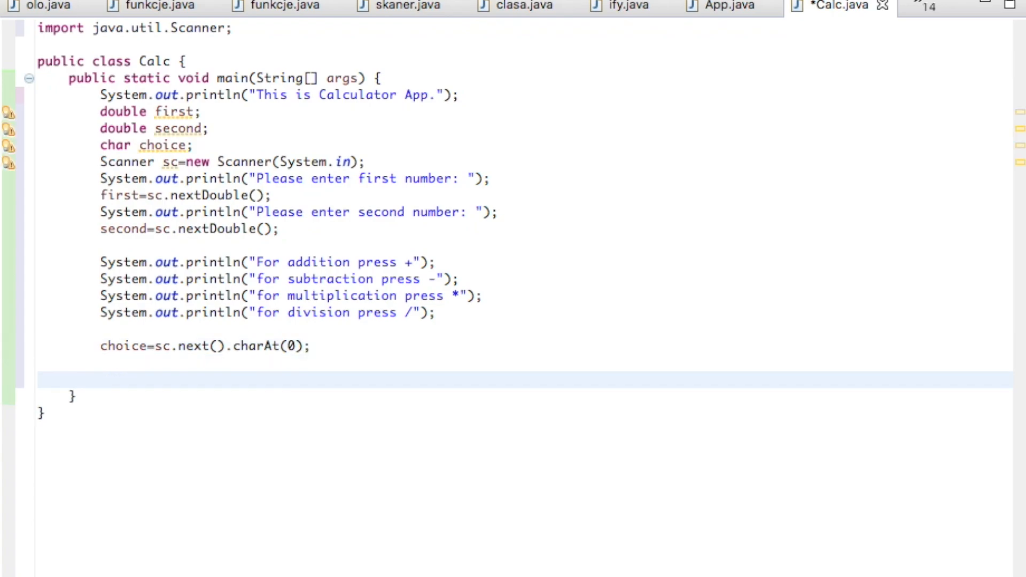
Write switch(choice) with its opening brace and an empty line inside the block
{"action": "type", "text": "switch"}
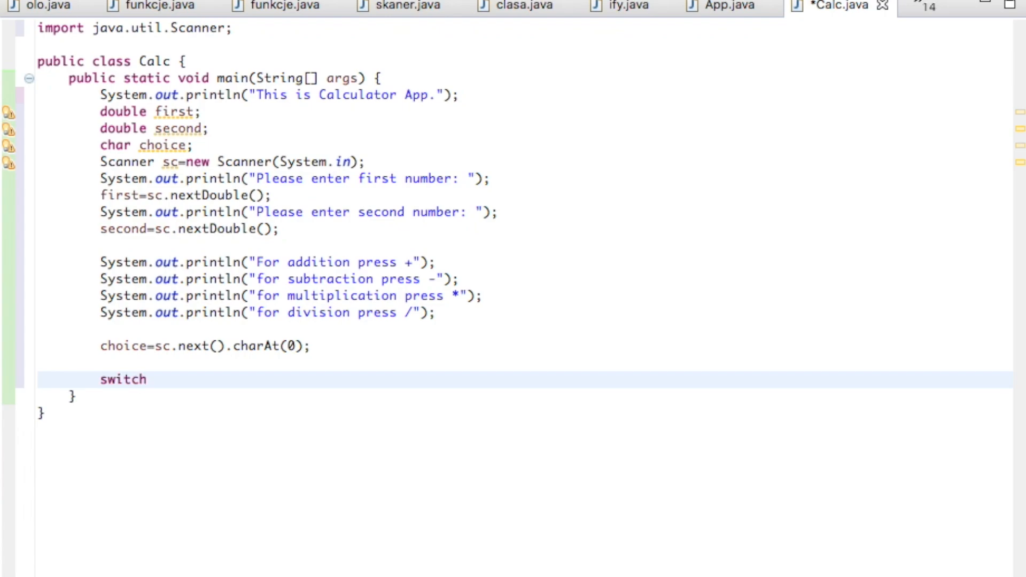
{"action": "left_click", "coordinate": [148, 380]}
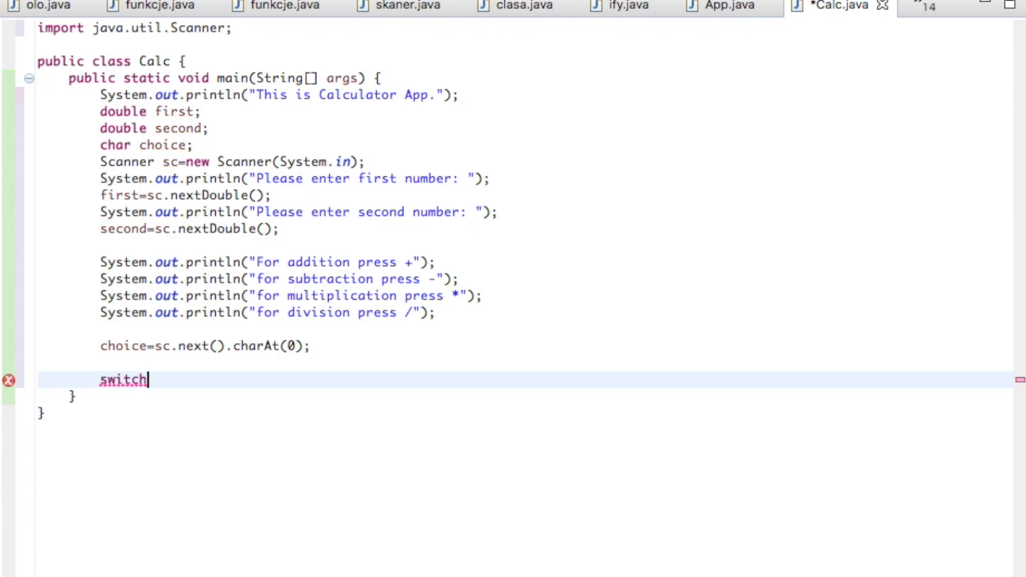
{"action": "type", "text": "()"}
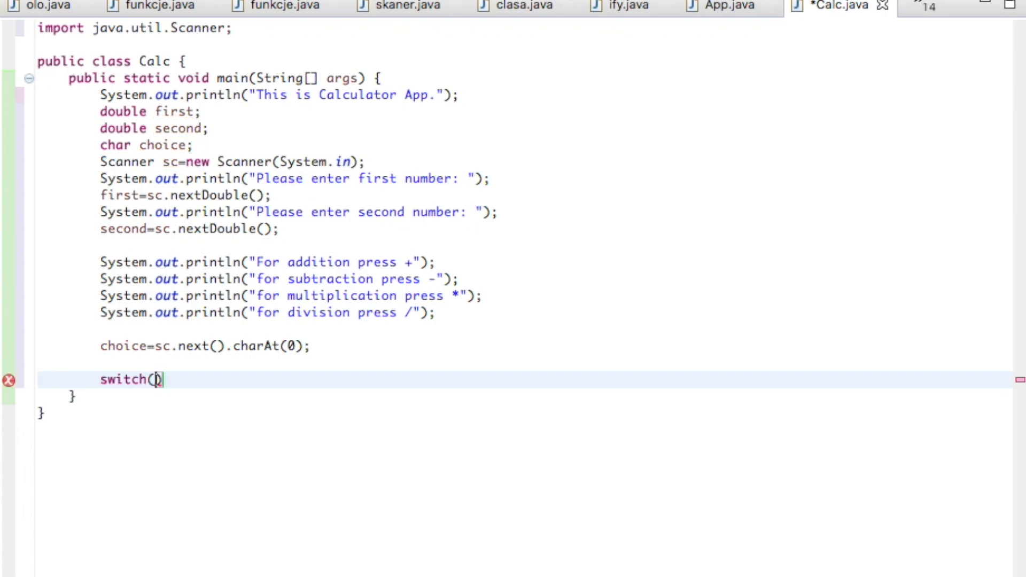
{"action": "type", "text": "choice"}
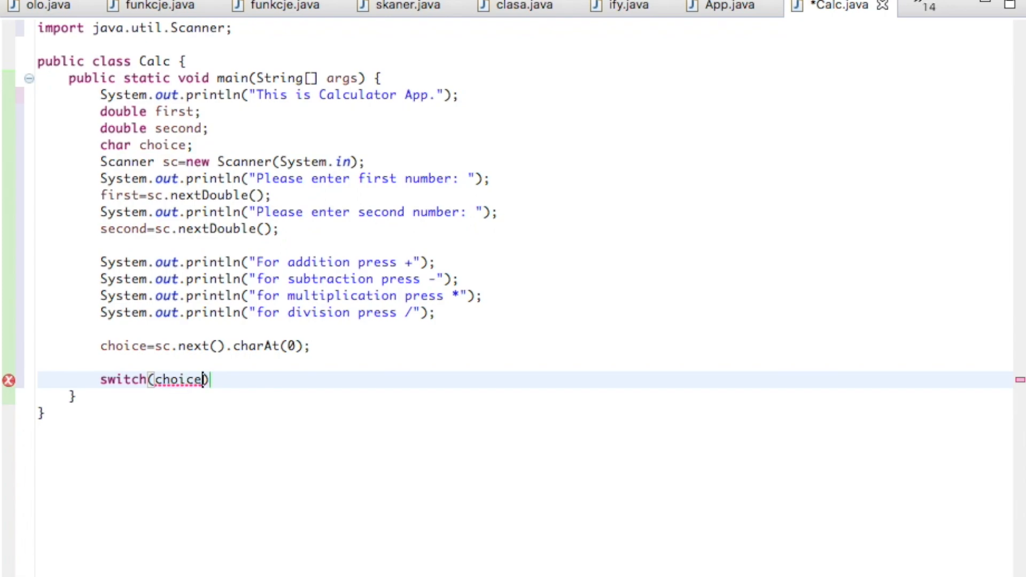
{"action": "mouse_move", "coordinate": [195, 350]}
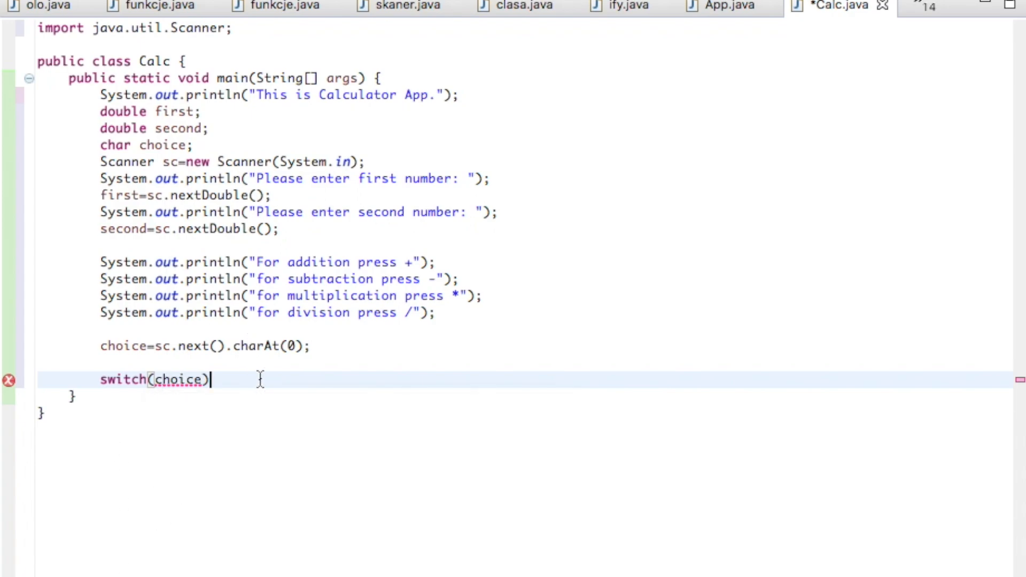
{"action": "key", "text": "Return"}
{"action": "type", "text": "{"}
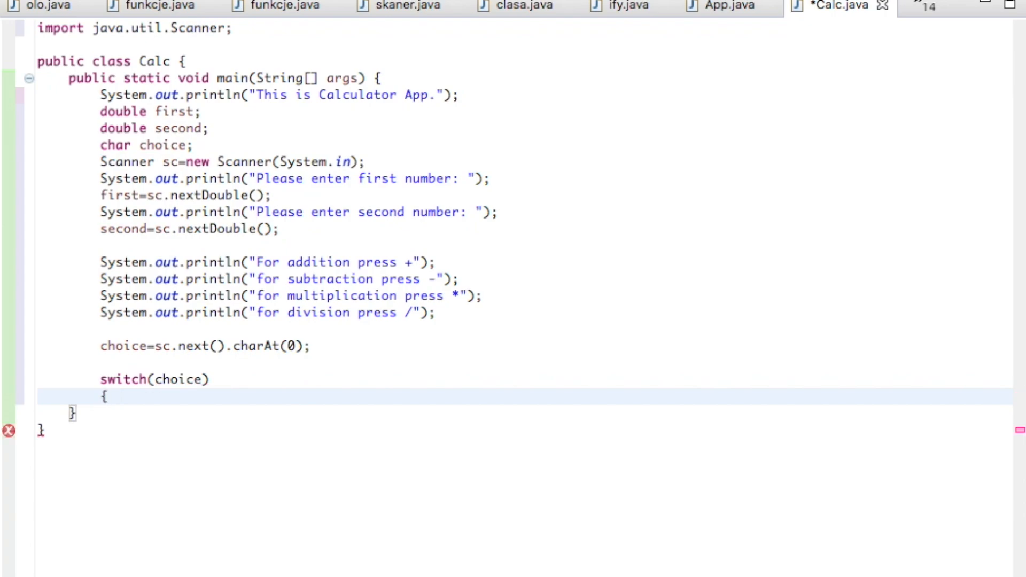
{"action": "key", "text": "enter"}
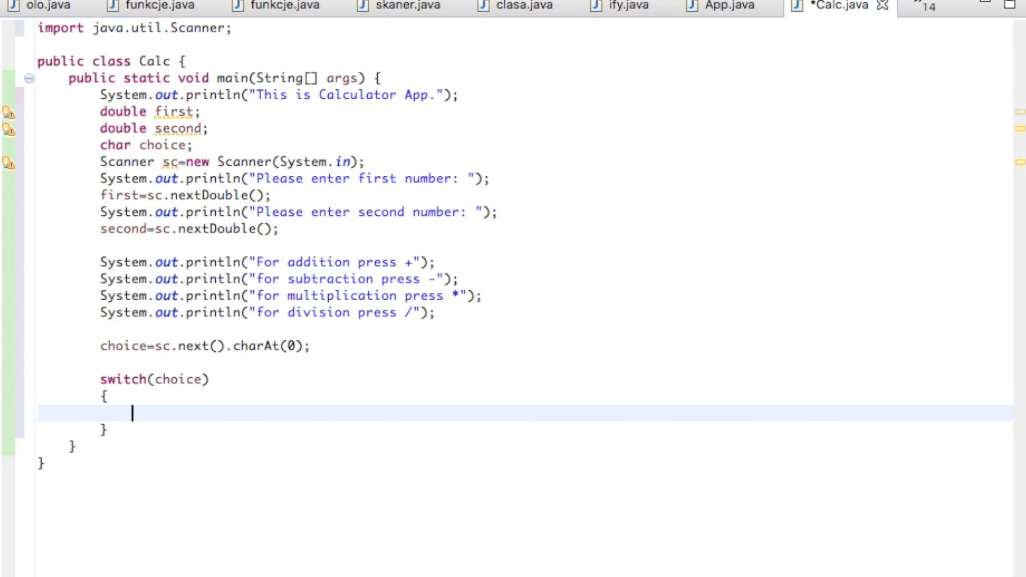
Write the case "+": label with a new line beneath it
{"action": "type", "text": "ca"}
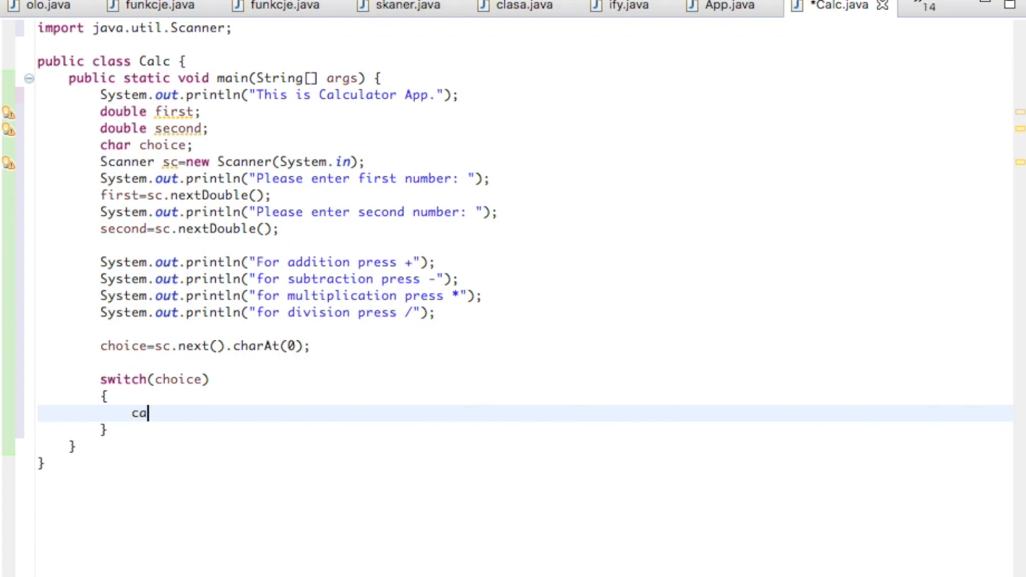
{"action": "type", "text": "se \""}
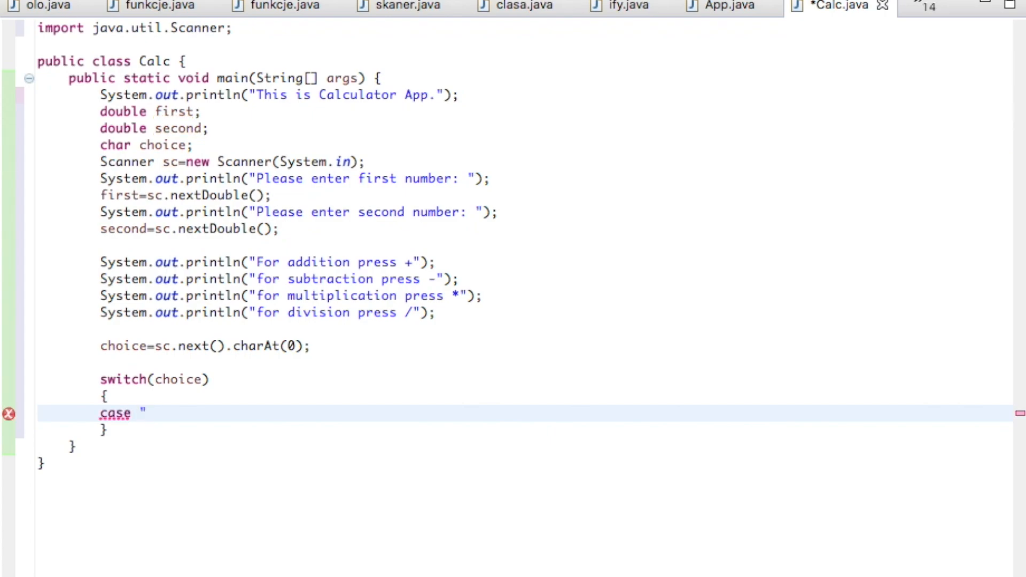
{"action": "type", "text": "+"}
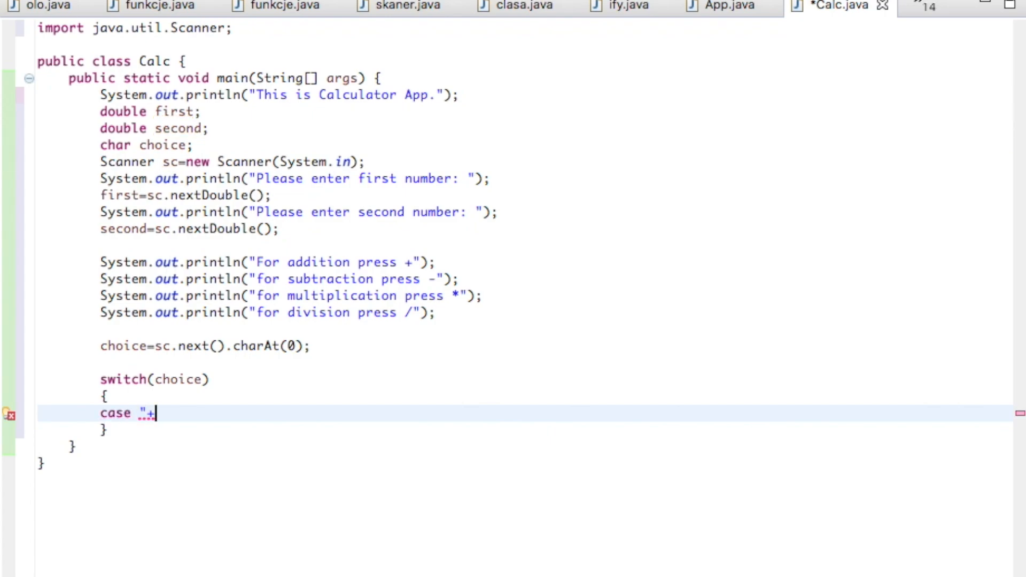
{"action": "type", "text": "\""}
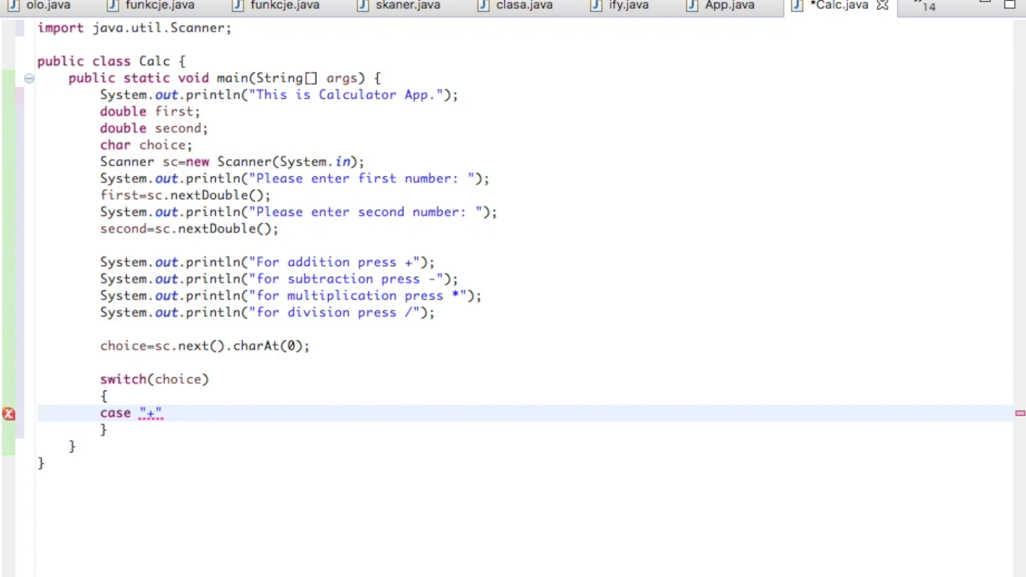
{"action": "type", "text": ":"}
{"action": "type", "text": "{"}
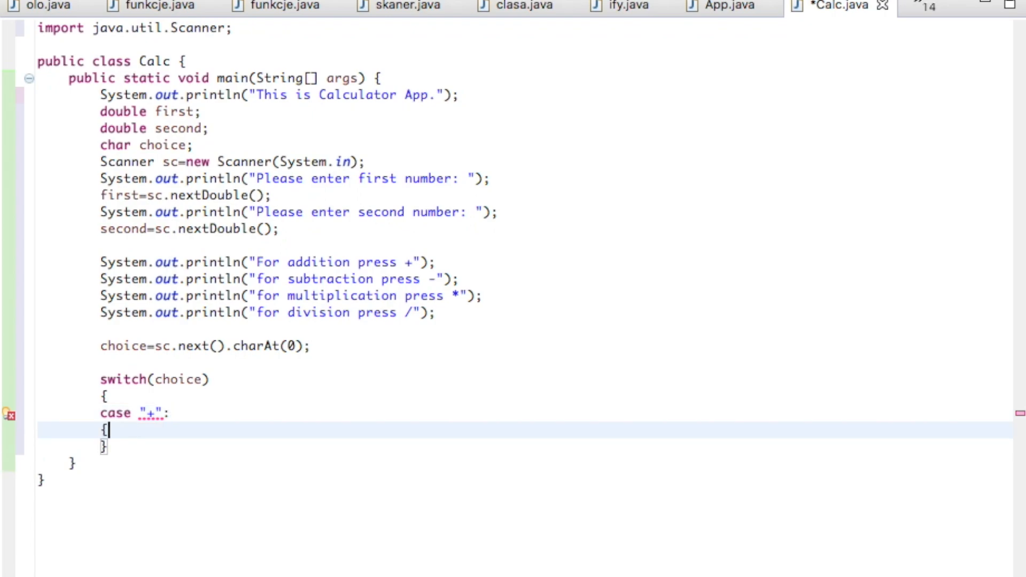
{"action": "key", "text": "Return"}
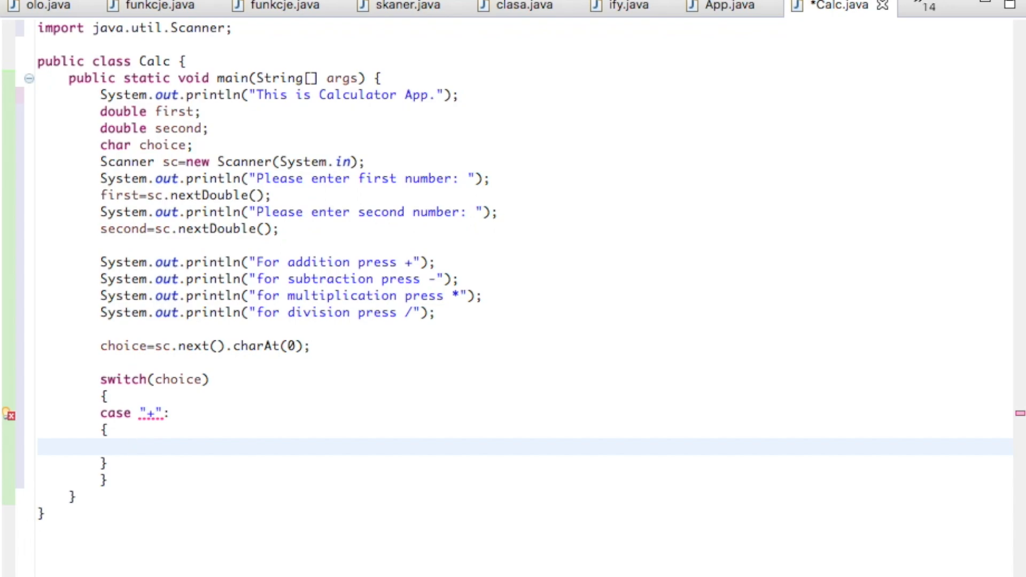
Print "Result is: " plus (first+second), then add break;
{"action": "type", "text": "Sy"}
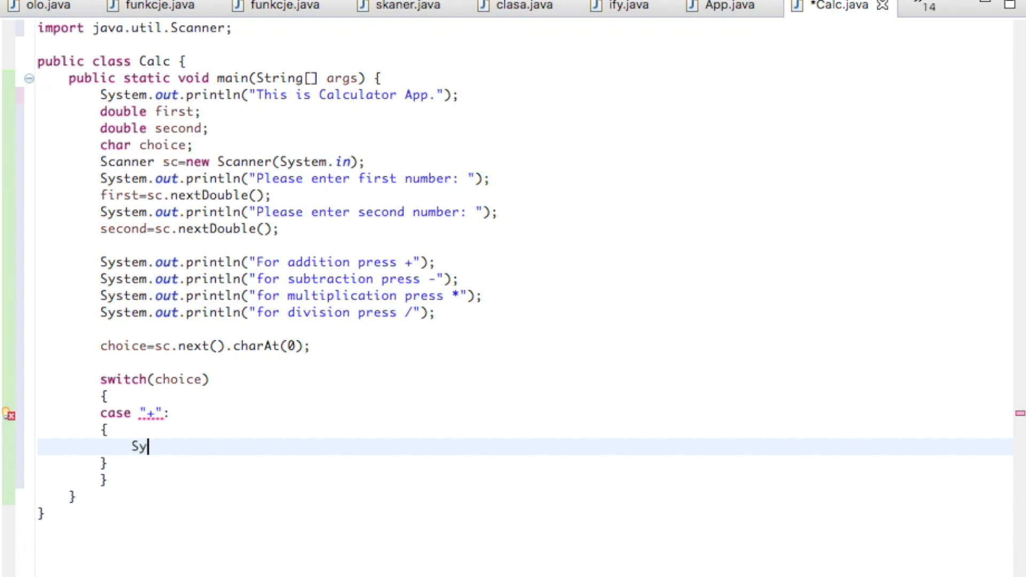
{"action": "type", "text": "stem.out"}
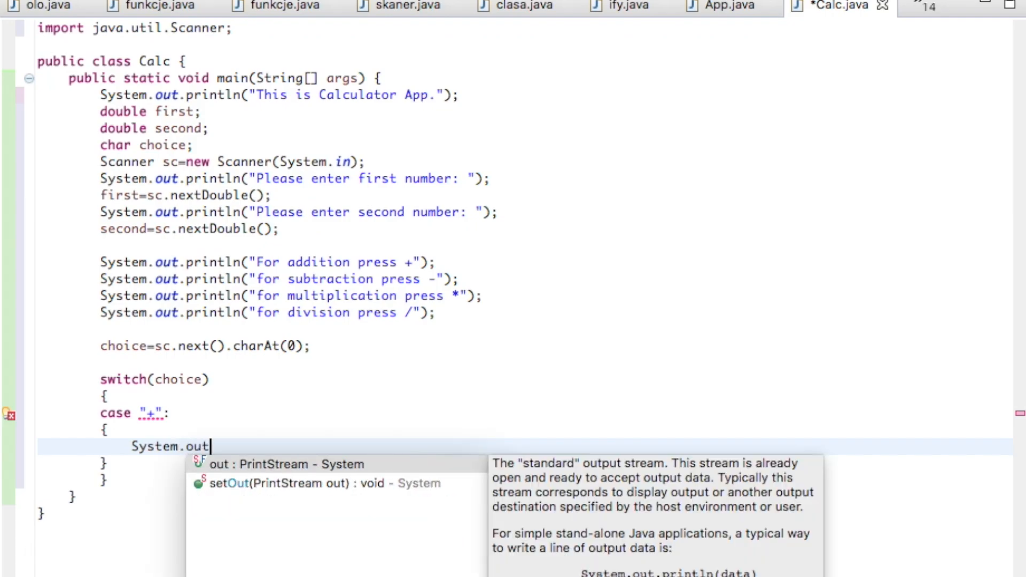
{"action": "type", "text": ".println(\");"}
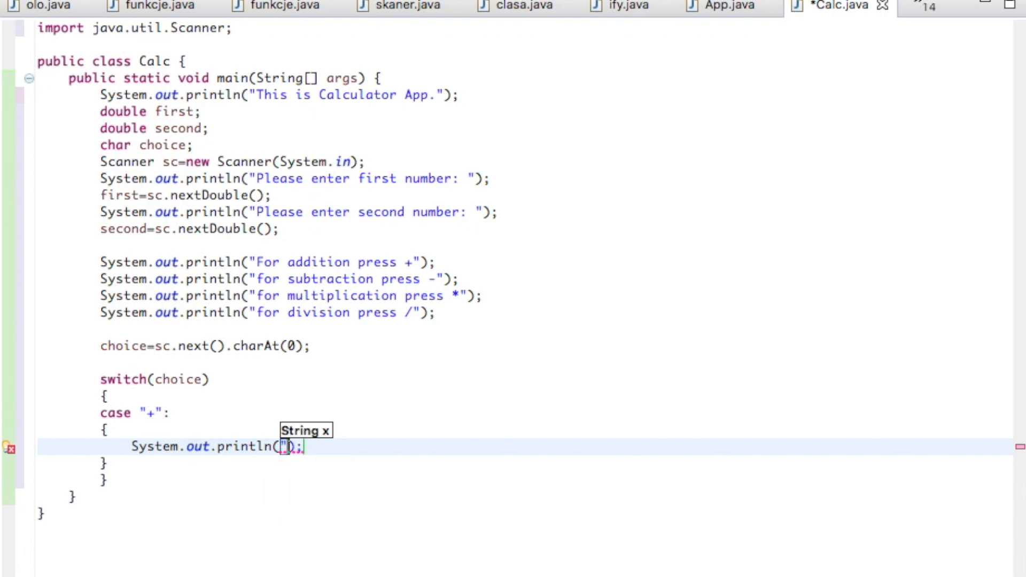
{"action": "type", "text": "Result"}
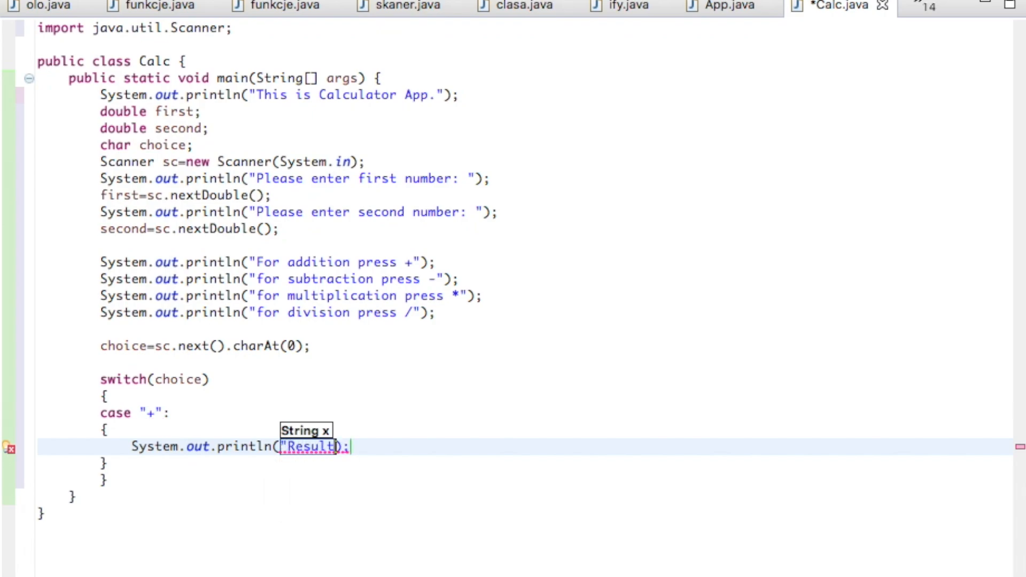
{"action": "type", "text": "is: \""}
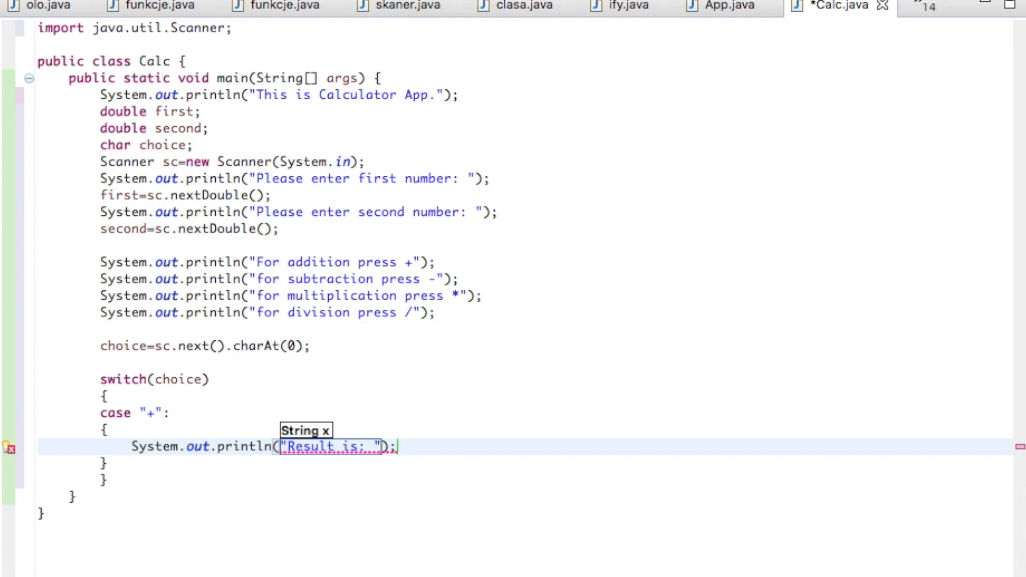
{"action": "type", "text": "+"}
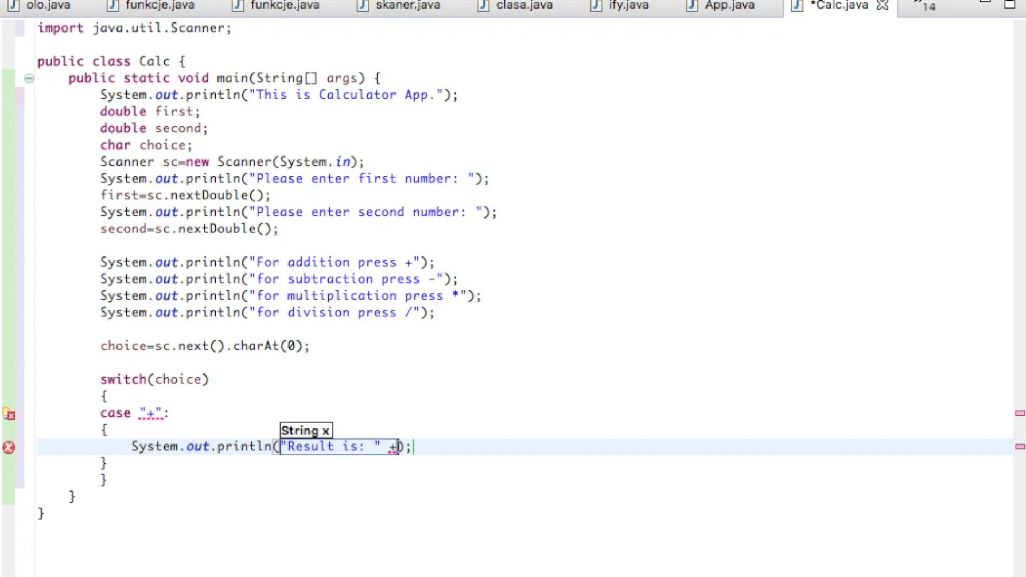
{"action": "type", "text": "(first+"}
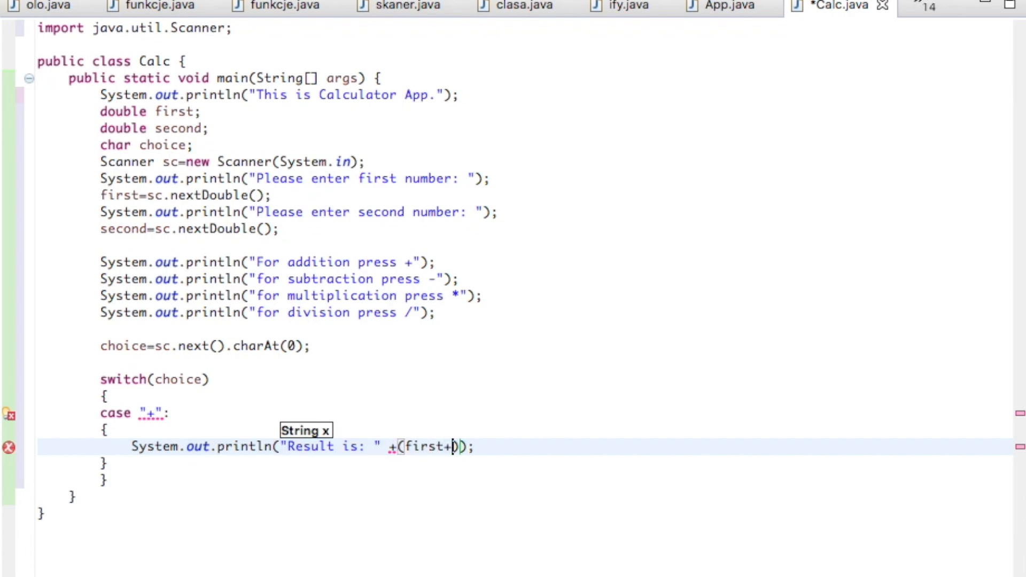
{"action": "type", "text": "s"}
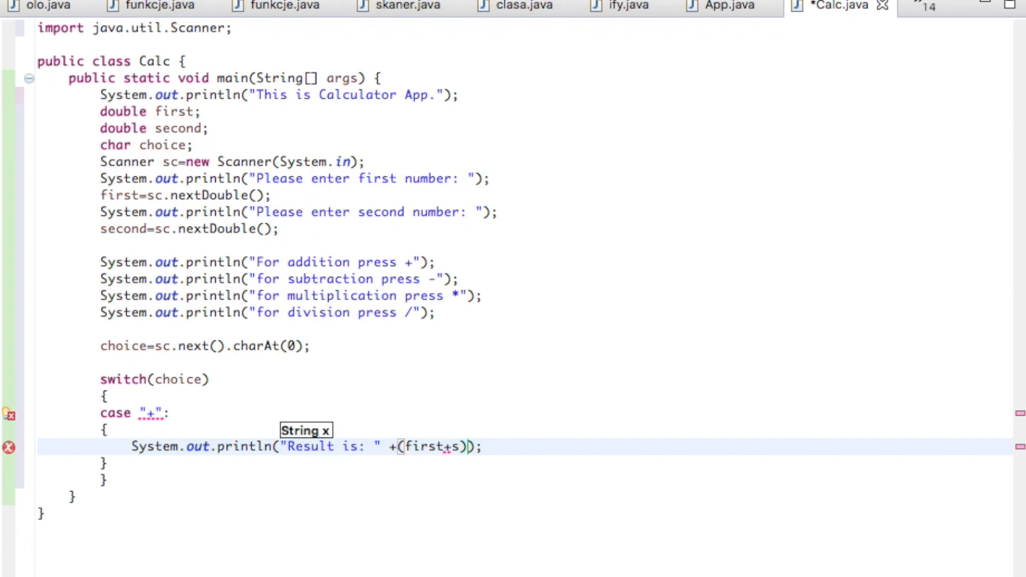
{"action": "type", "text": "econd"}
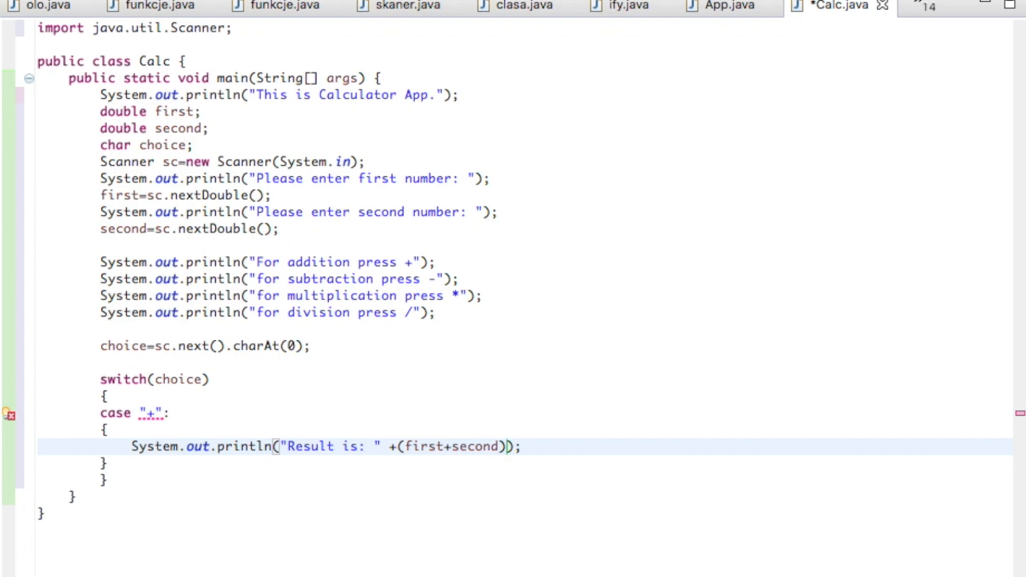
{"action": "key", "text": "Return"}
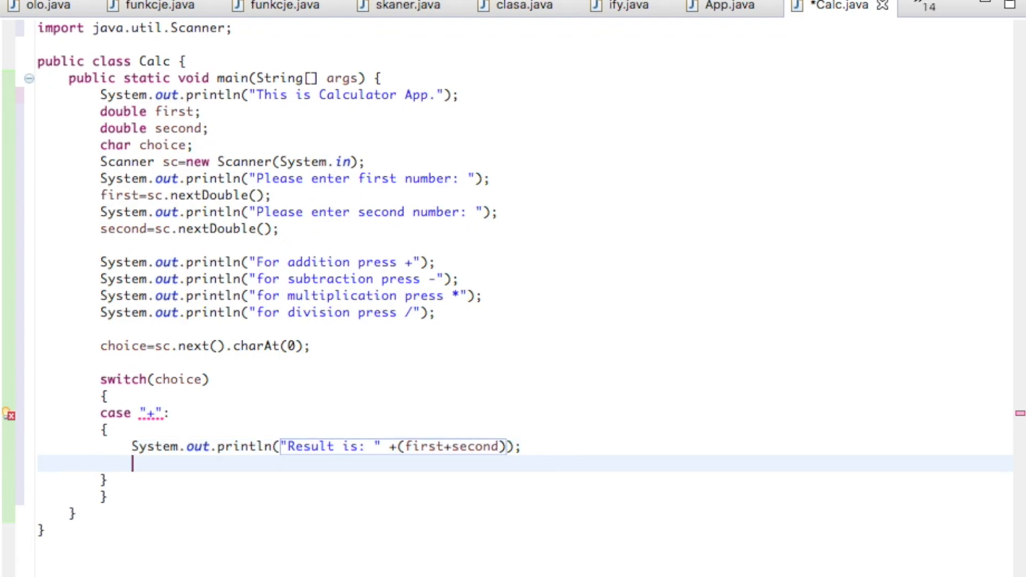
{"action": "type", "text": "break"}
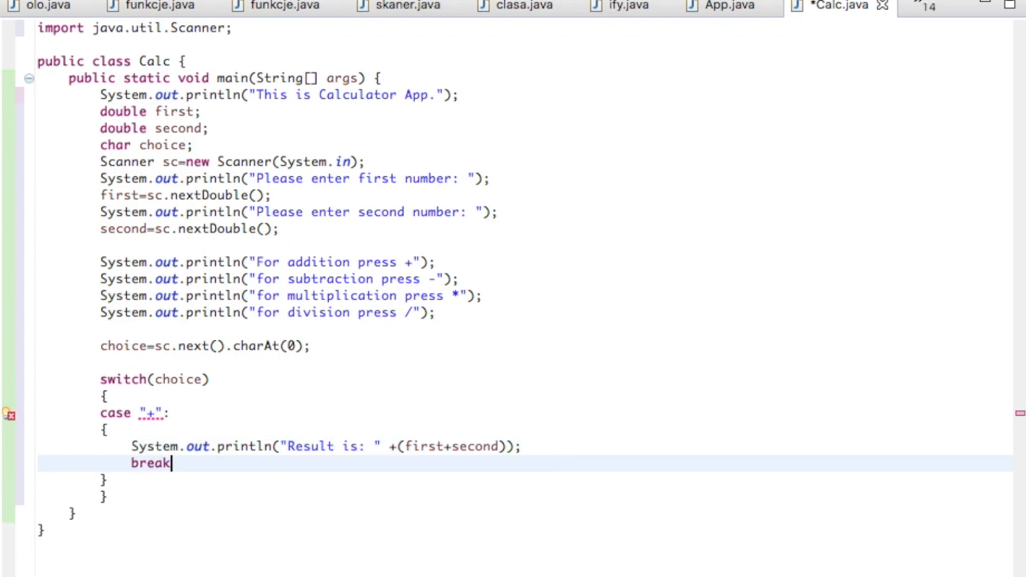
{"action": "type", "text": ";"}
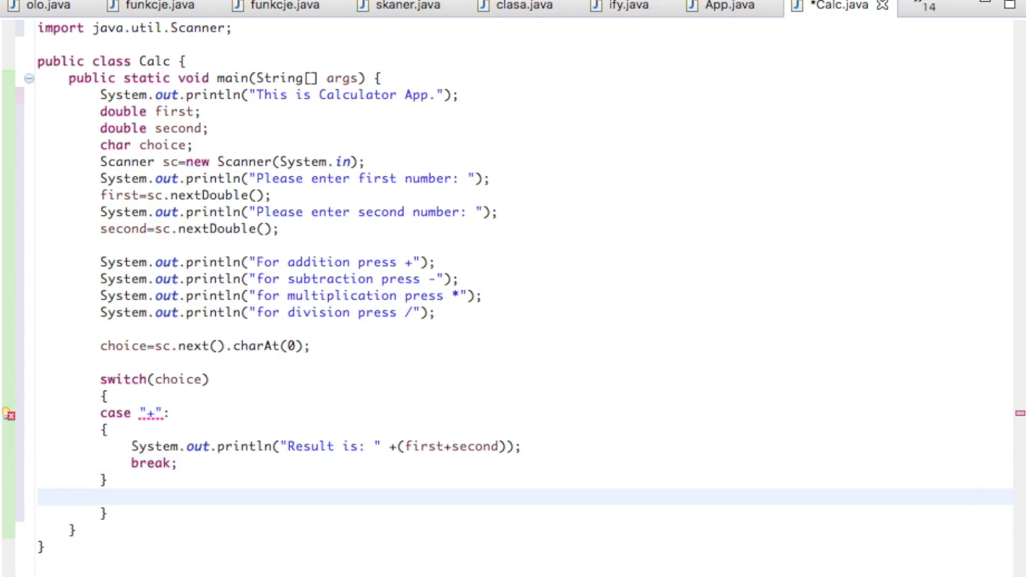
Add a case "-": label below the addition case with an empty brace block
{"action": "left_click", "coordinate": [101, 498]}
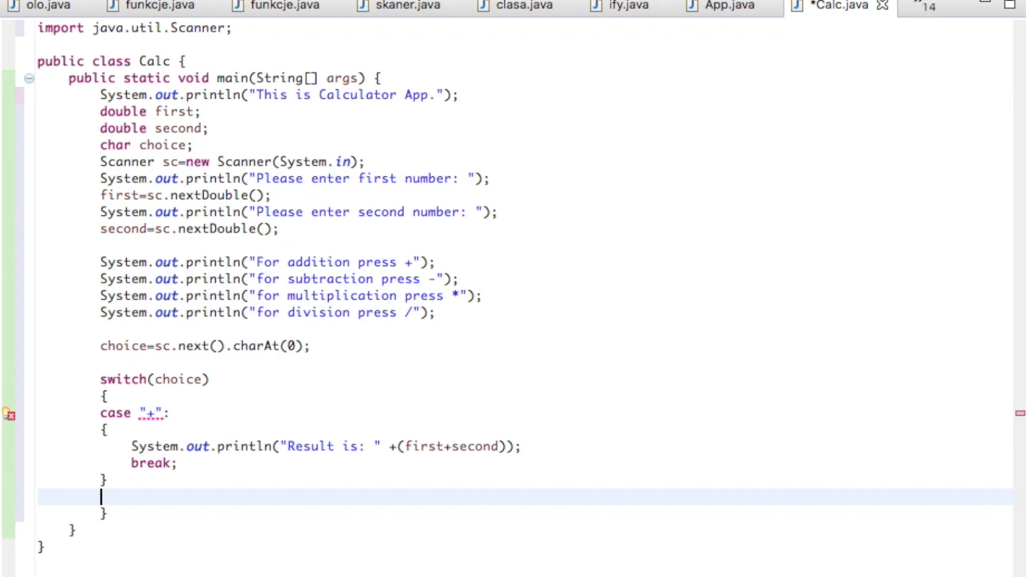
{"action": "type", "text": "case"}
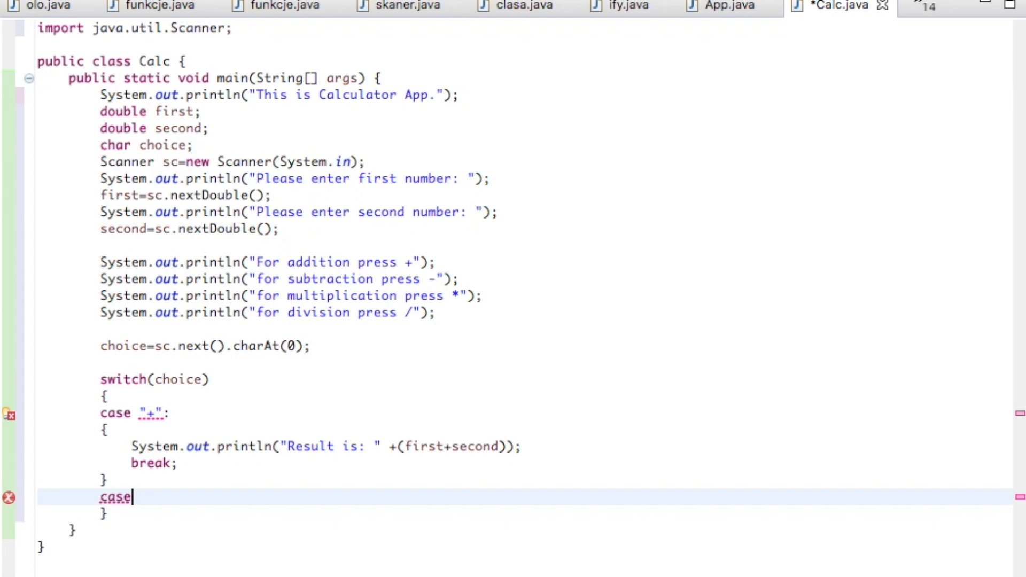
{"action": "type", "text": "\"-"}
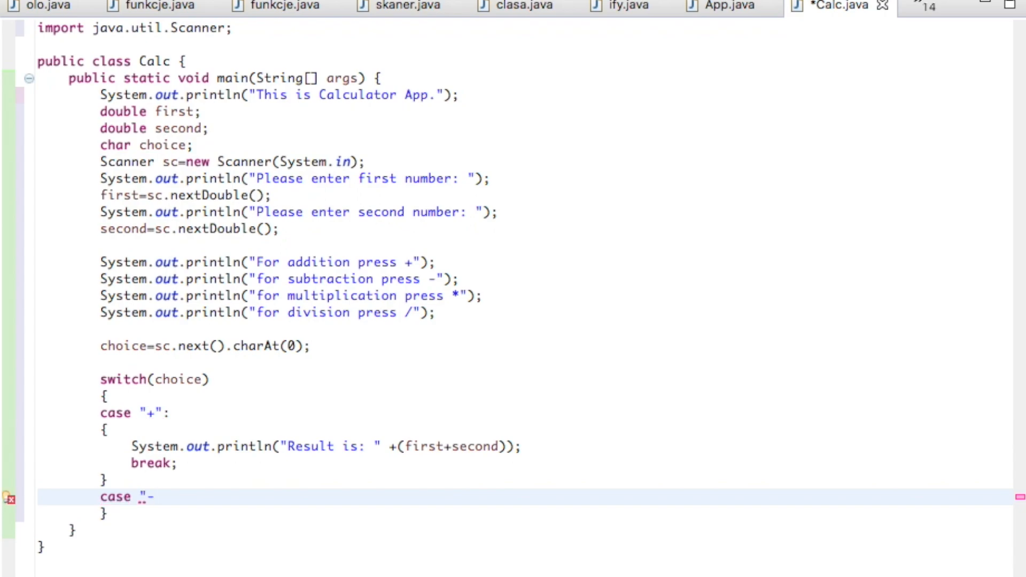
{"action": "type", "text": "\":"}
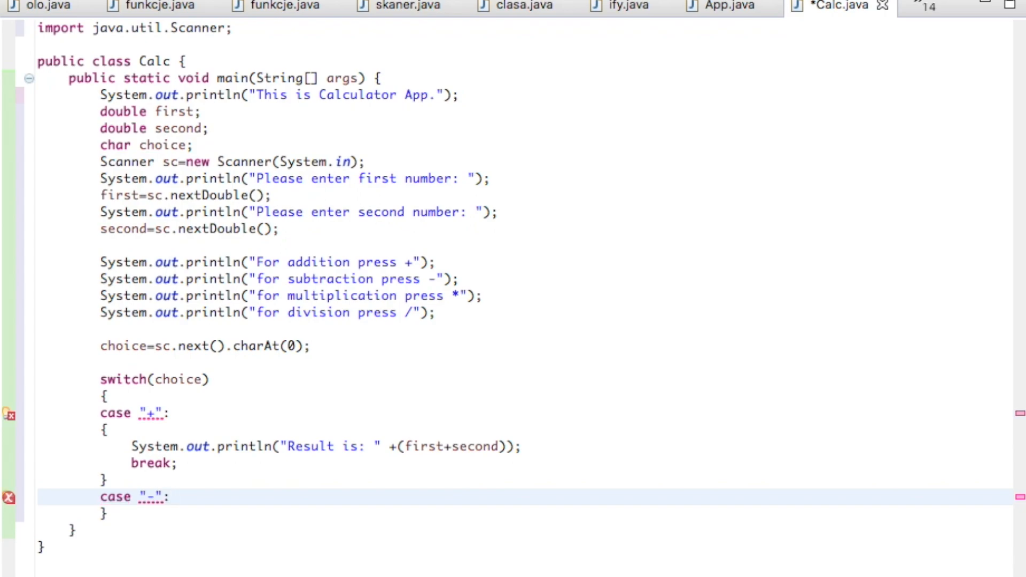
{"action": "left_click", "coordinate": [171, 497]}
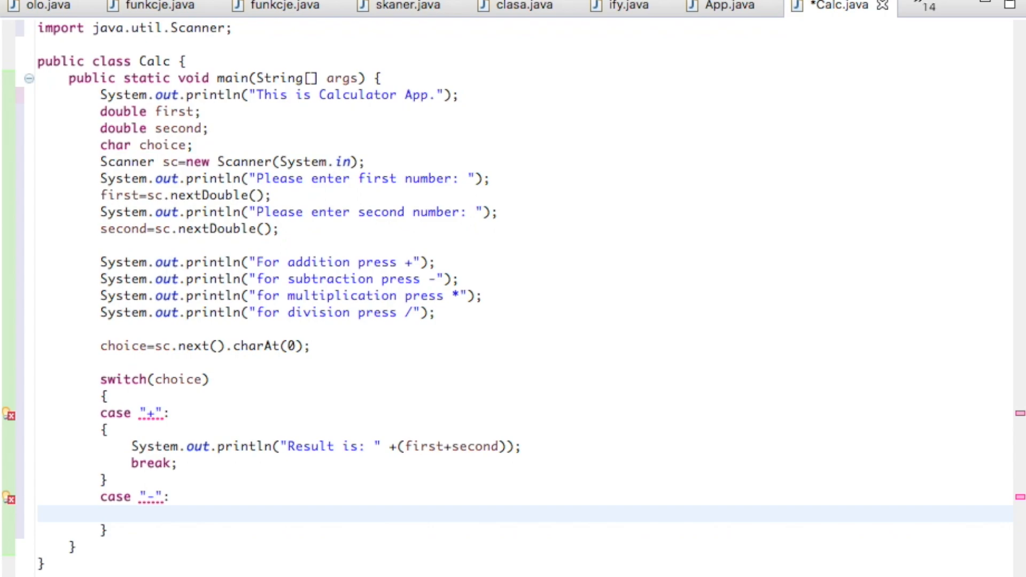
{"action": "type", "text": "{}"}
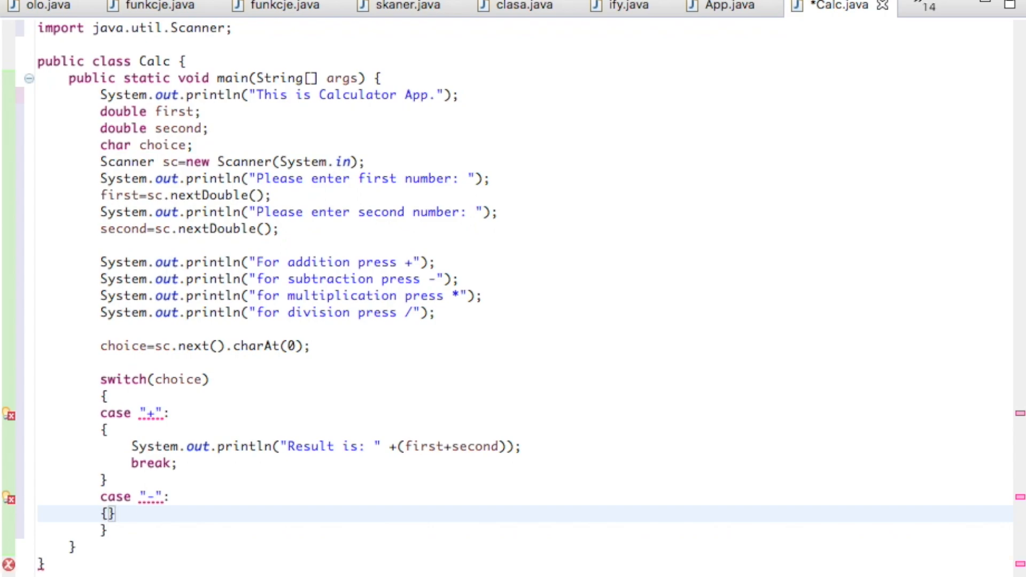
{"action": "key", "text": "Return"}
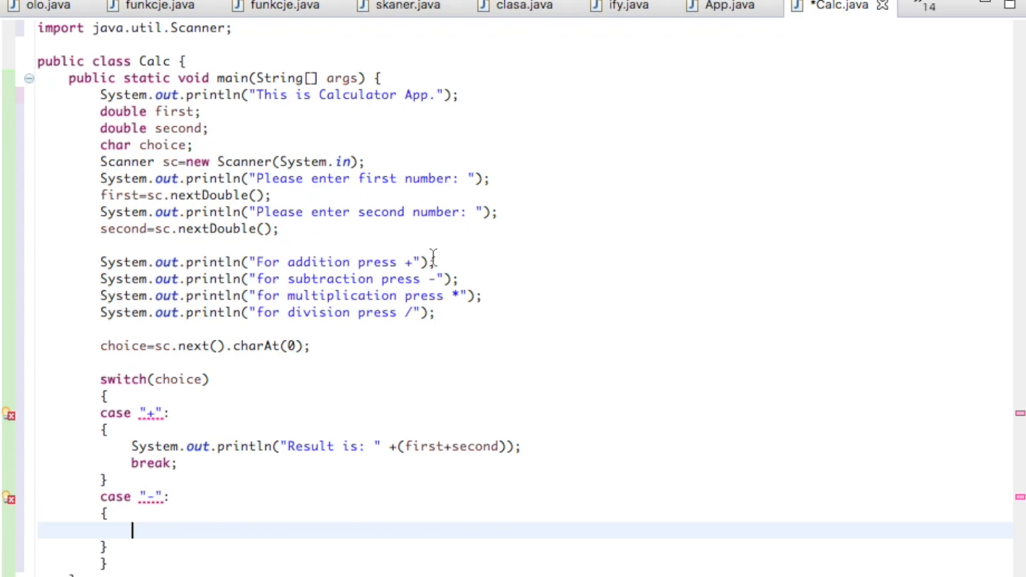
Fill the minus block with the copied print-and-break body, changing + to -
{"action": "left_click", "coordinate": [140, 451]}
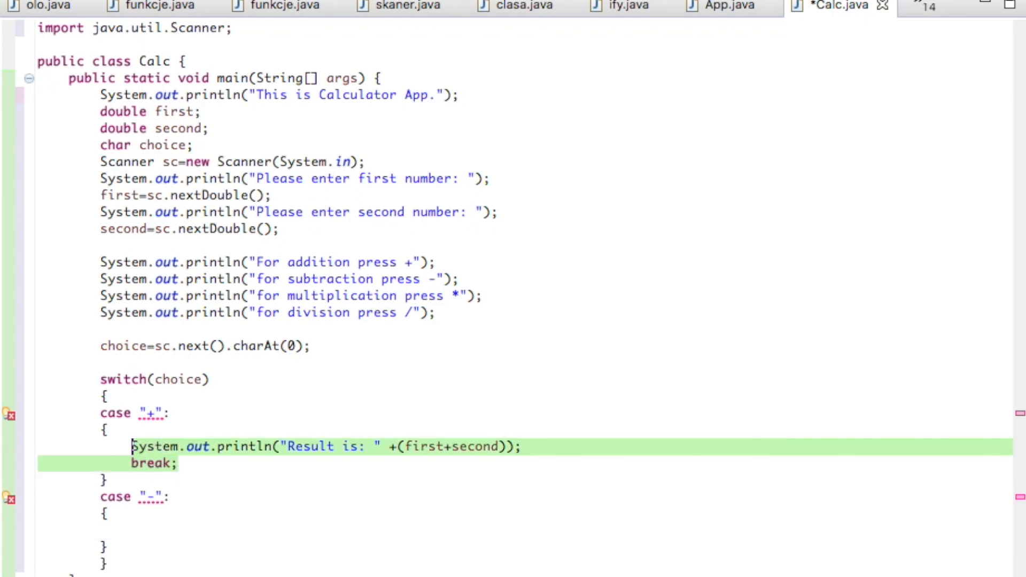
{"action": "left_click", "coordinate": [157, 532]}
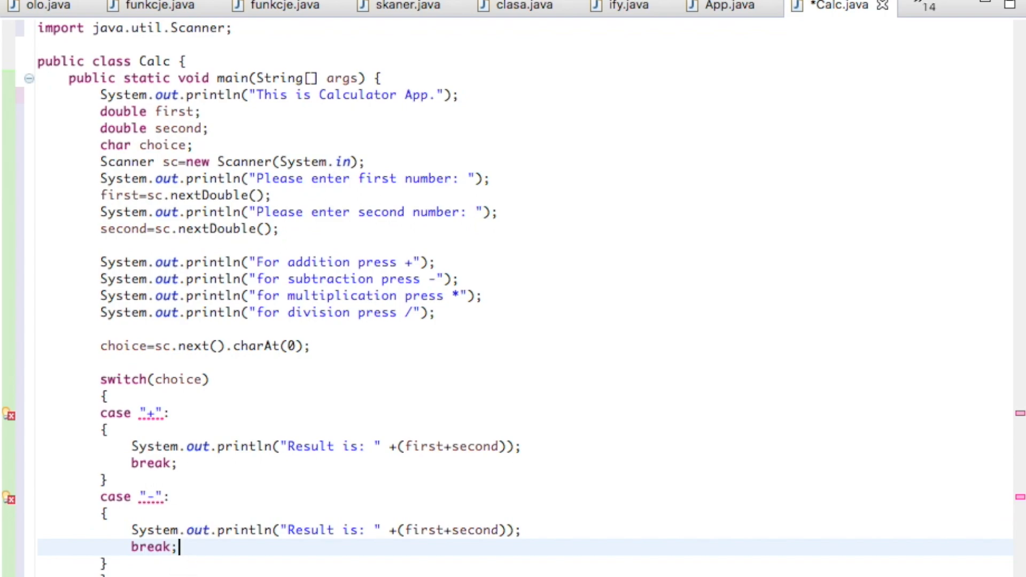
{"action": "left_click", "coordinate": [452, 530]}
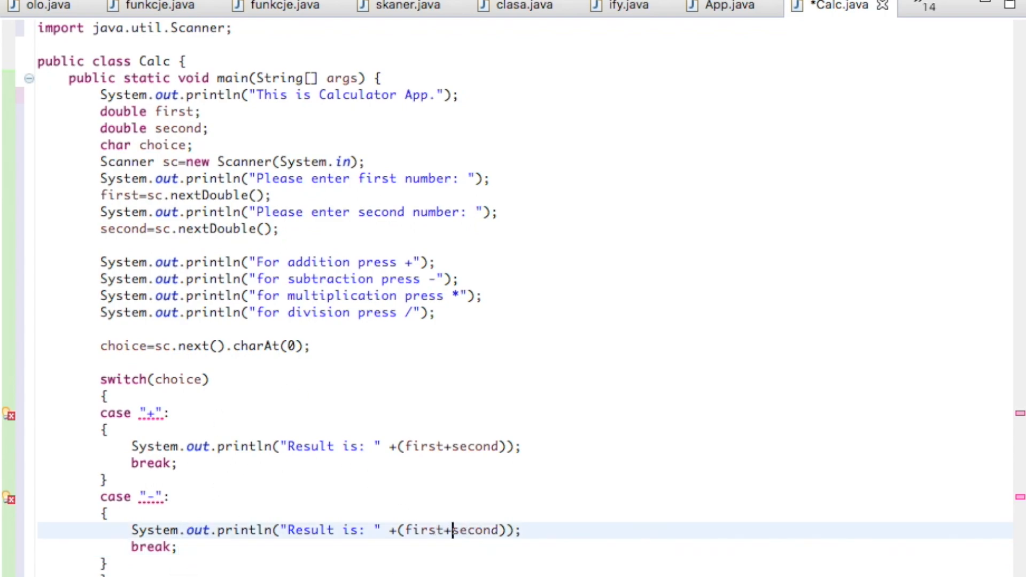
{"action": "type", "text": "-"}
{"action": "type", "text": "case \""}
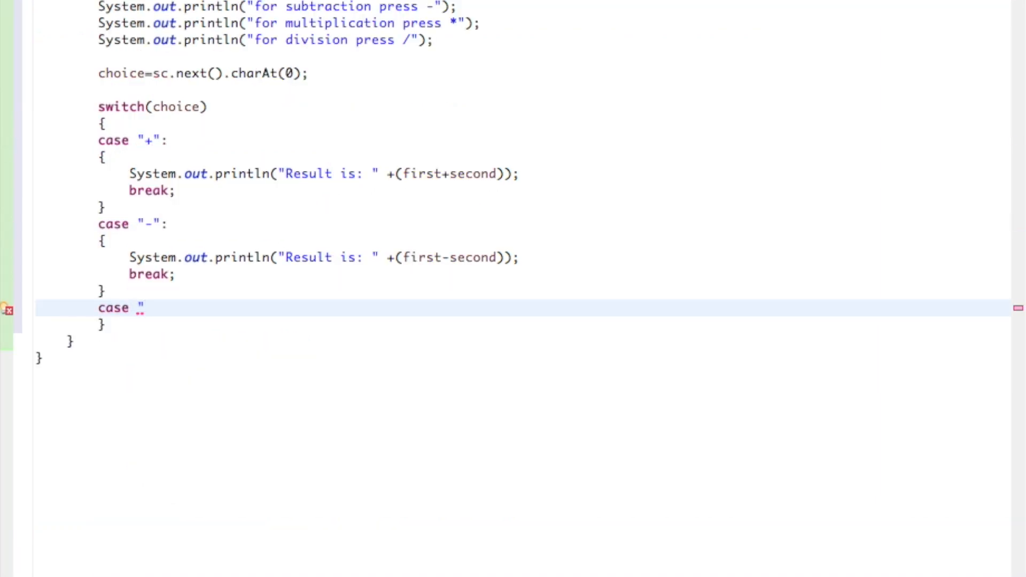
Add case "/" with braces, printing "Result is: " +(first/second) inside
{"action": "type", "text": "/\":"}
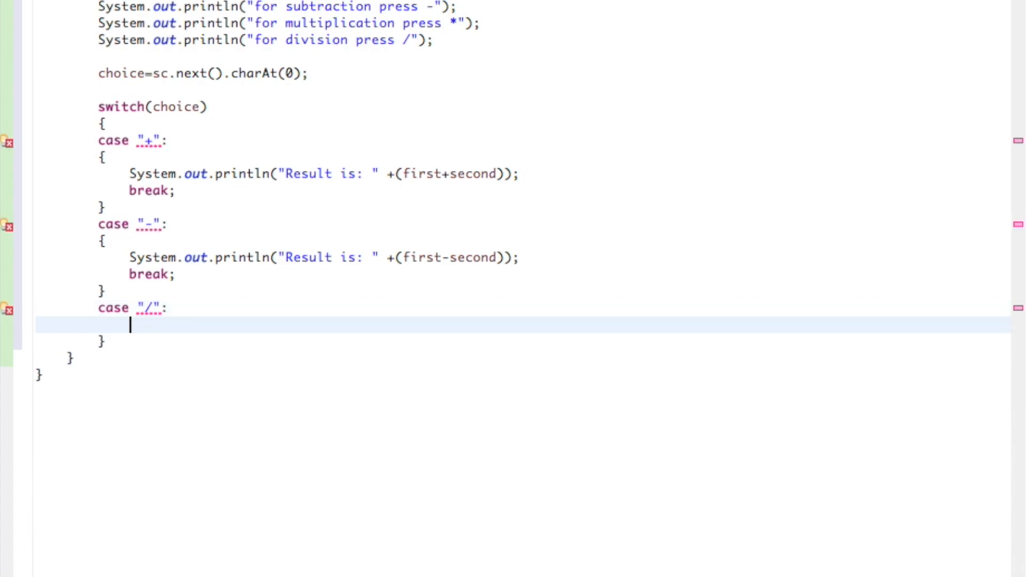
{"action": "type", "text": "{"}
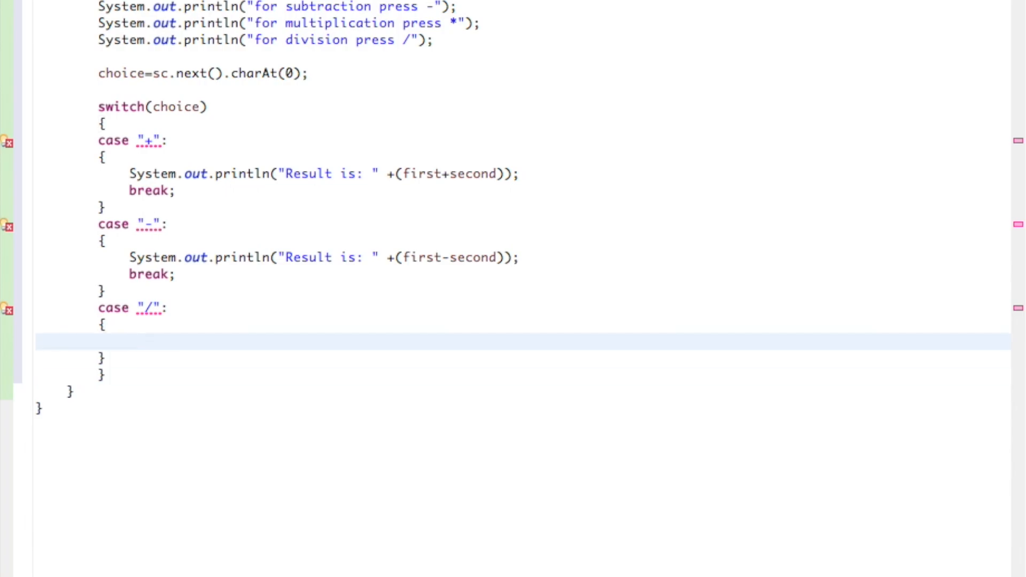
{"action": "left_click", "coordinate": [129, 342]}
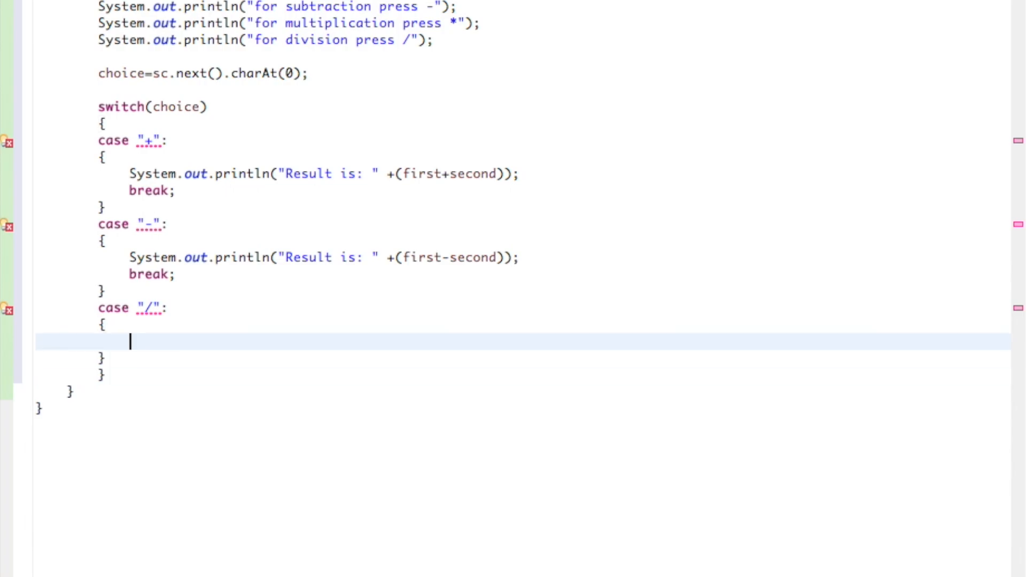
{"action": "type", "text": "System.out.println(\"Result is: \" +(first/second));"}
{"action": "type", "text": "break;"}
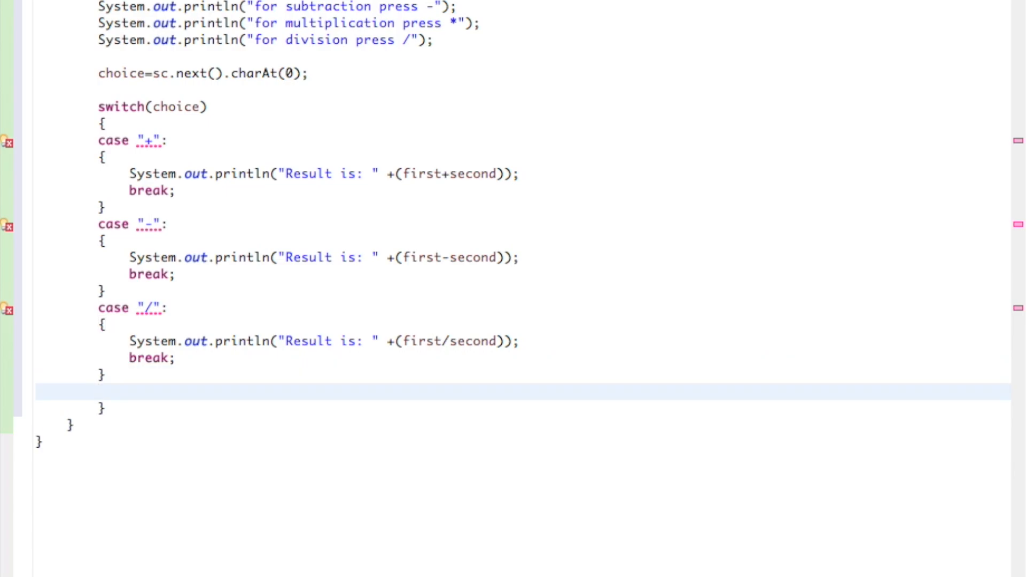
{"action": "type", "text": "case \"*"}
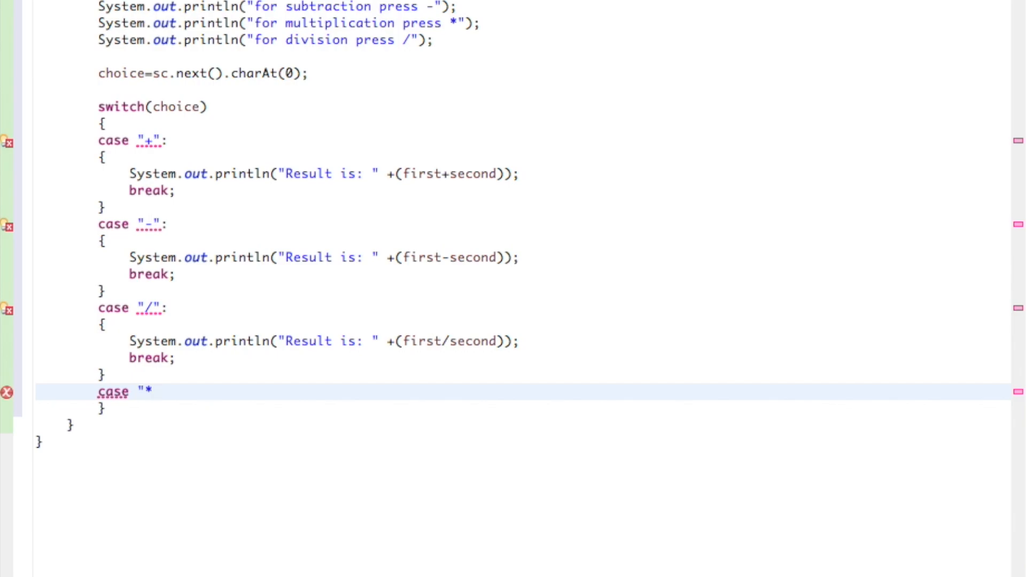
Add case "*" with braces and the "Result is: " print line, typing * into it
{"action": "type", "text": "\":"}
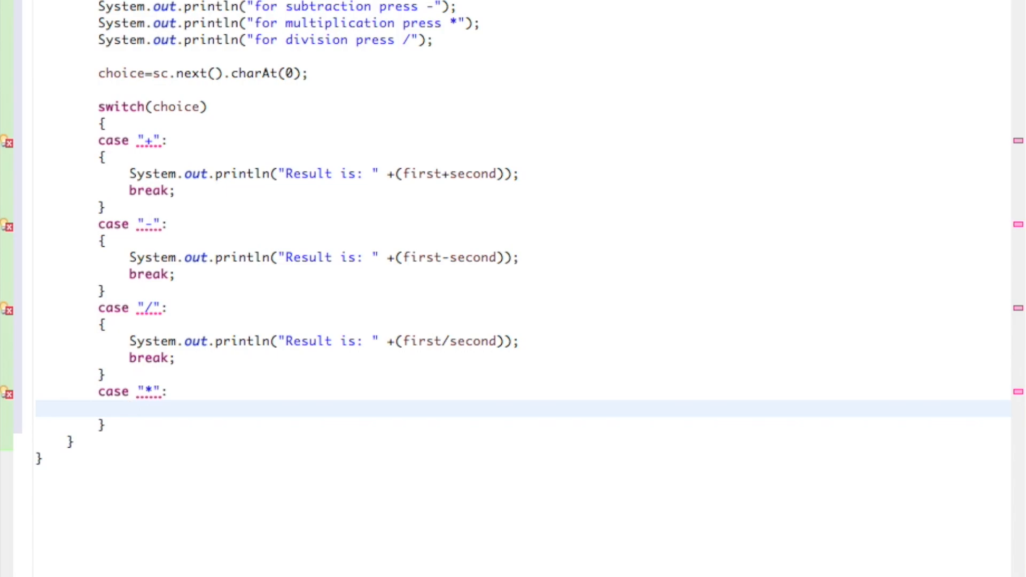
{"action": "type", "text": "{"}
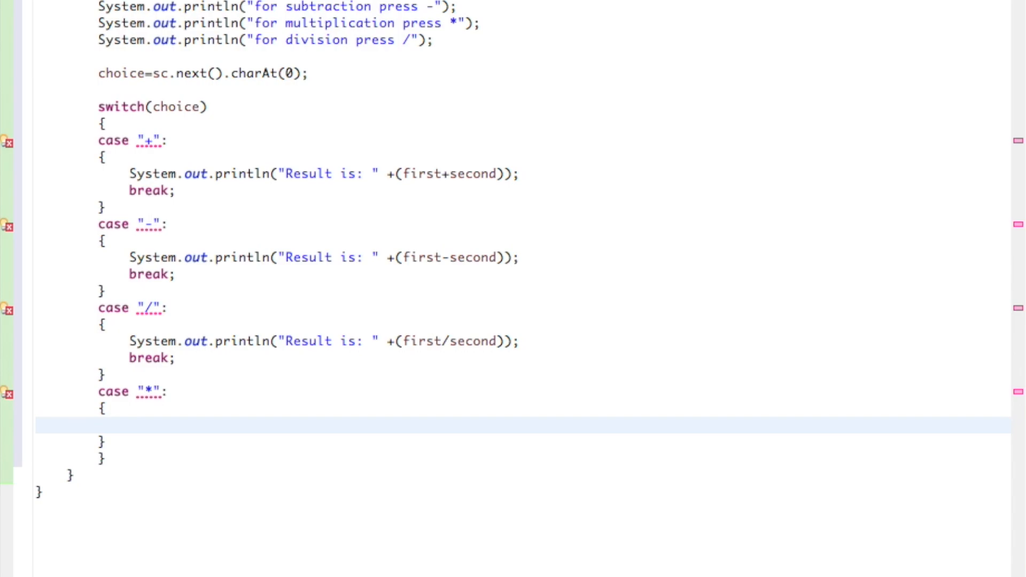
{"action": "type", "text": "System.out.println(\"Result is: \" +(first+second));"}
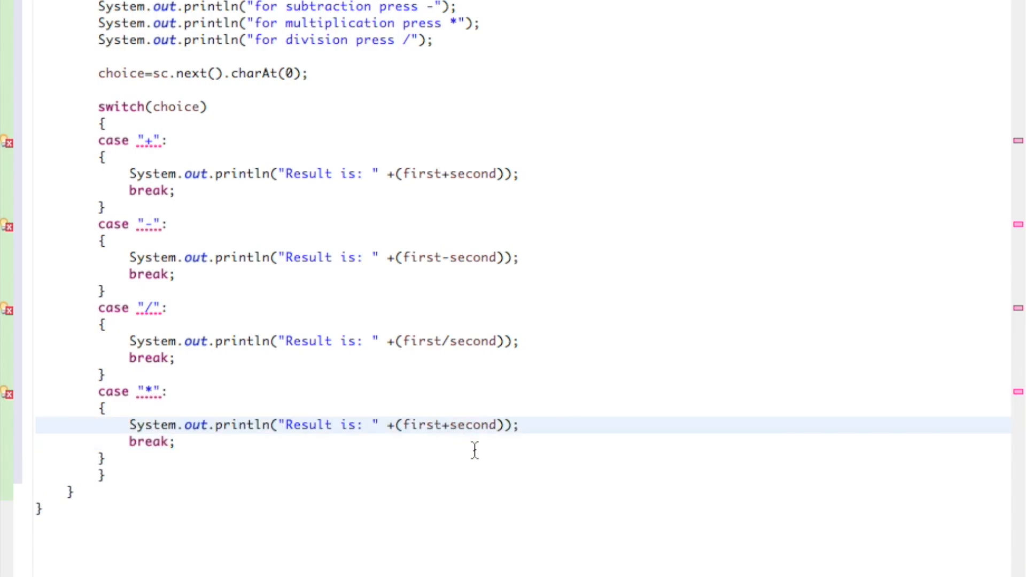
{"action": "type", "text": "*"}
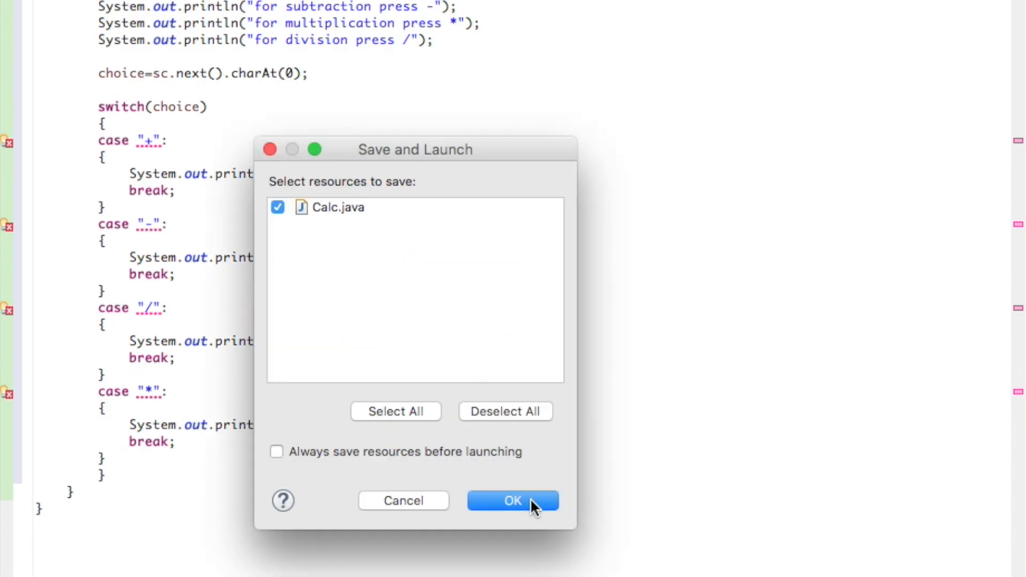
Save Calc.java through the Run prompt and fix the multiplication case's operator
{"action": "left_click", "coordinate": [513, 501]}
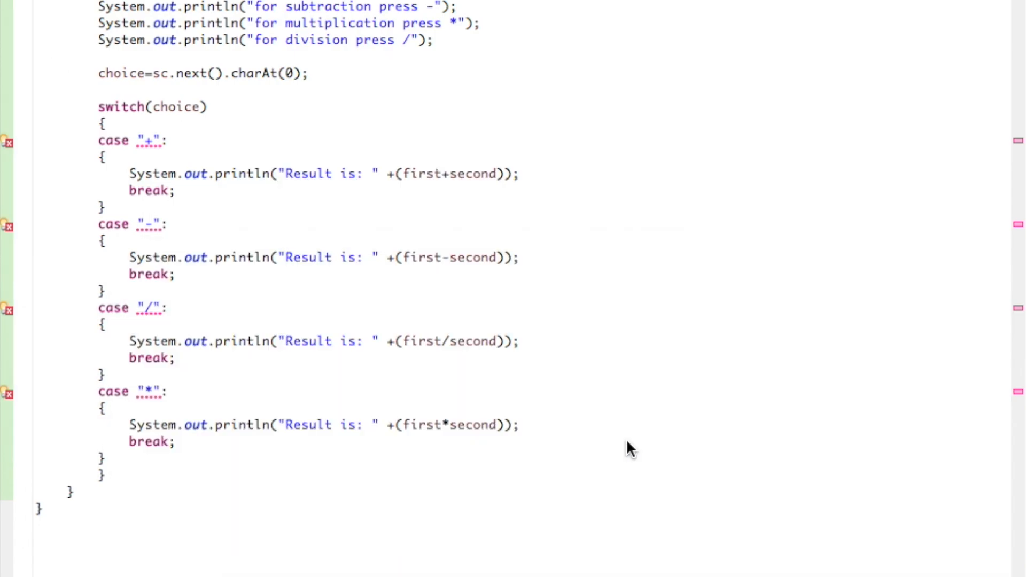
{"action": "mouse_move", "coordinate": [633, 457]}
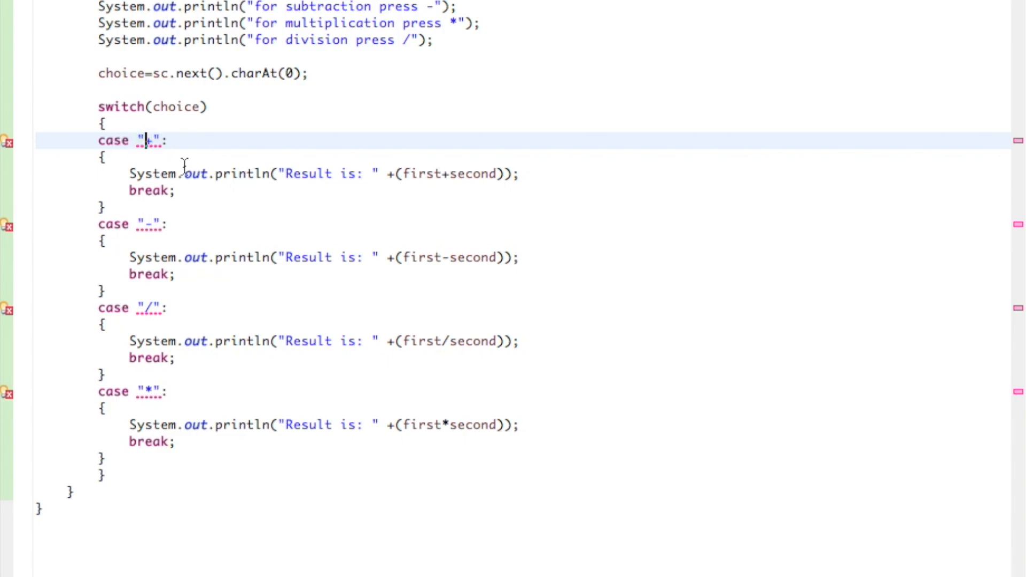
{"action": "mouse_move", "coordinate": [209, 195]}
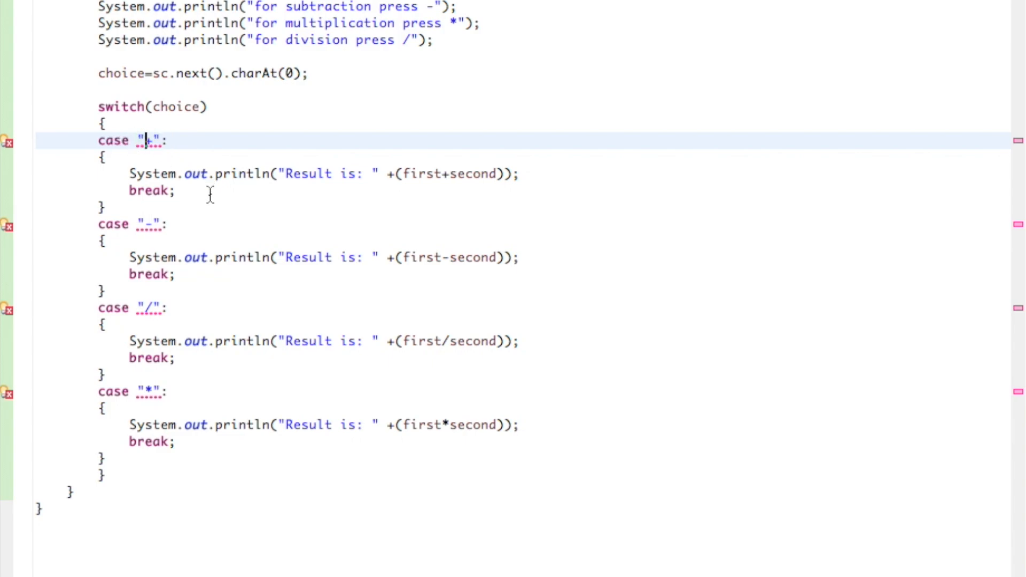
{"action": "type", "text": "+"}
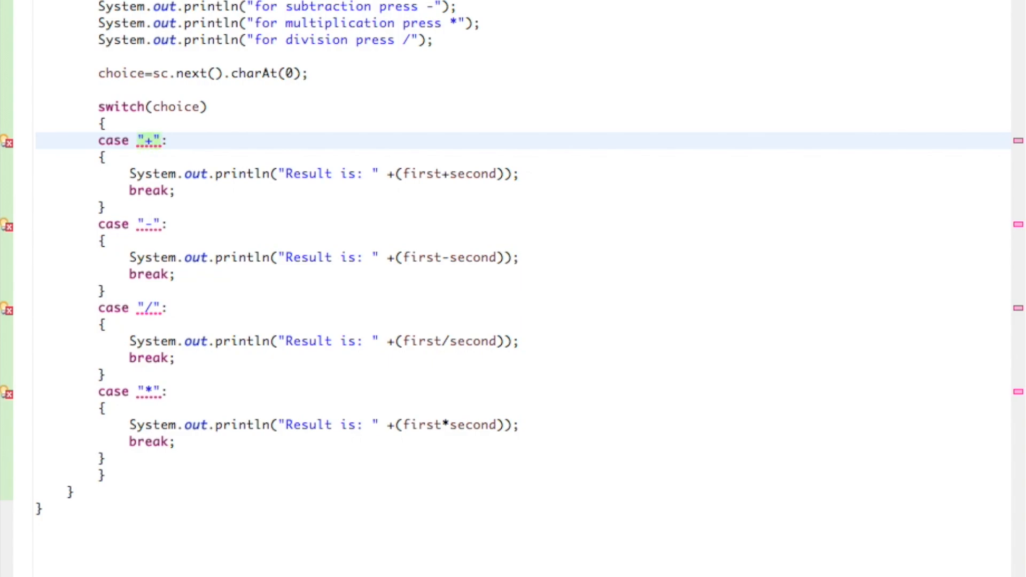
Change the case labels to char literals '+', '-', '/' and '*'
{"action": "left_click", "coordinate": [148, 140]}
{"action": "type", "text": "'"}
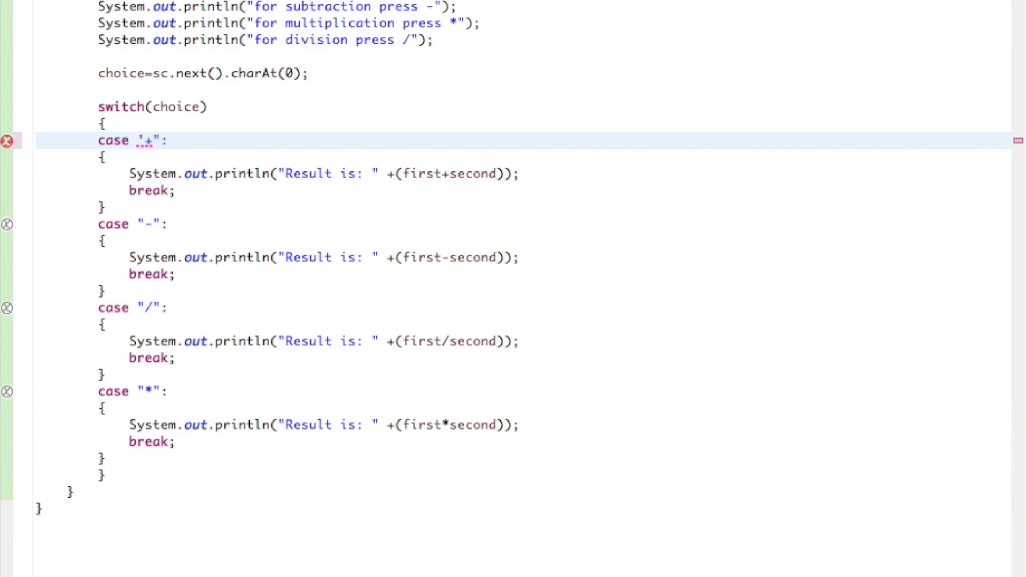
{"action": "left_click", "coordinate": [105, 157]}
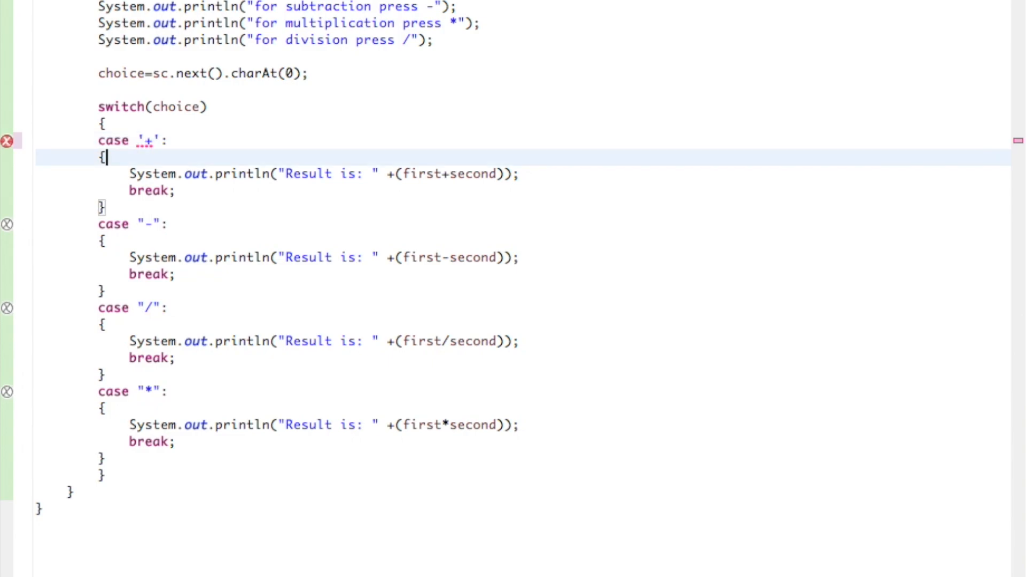
{"action": "left_click", "coordinate": [160, 224]}
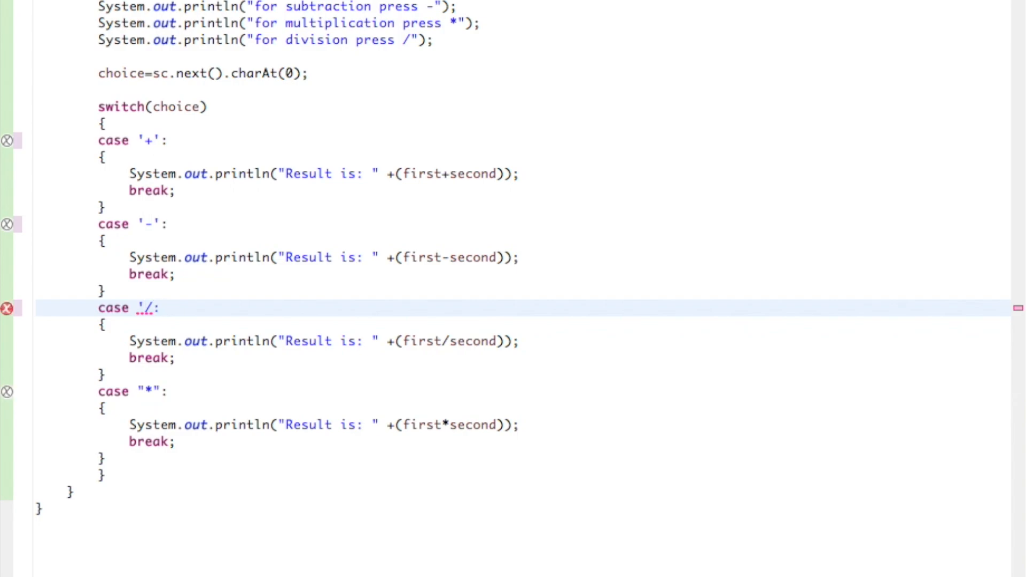
{"action": "left_click", "coordinate": [157, 391]}
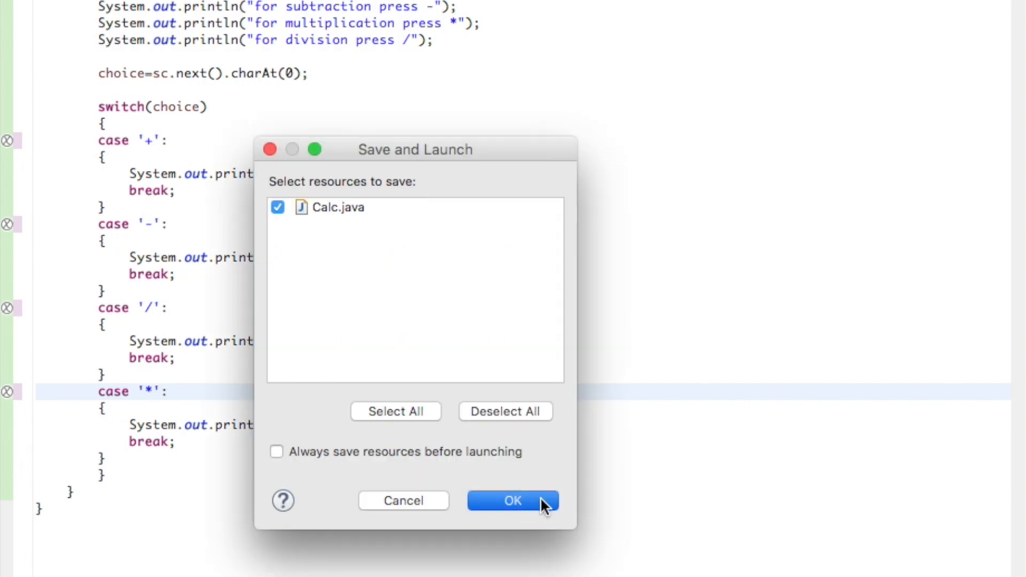
Save and run Calc, entering 10, 10 and * in the console
{"action": "left_click", "coordinate": [512, 500]}
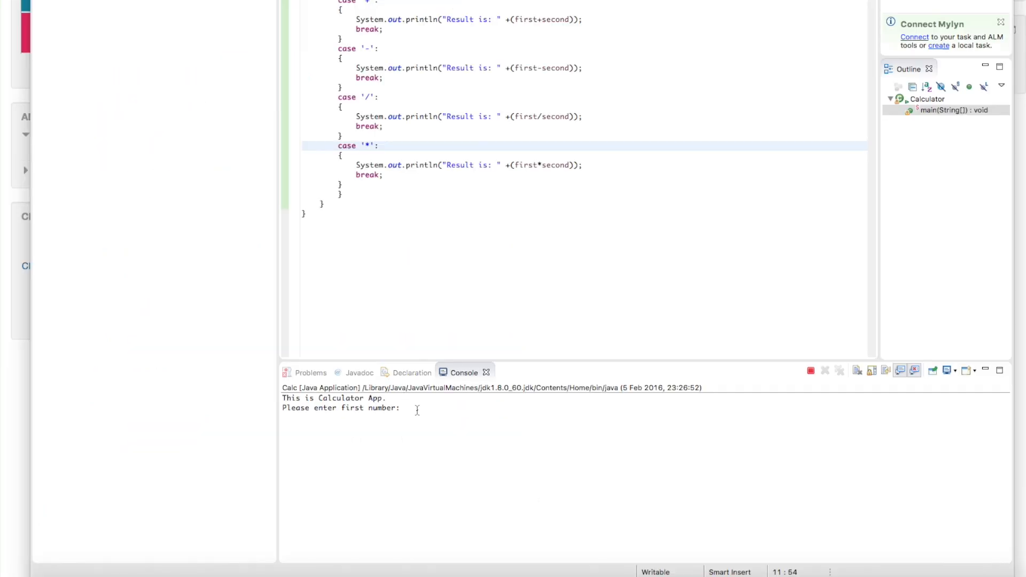
{"action": "type", "text": "10"}
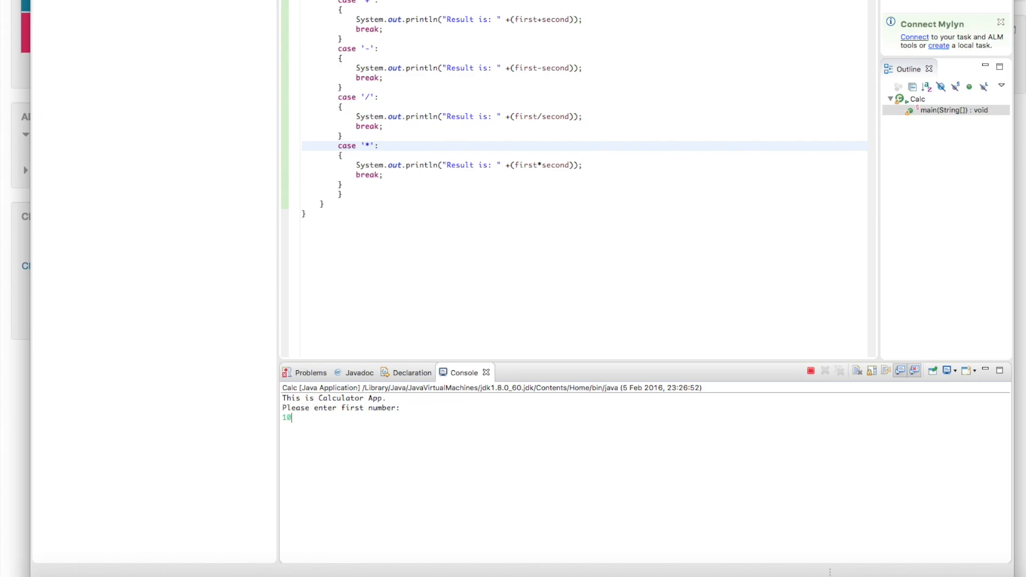
{"action": "key", "text": "Return"}
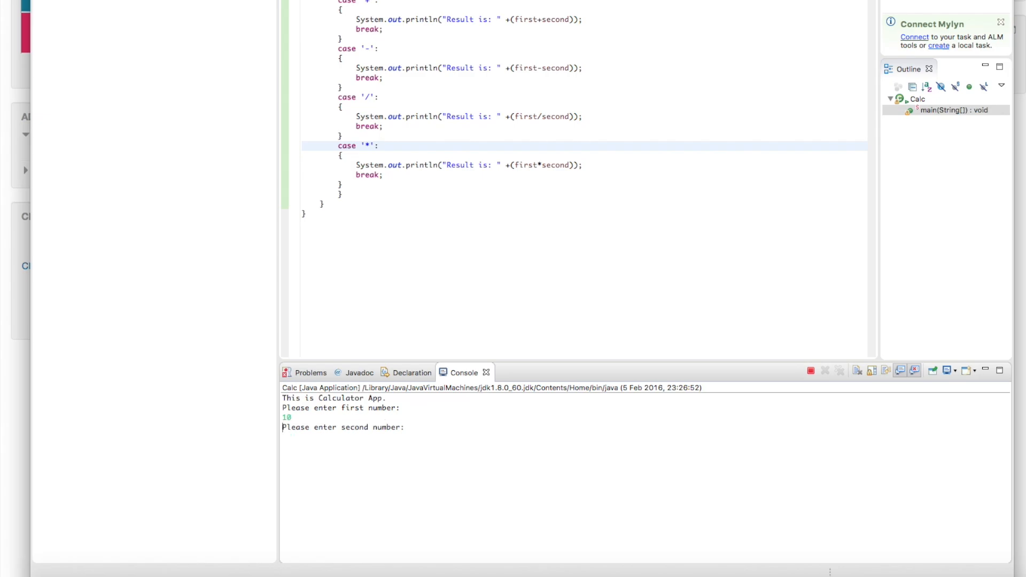
{"action": "type", "text": "10"}
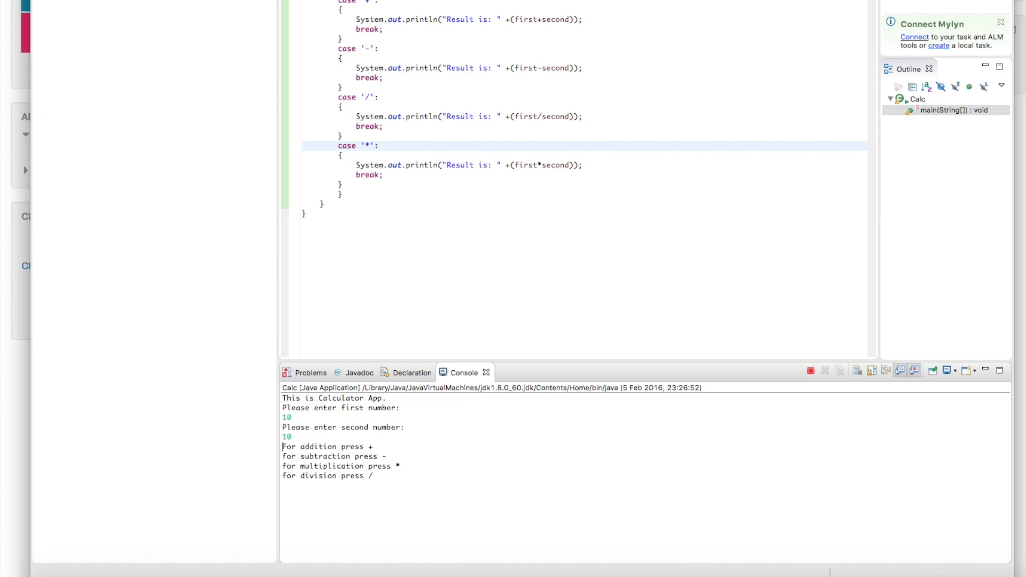
{"action": "type", "text": "*"}
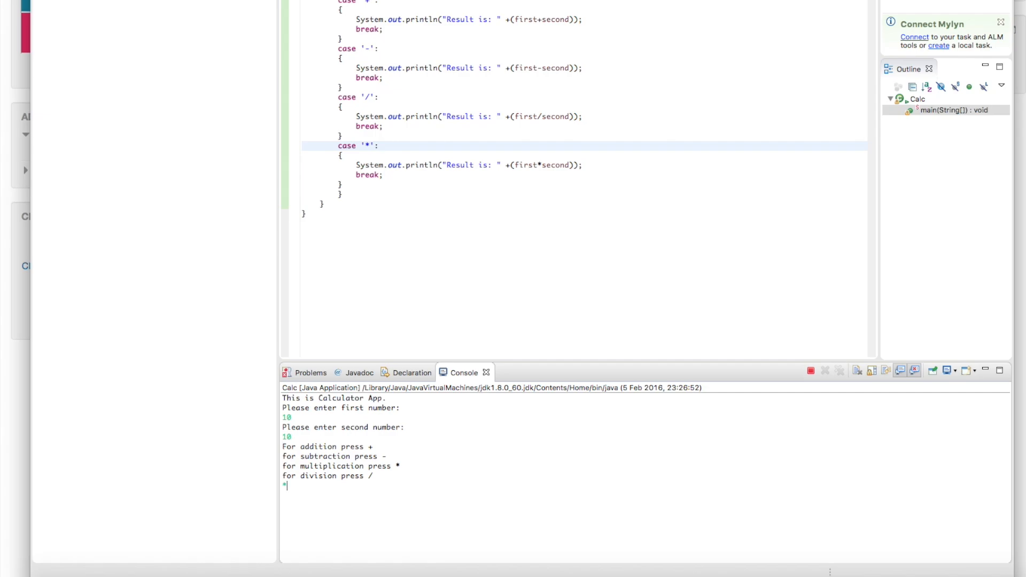